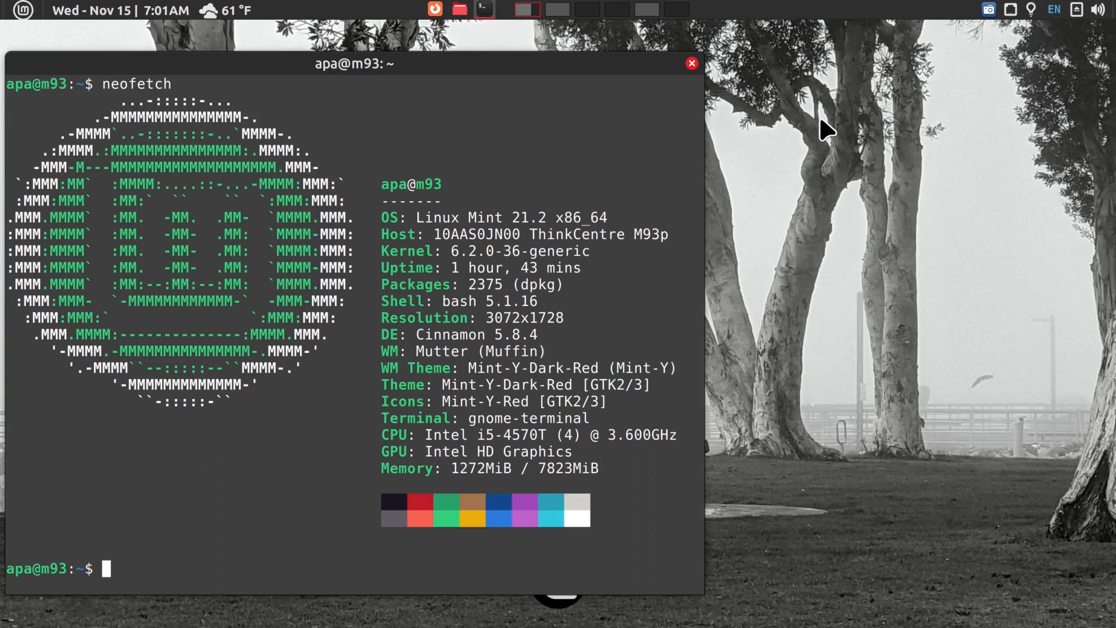
mouse_move(847, 158)
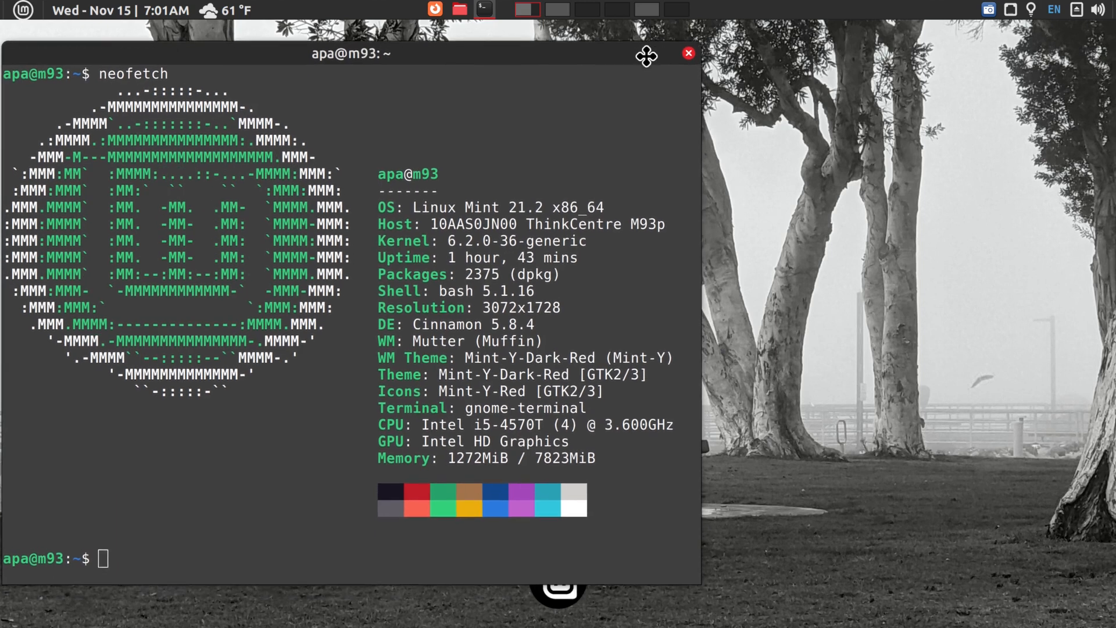
mouse_move(763, 118)
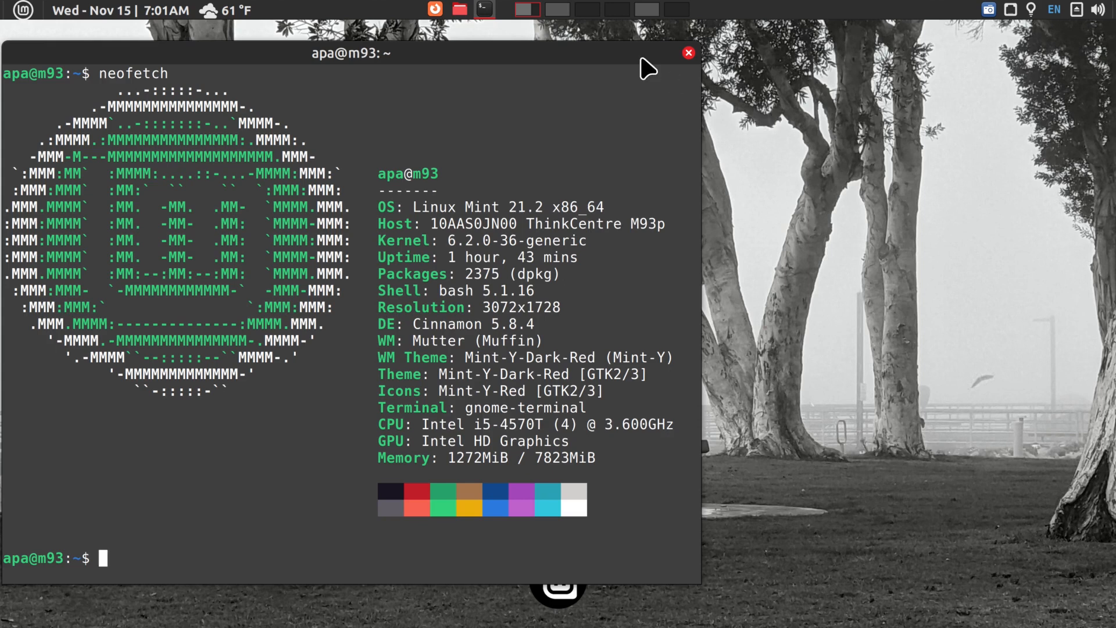
mouse_move(835, 119)
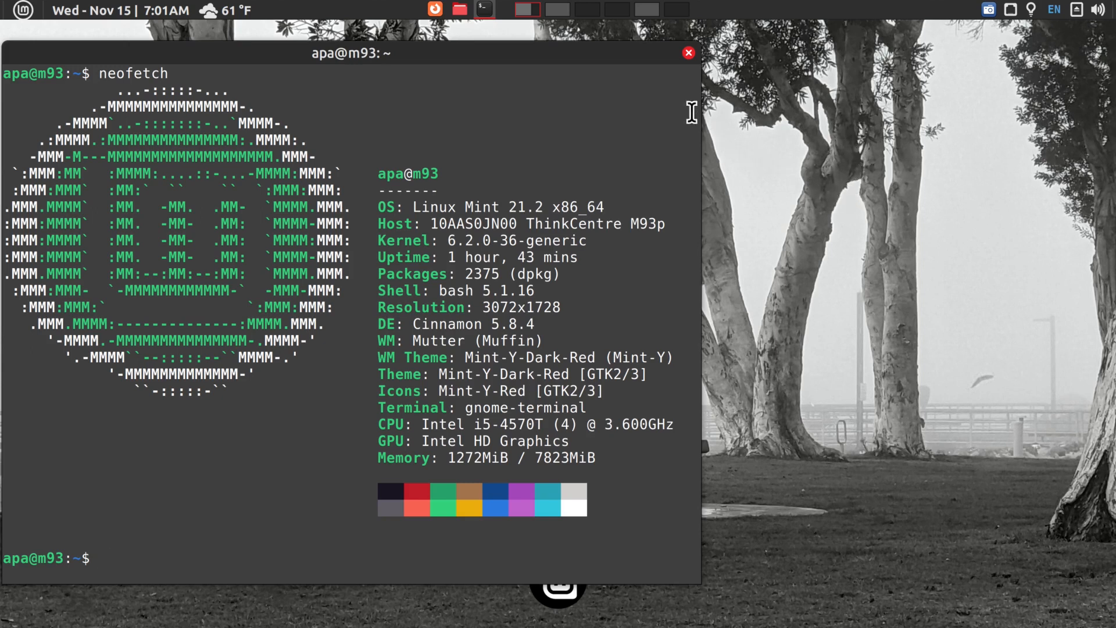
mouse_move(666, 401)
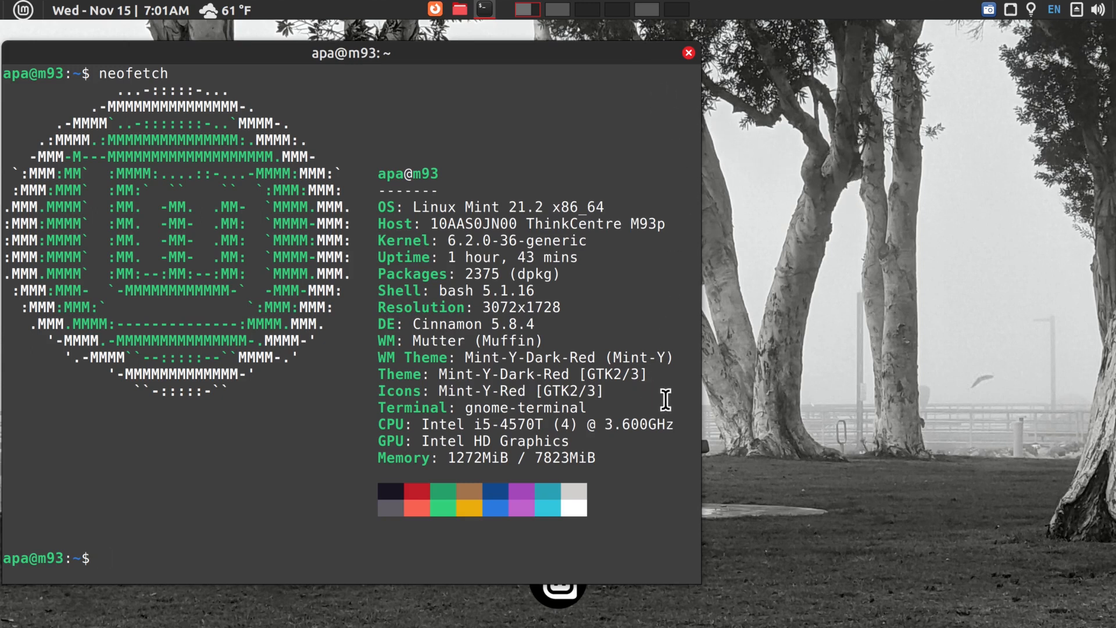
mouse_move(711, 225)
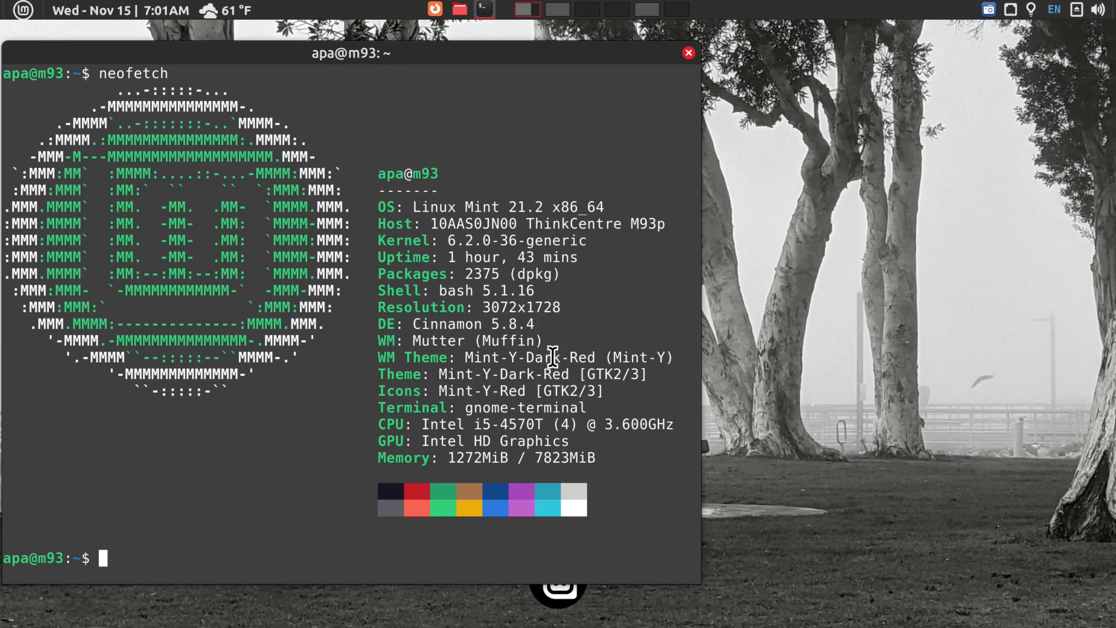
mouse_move(585, 317)
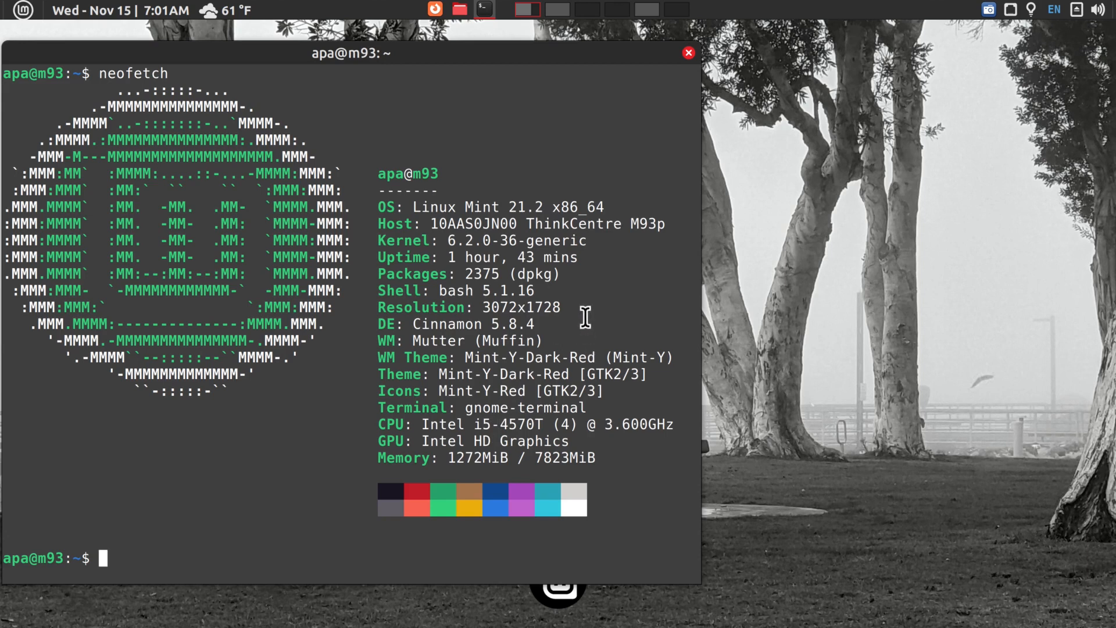
mouse_move(570, 70)
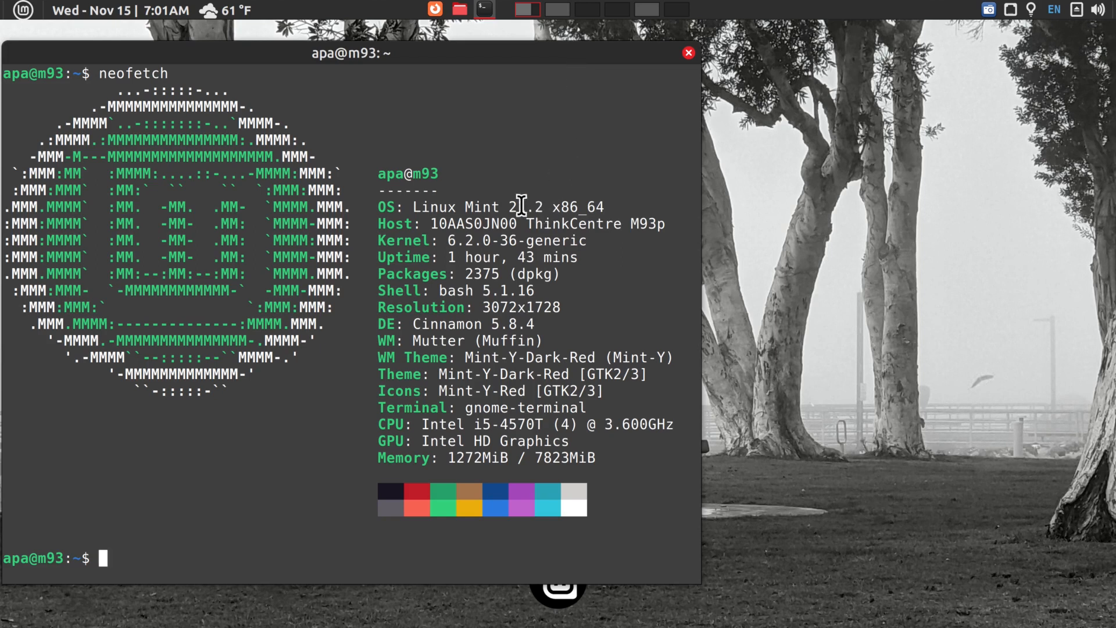
mouse_move(441, 214)
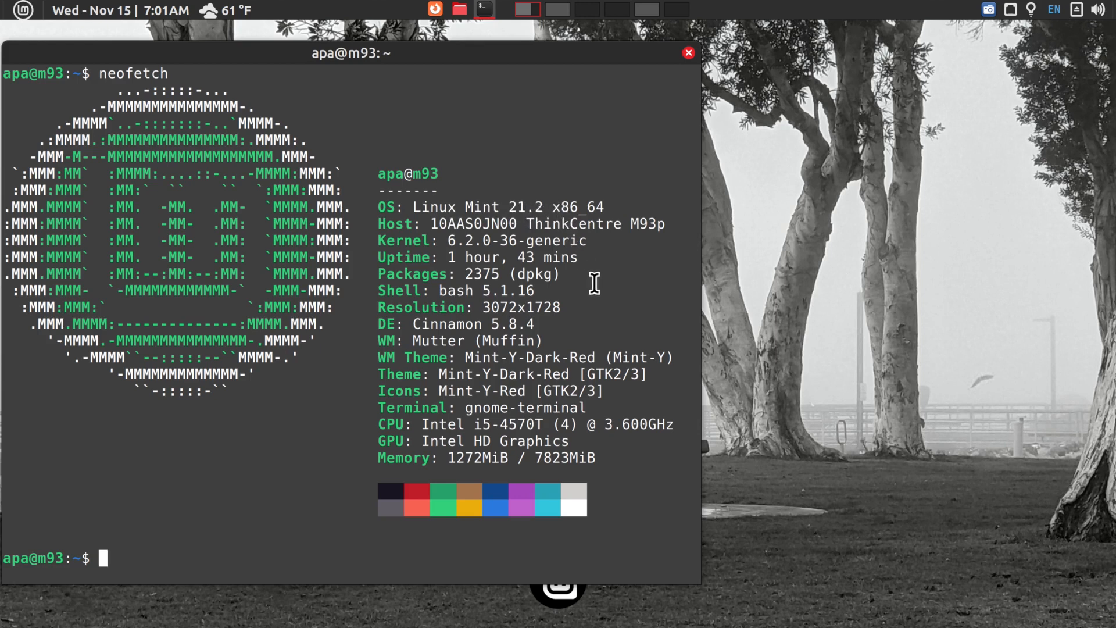
mouse_move(696, 72)
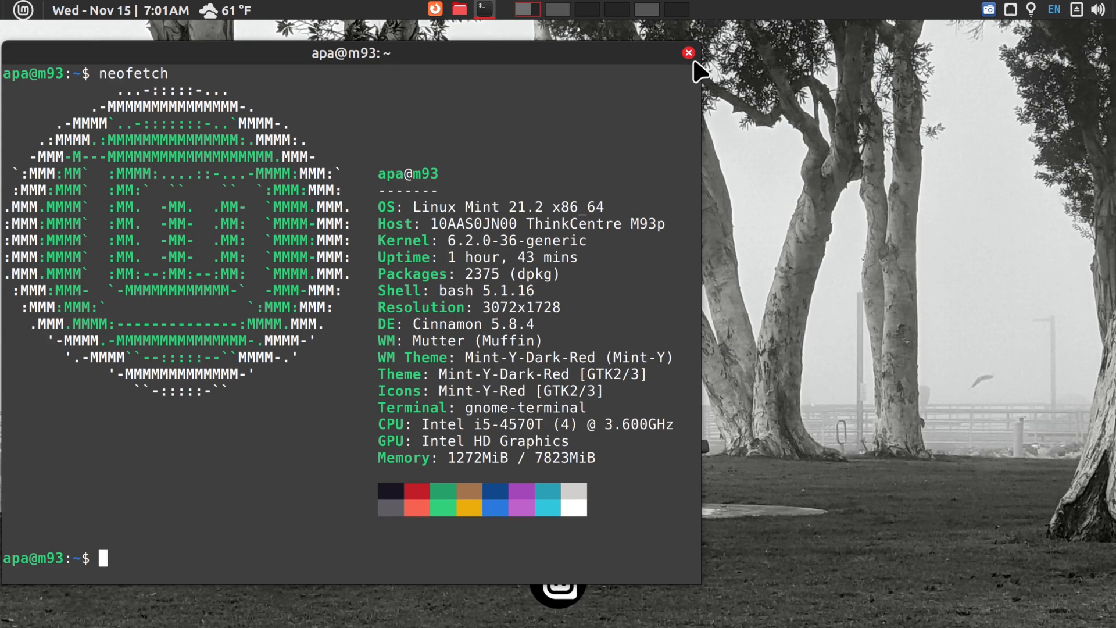
Close the terminal window to reveal the foggy park wallpaper.
left_click(687, 54)
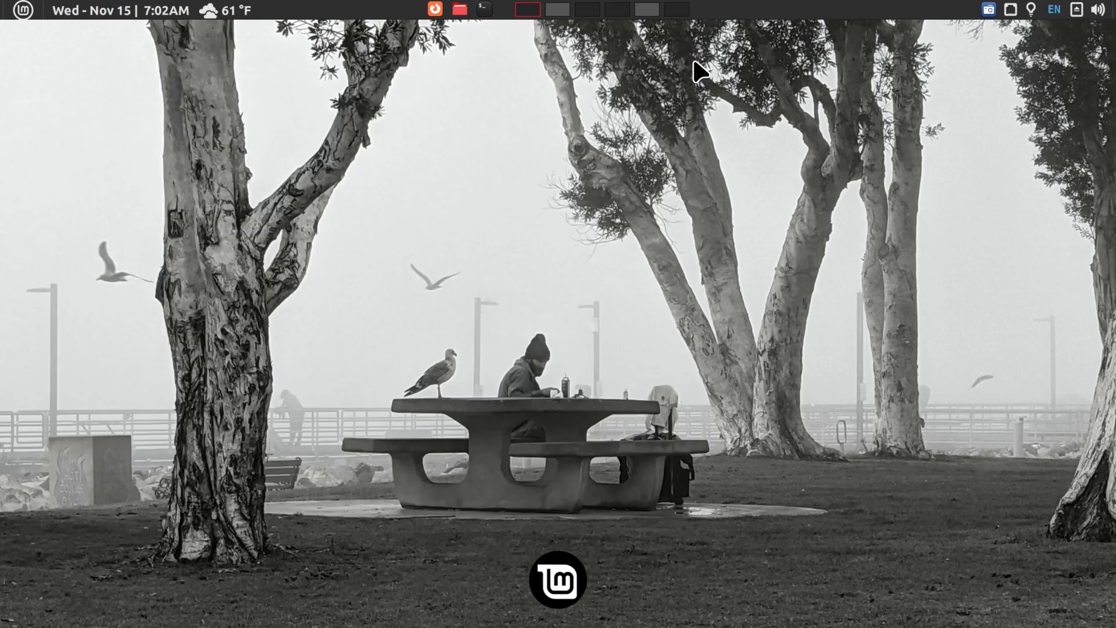
mouse_move(465, 354)
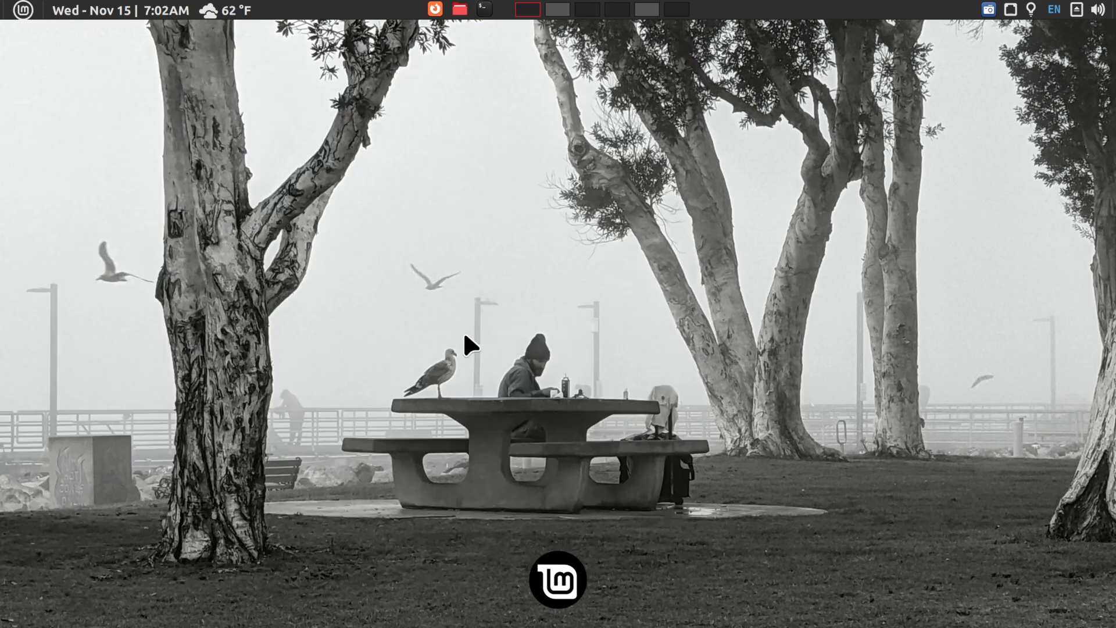
mouse_move(588, 593)
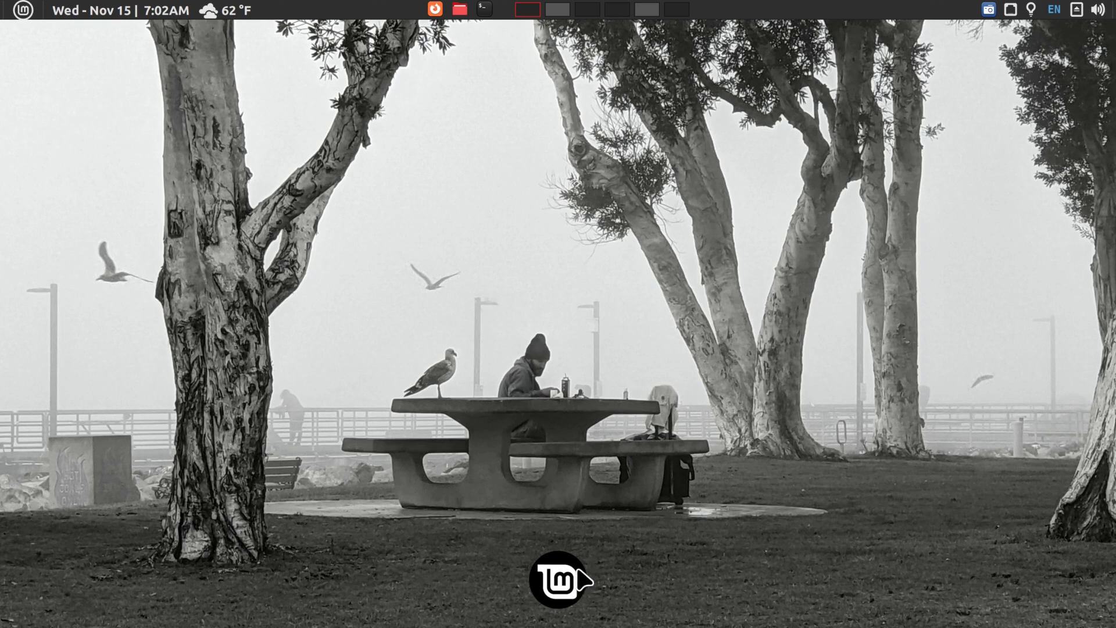
mouse_move(483, 513)
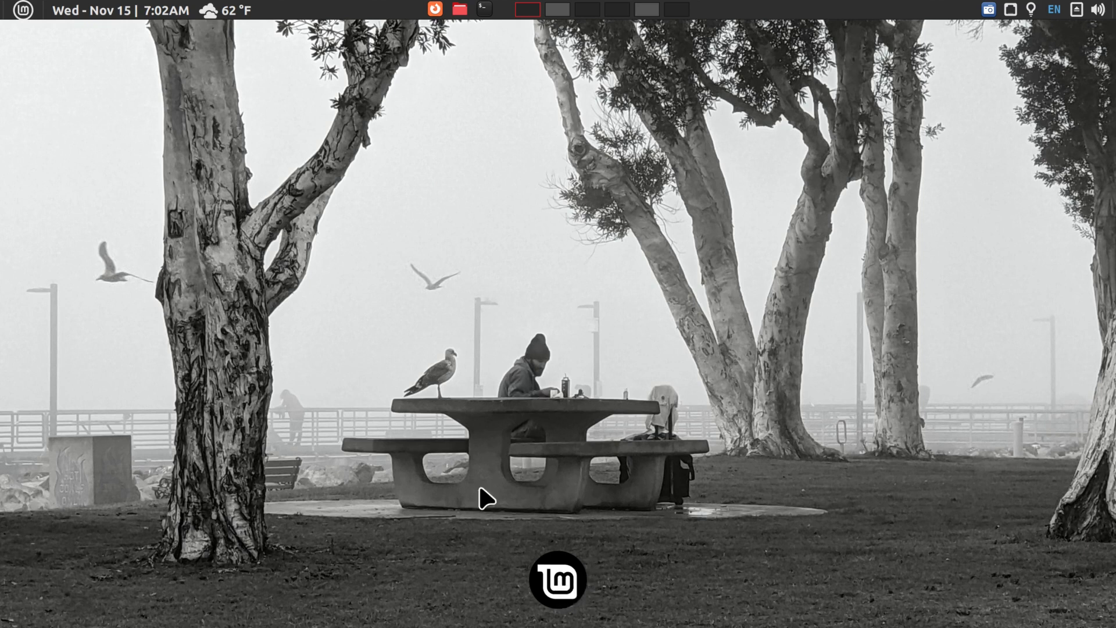
mouse_move(260, 157)
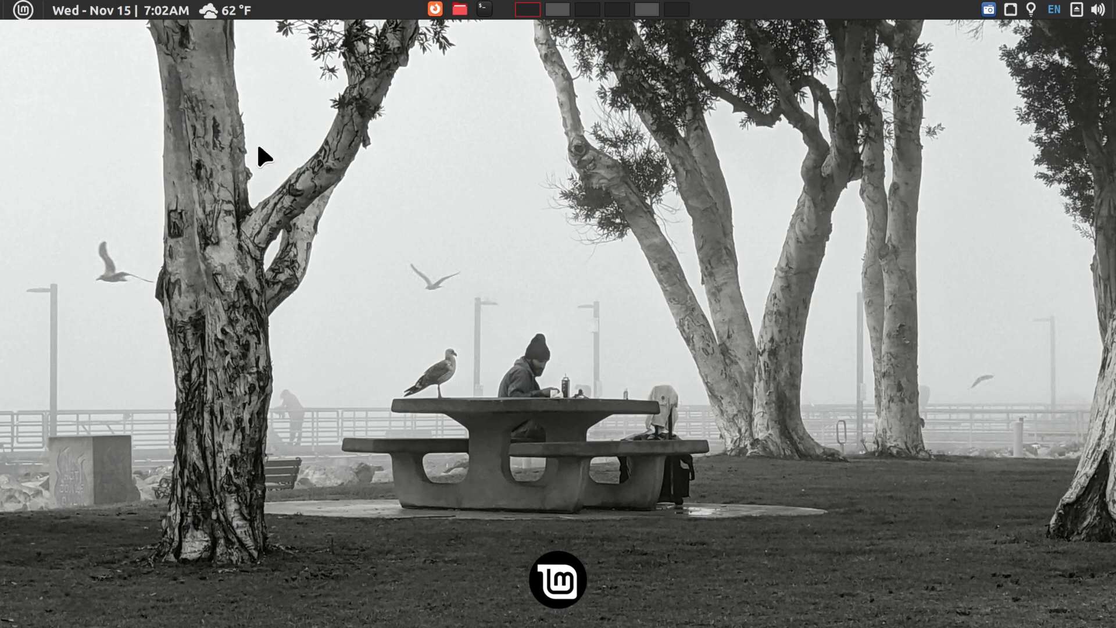
mouse_move(775, 25)
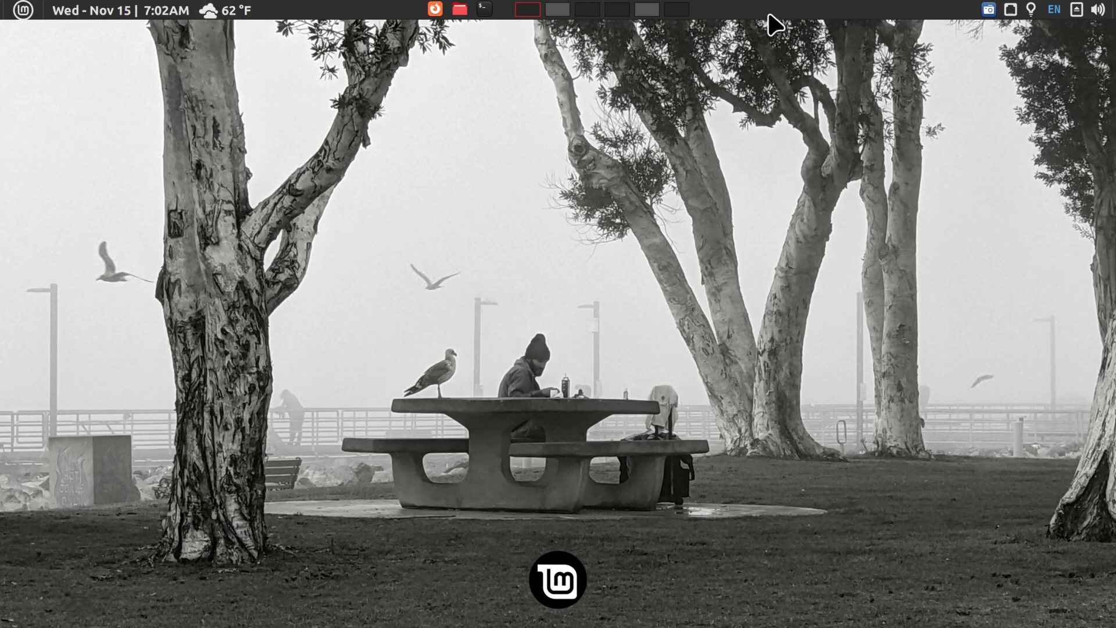
mouse_move(462, 227)
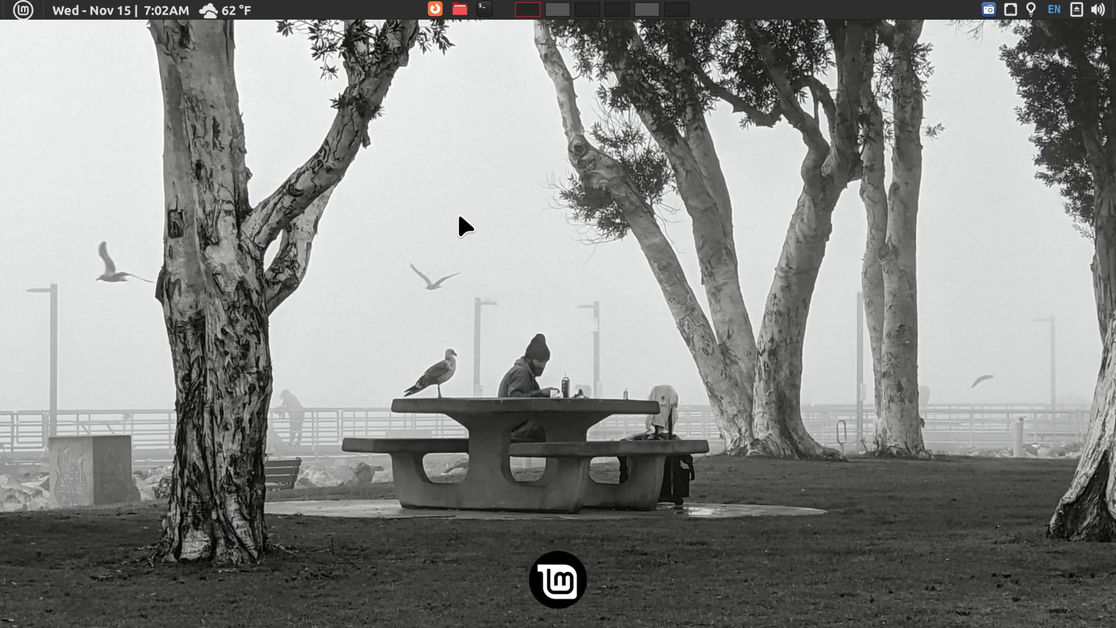
mouse_move(391, 214)
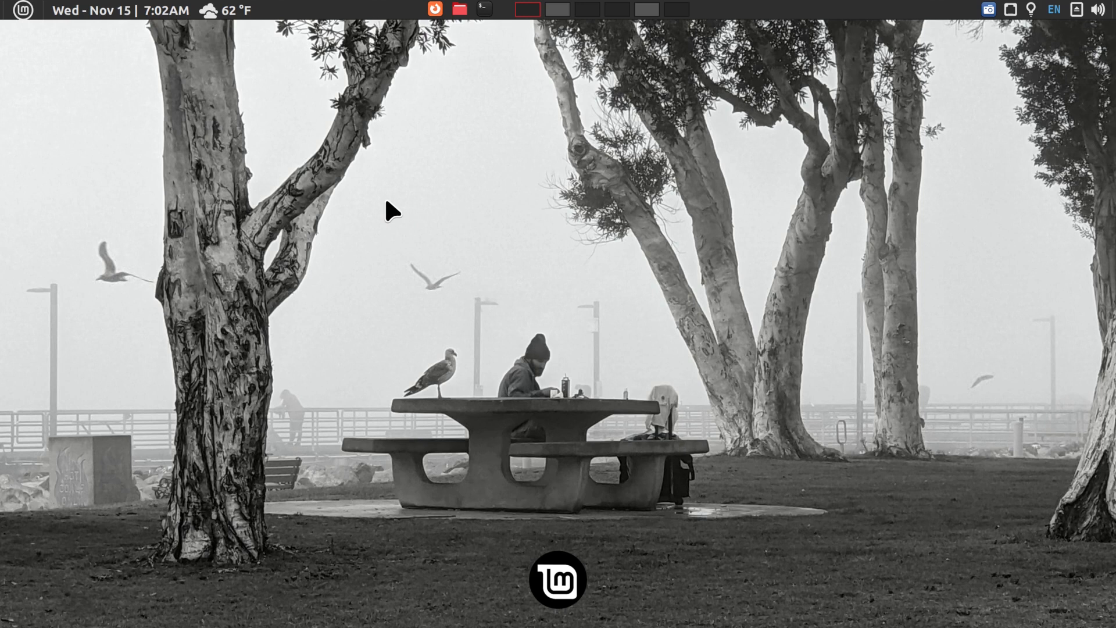
mouse_move(252, 309)
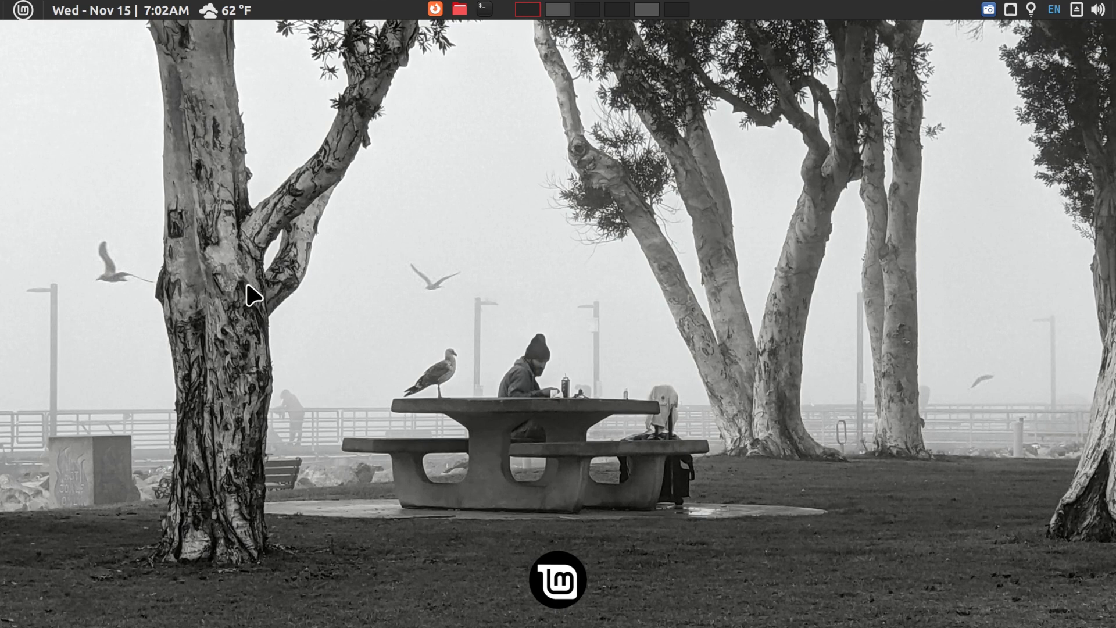
mouse_move(244, 282)
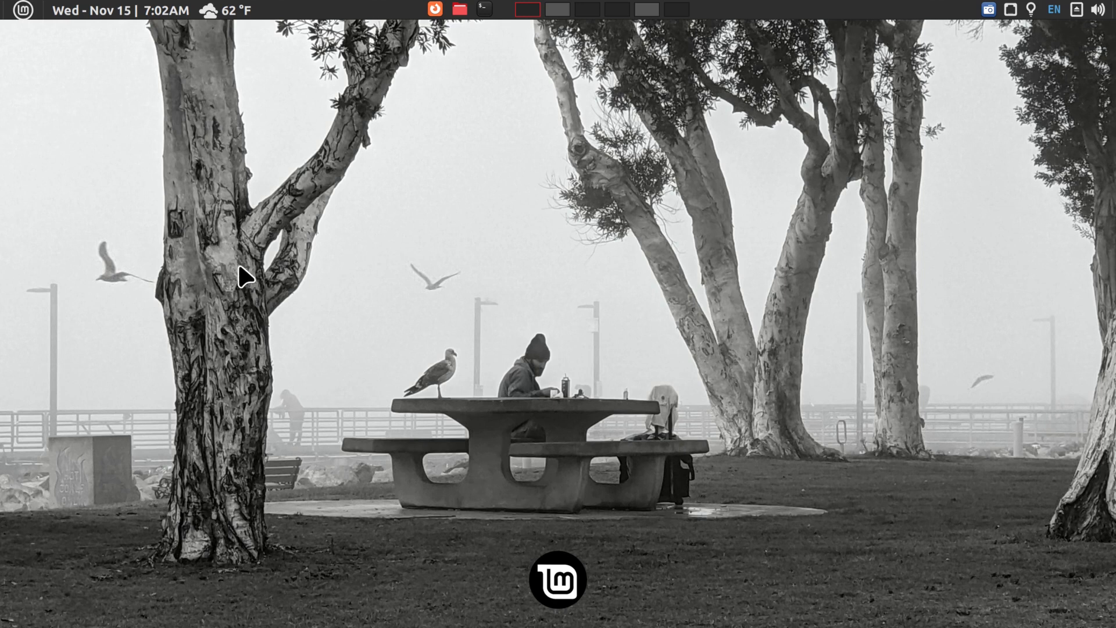
mouse_move(318, 186)
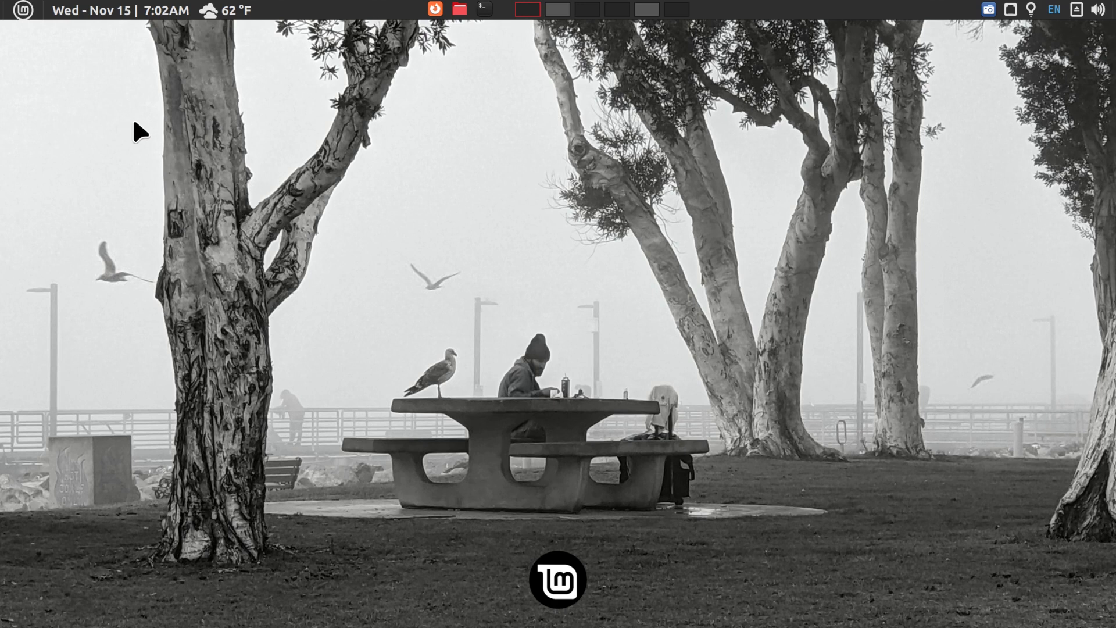
mouse_move(197, 180)
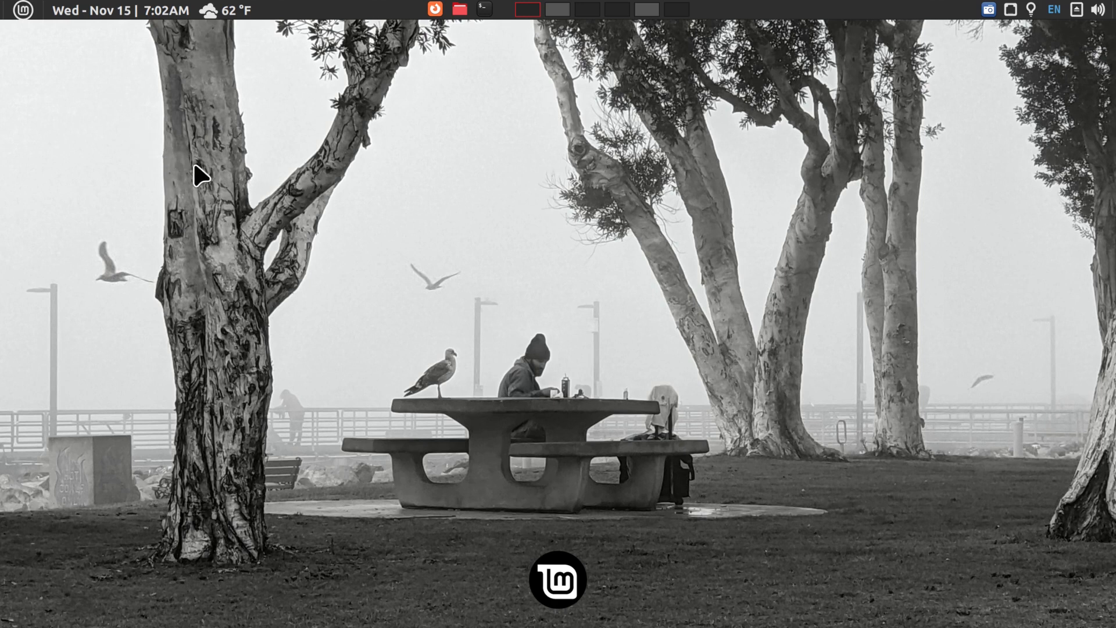
mouse_move(408, 141)
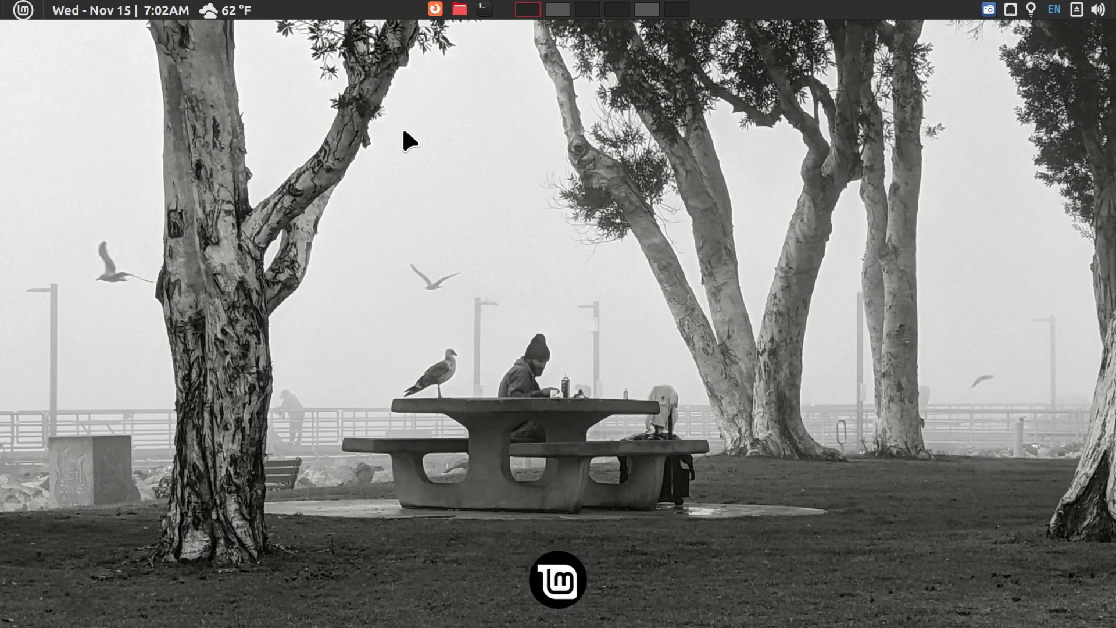
Search the Cinnamon menu for 'set' to find System Settings.
left_click(21, 14)
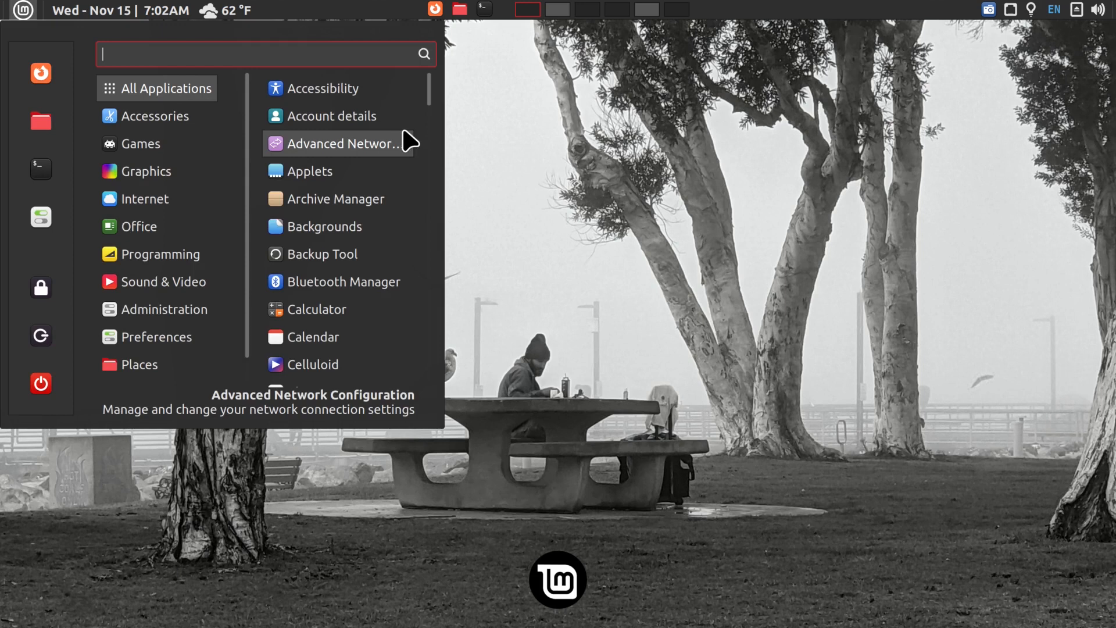
type("s")
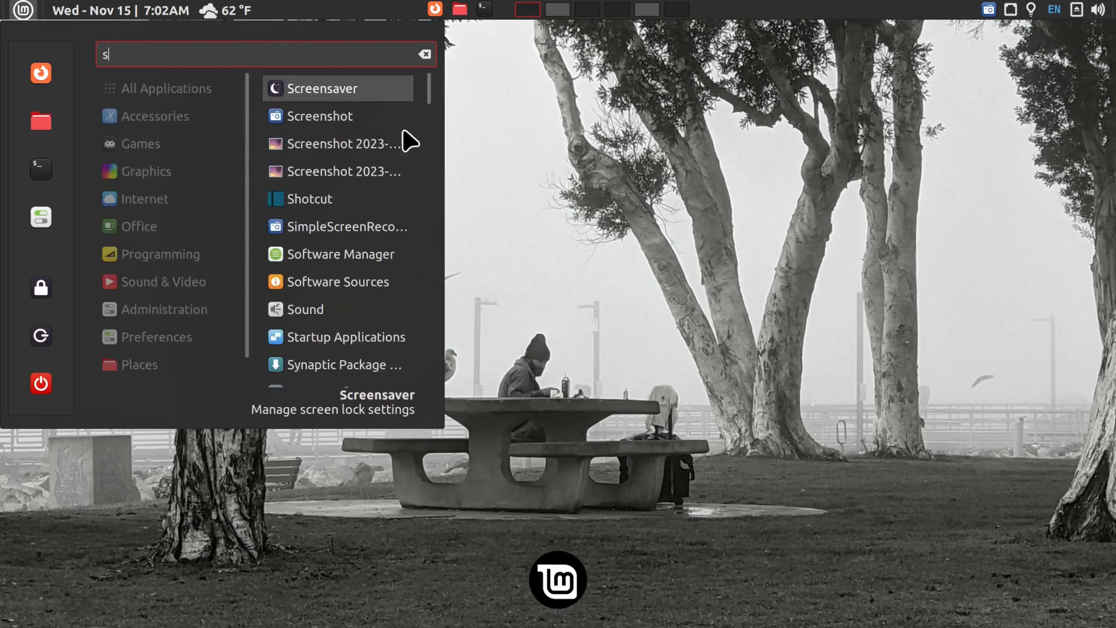
type("et")
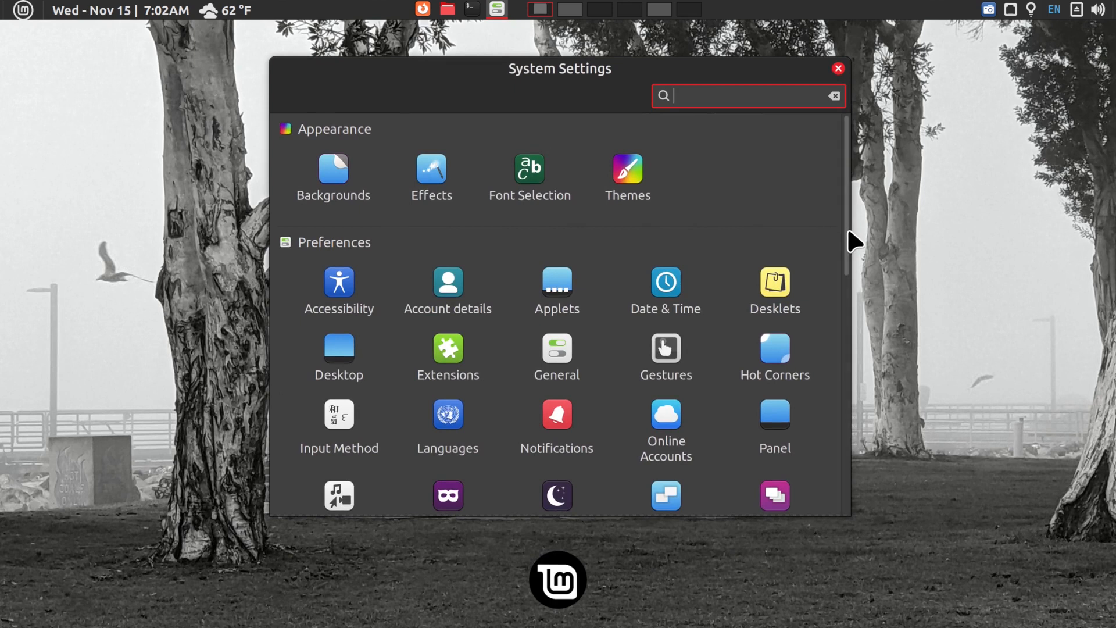
Scroll through the System Settings category icons.
scroll("down", 3)
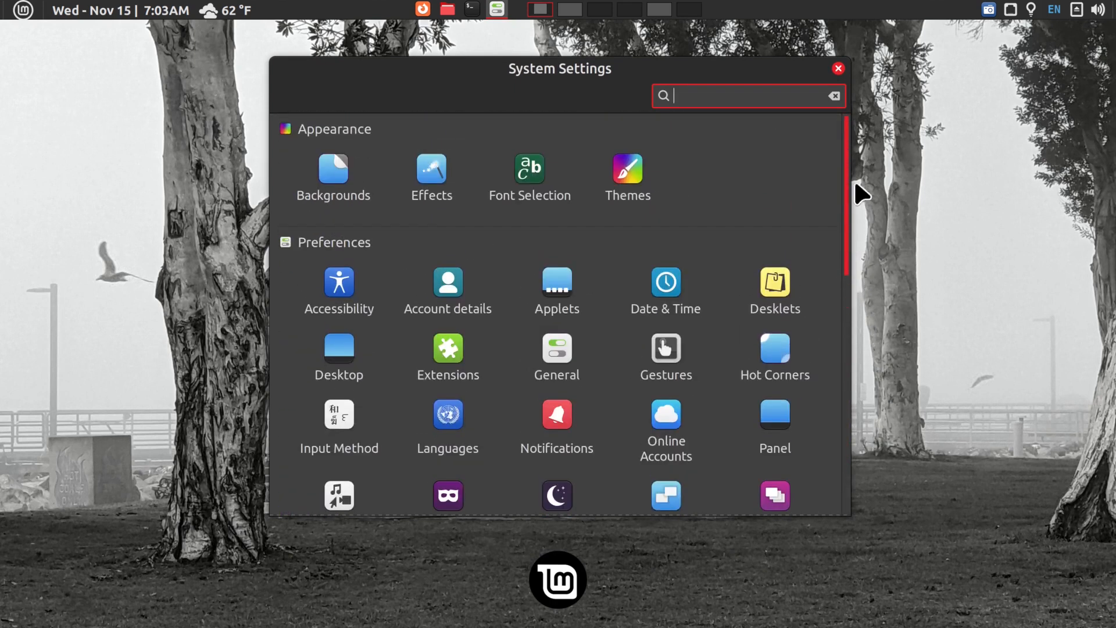
mouse_move(819, 74)
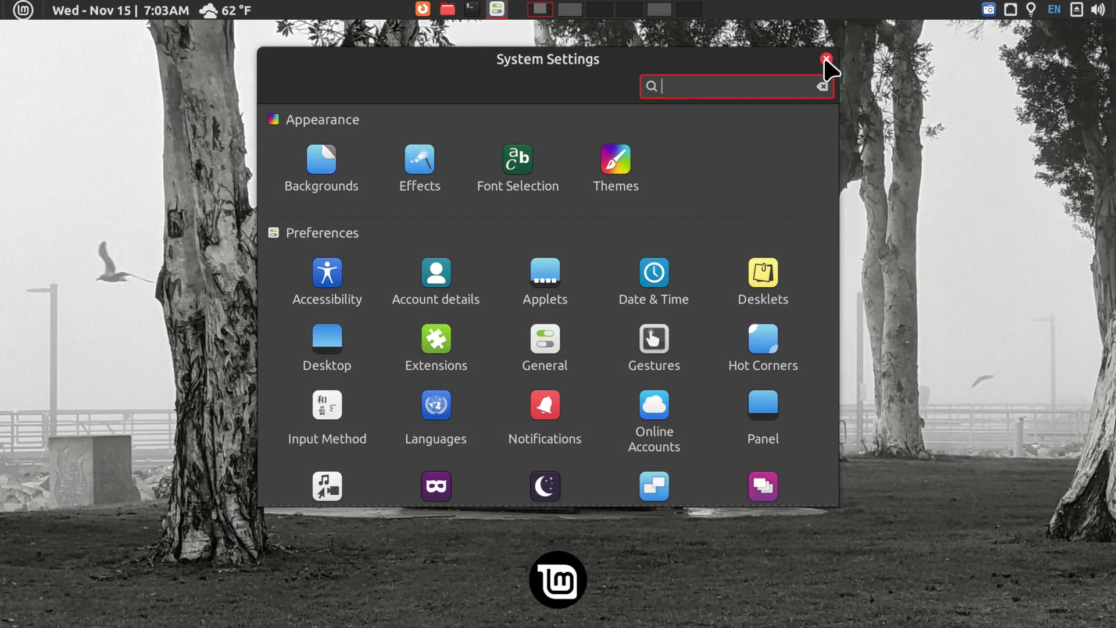
left_click(825, 58)
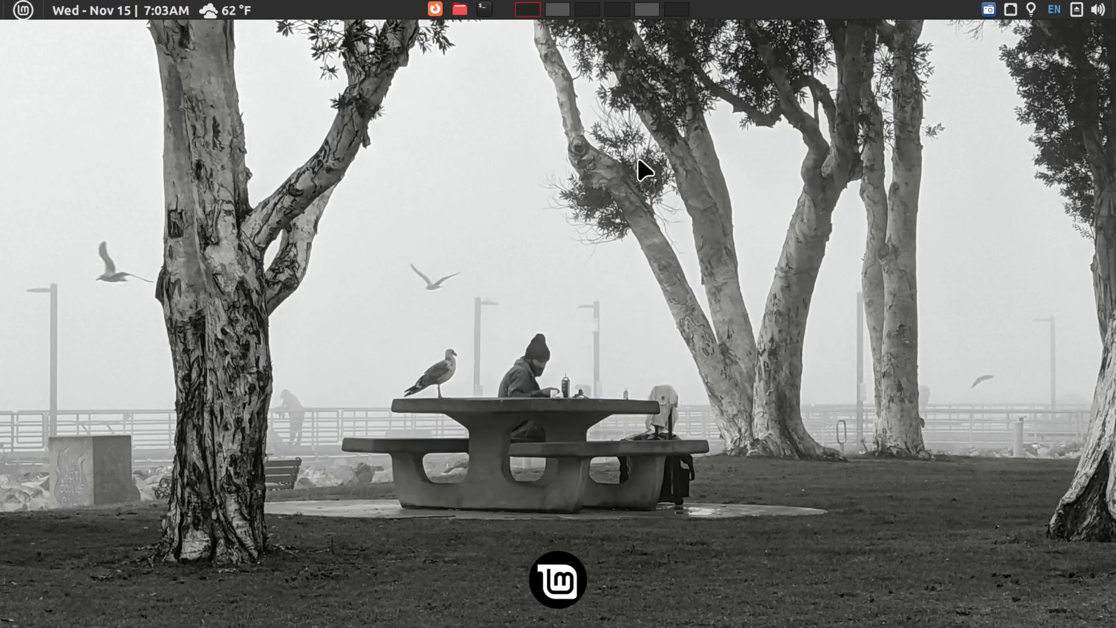
mouse_move(425, 159)
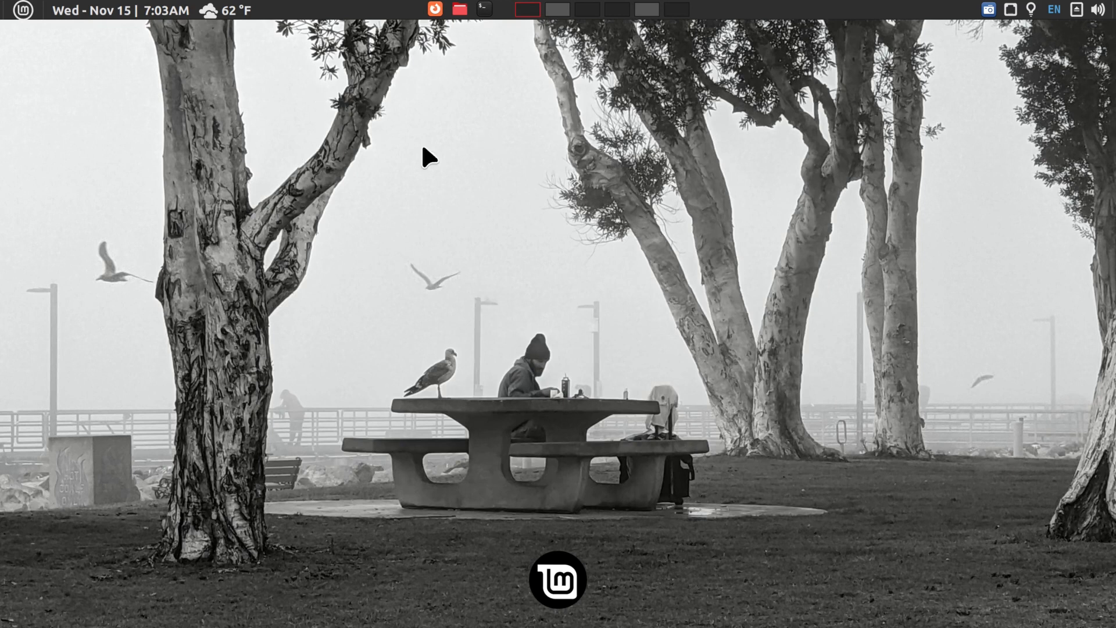
mouse_move(662, 165)
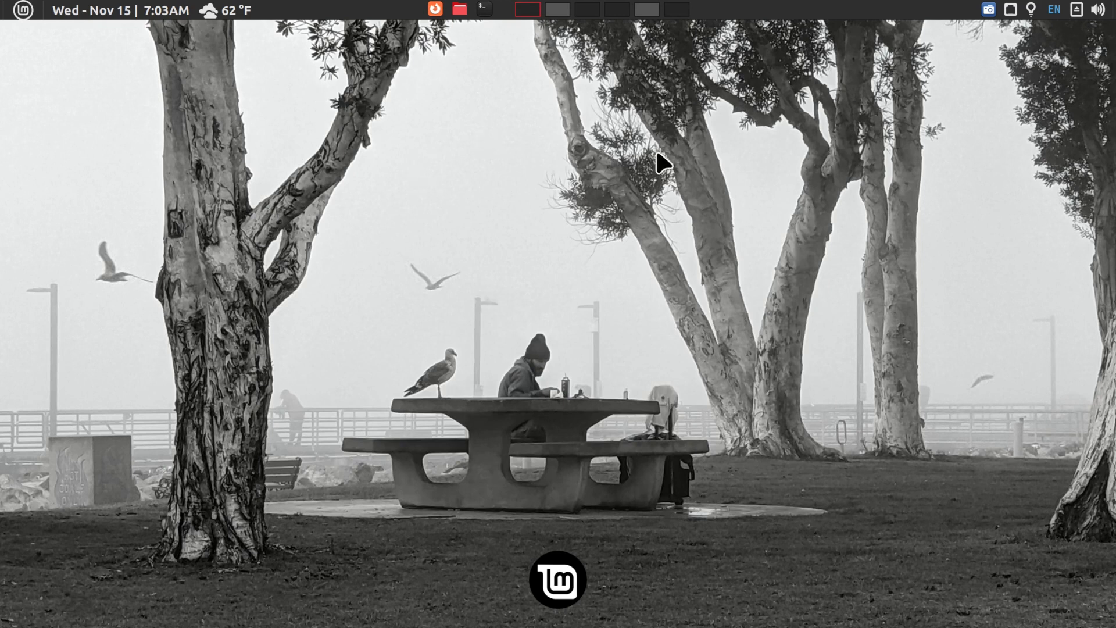
mouse_move(455, 226)
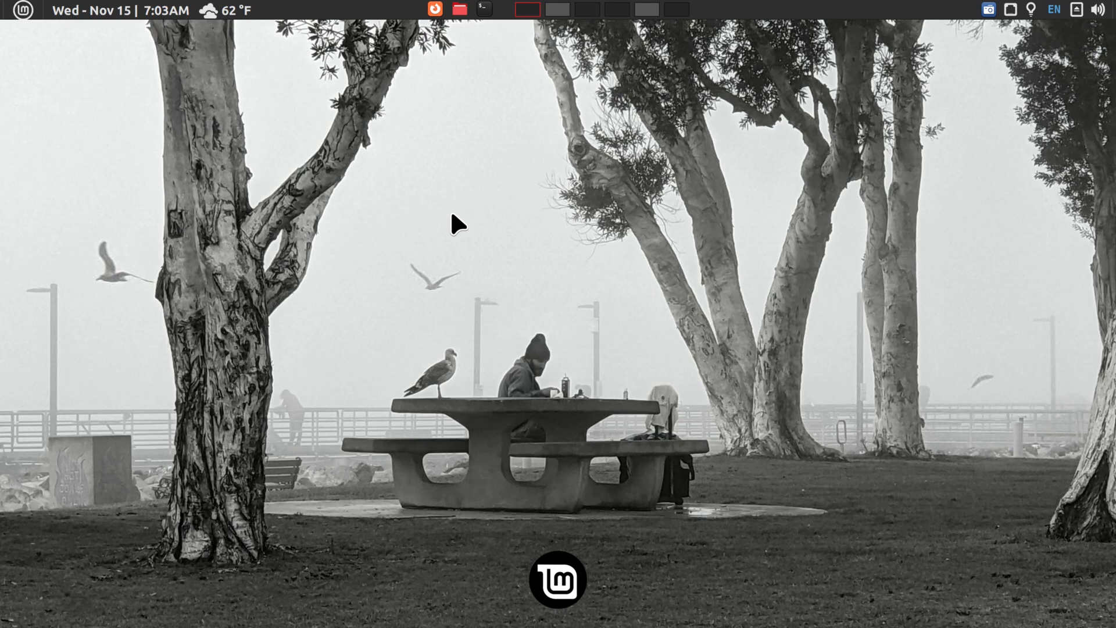
mouse_move(806, 17)
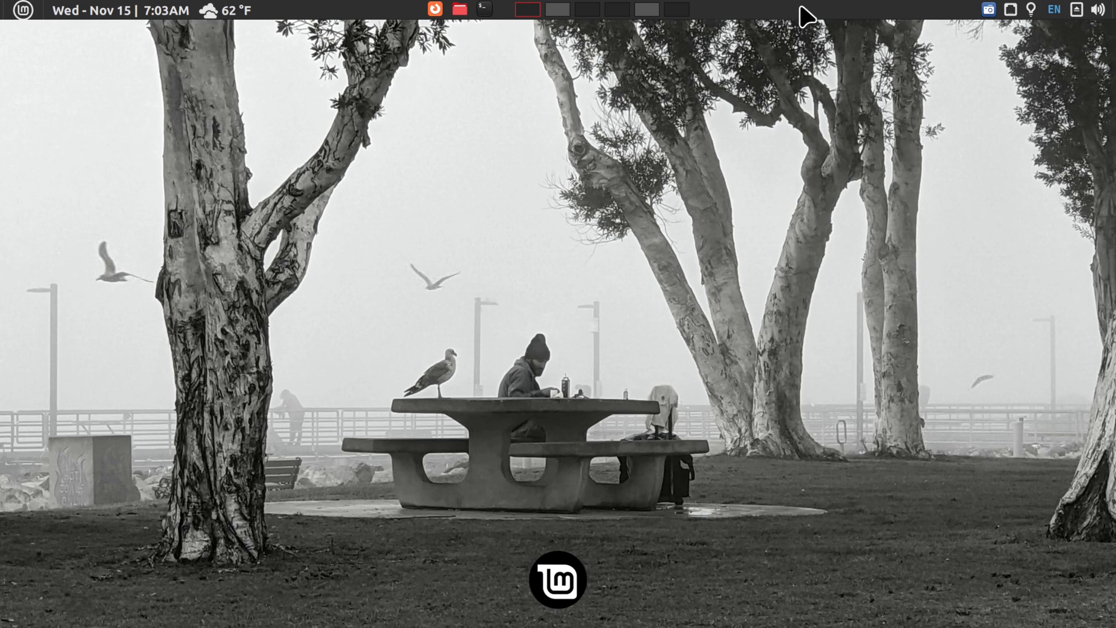
mouse_move(725, 15)
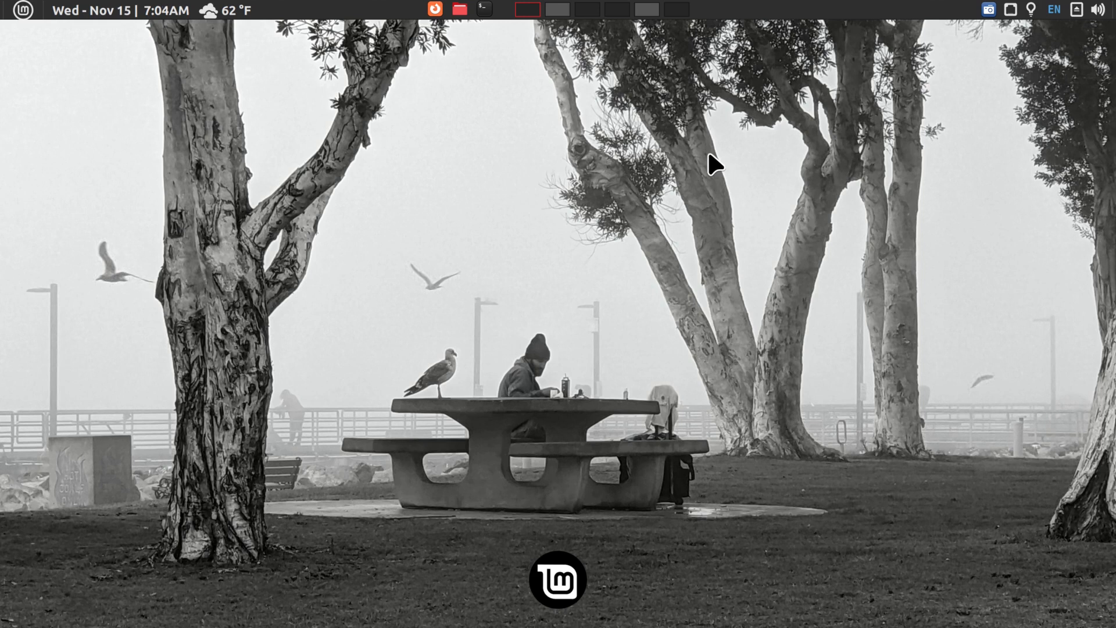
left_click(116, 11)
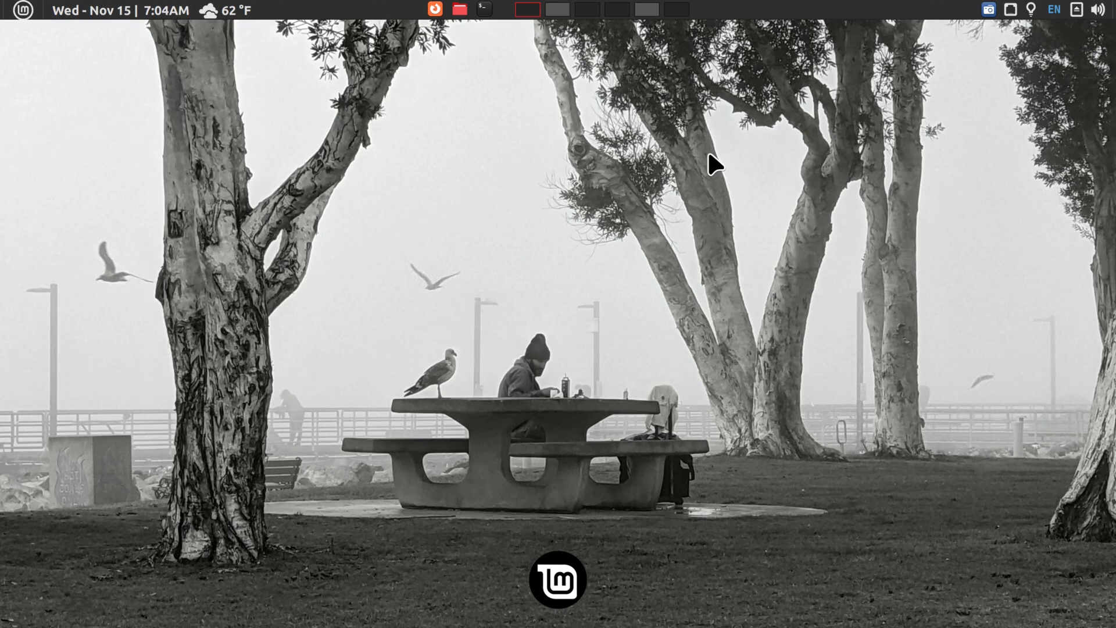
Show the San Diego weather forecast popup, then the volume control popup.
left_click(224, 10)
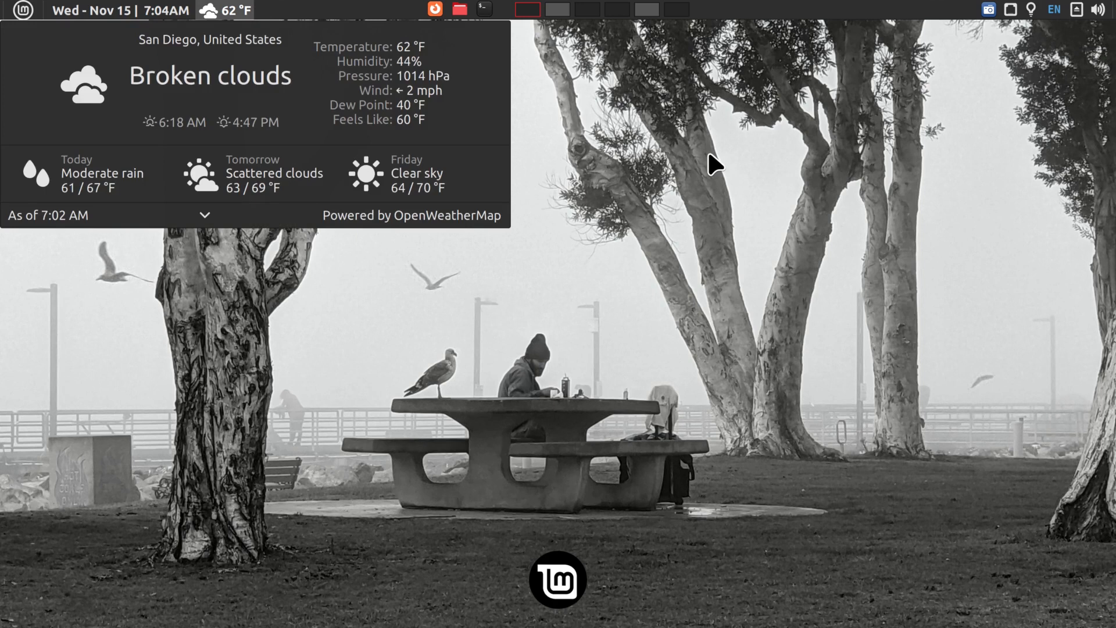
mouse_move(105, 191)
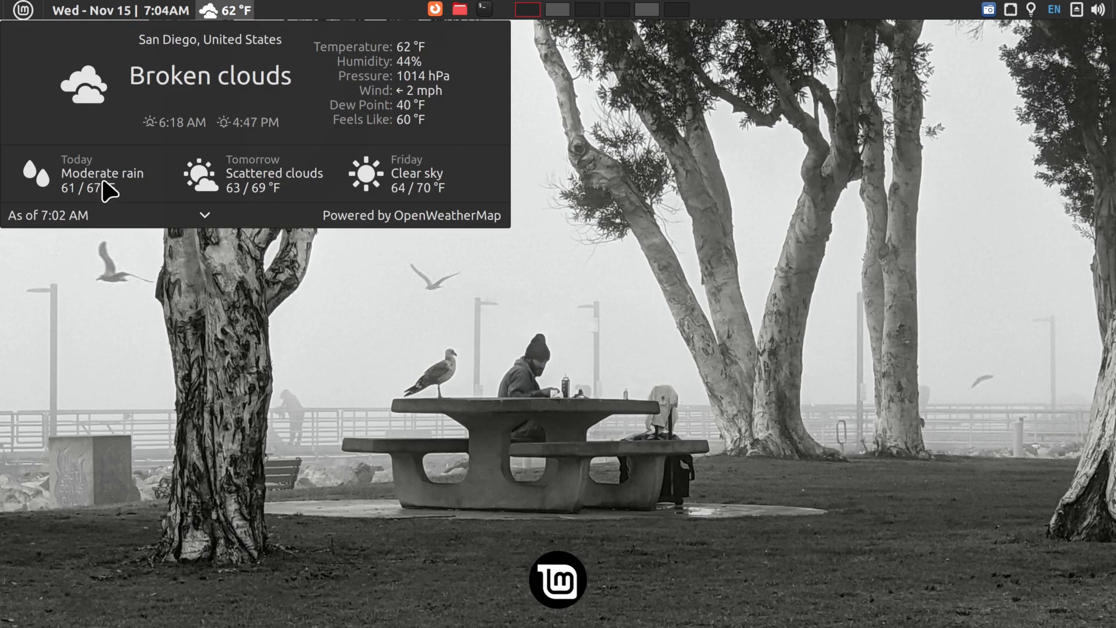
mouse_move(753, 256)
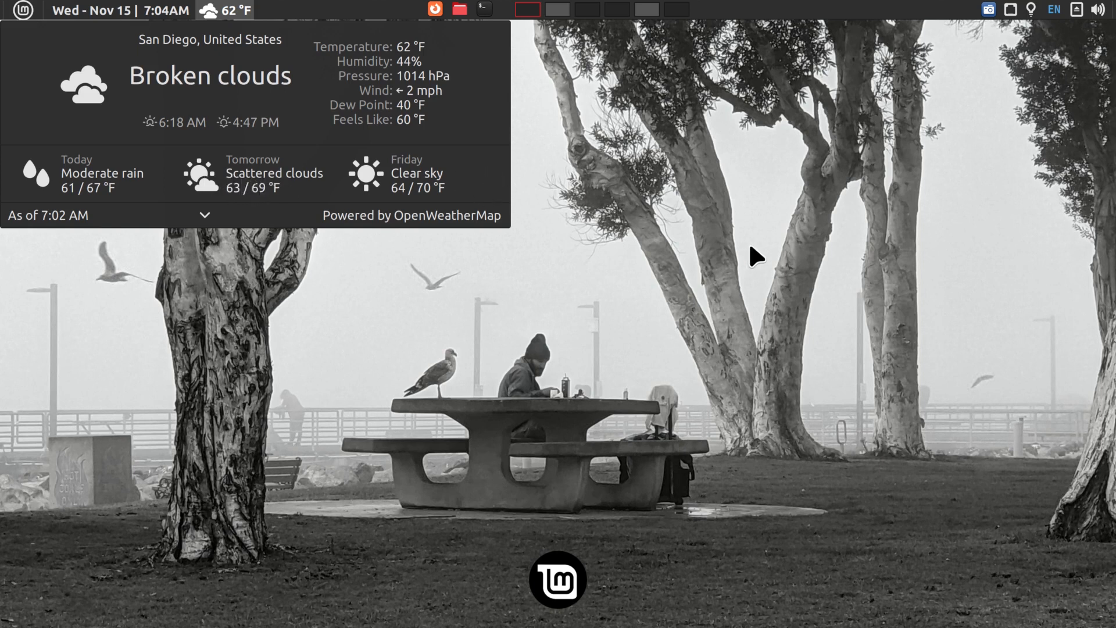
left_click(1097, 9)
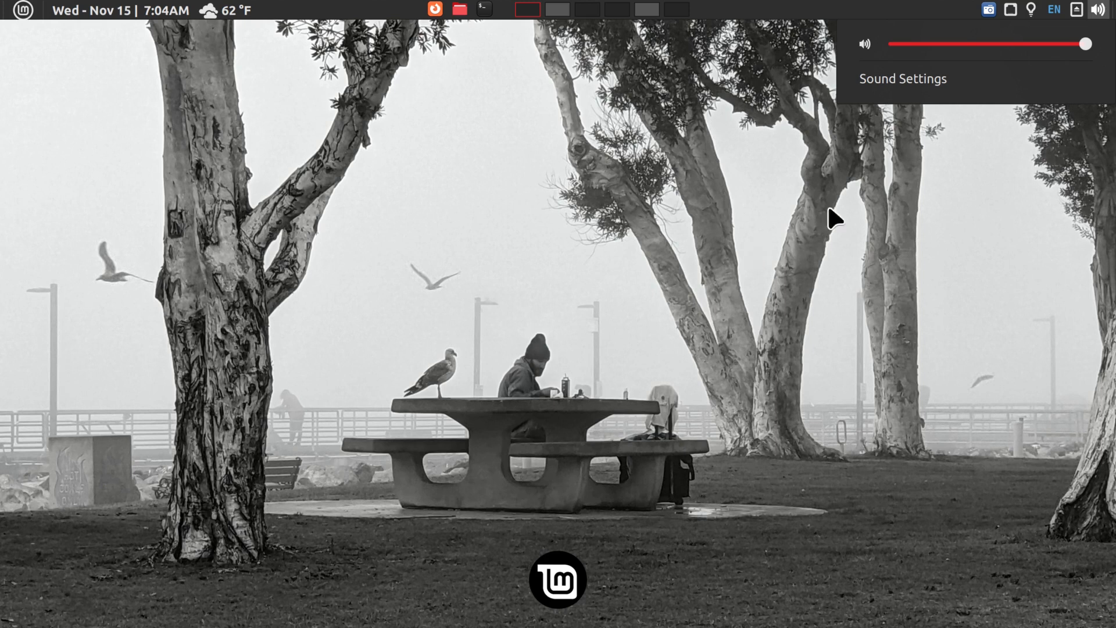
mouse_move(973, 221)
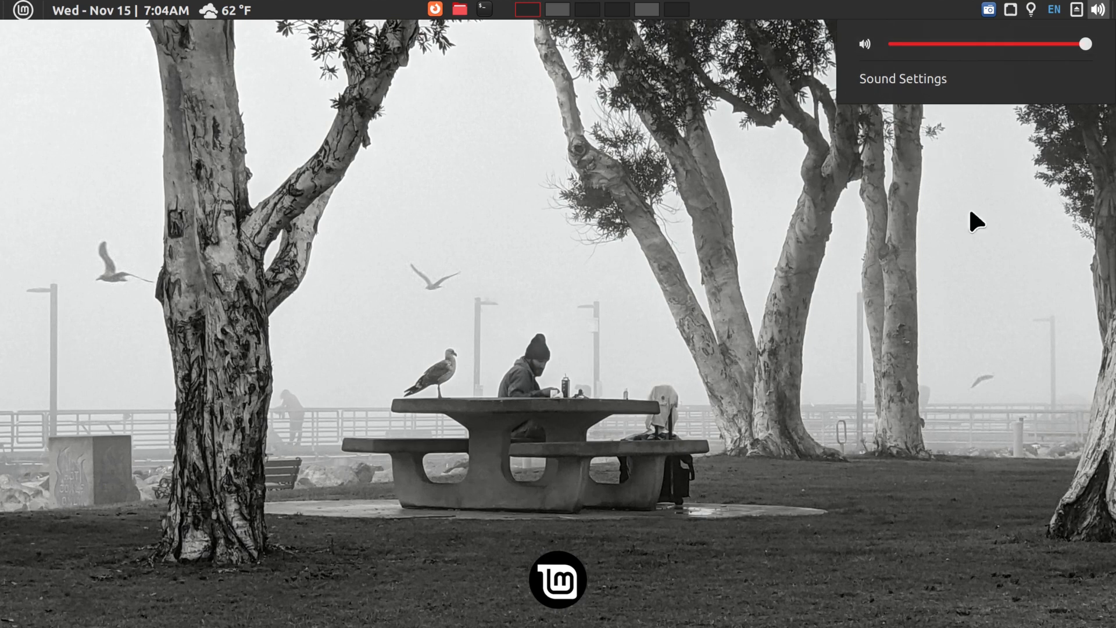
Dismiss the volume popup and bring up the Cinnamon applications menu.
left_click(779, 286)
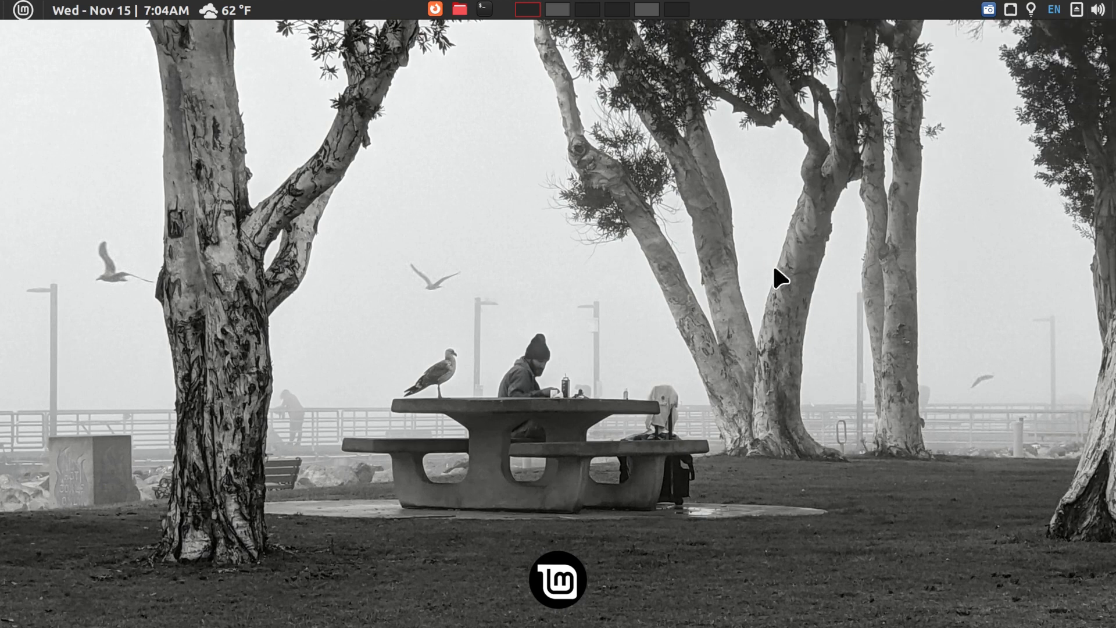
mouse_move(488, 293)
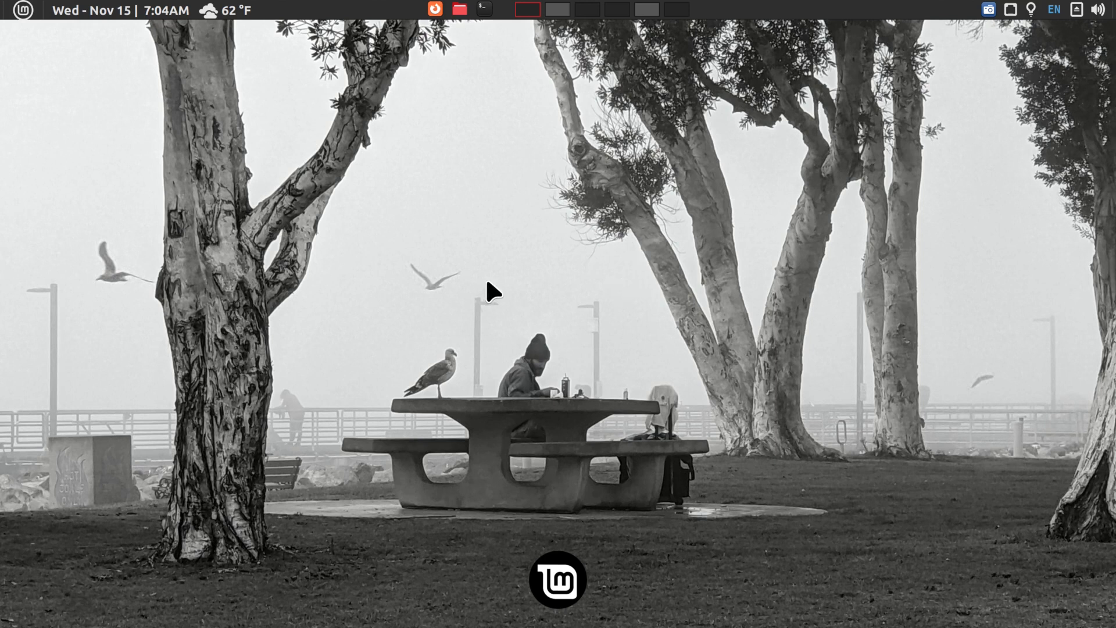
mouse_move(481, 237)
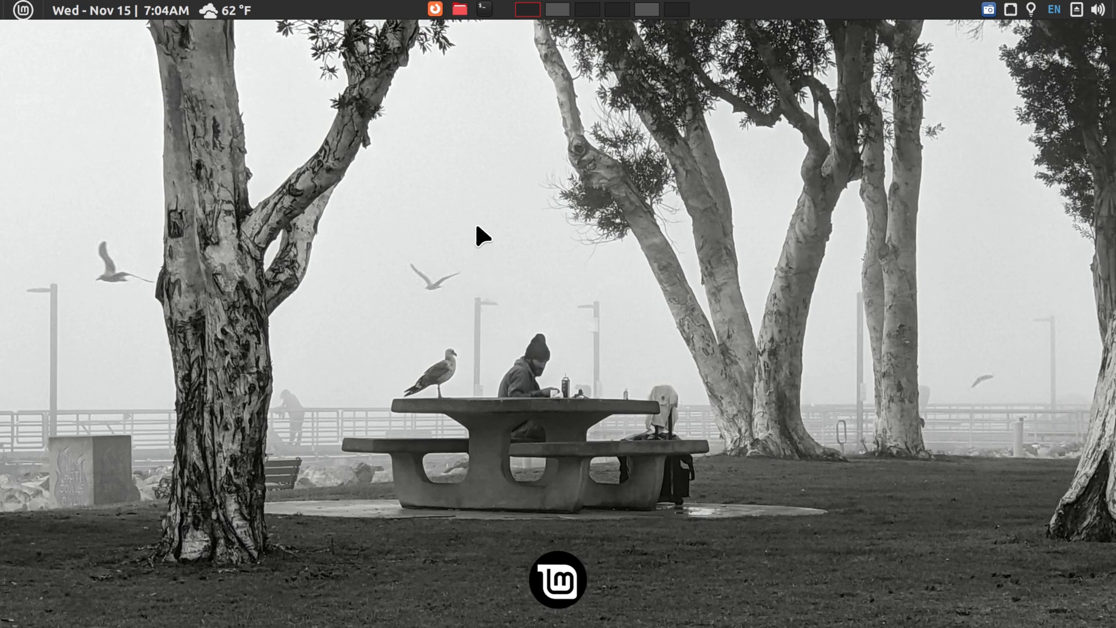
mouse_move(590, 216)
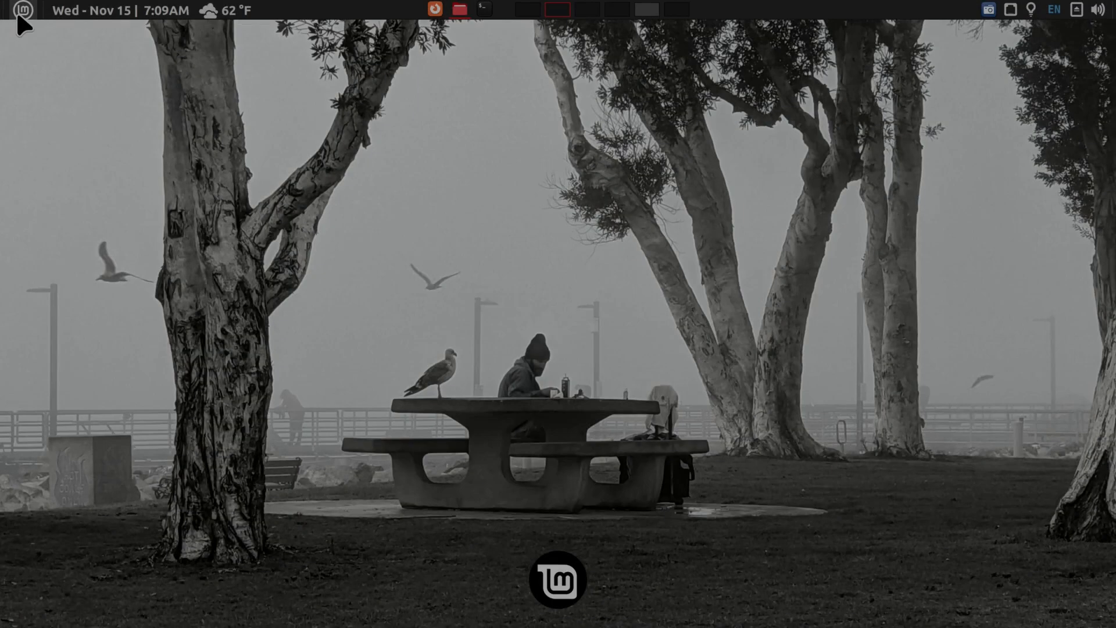
left_click(22, 11)
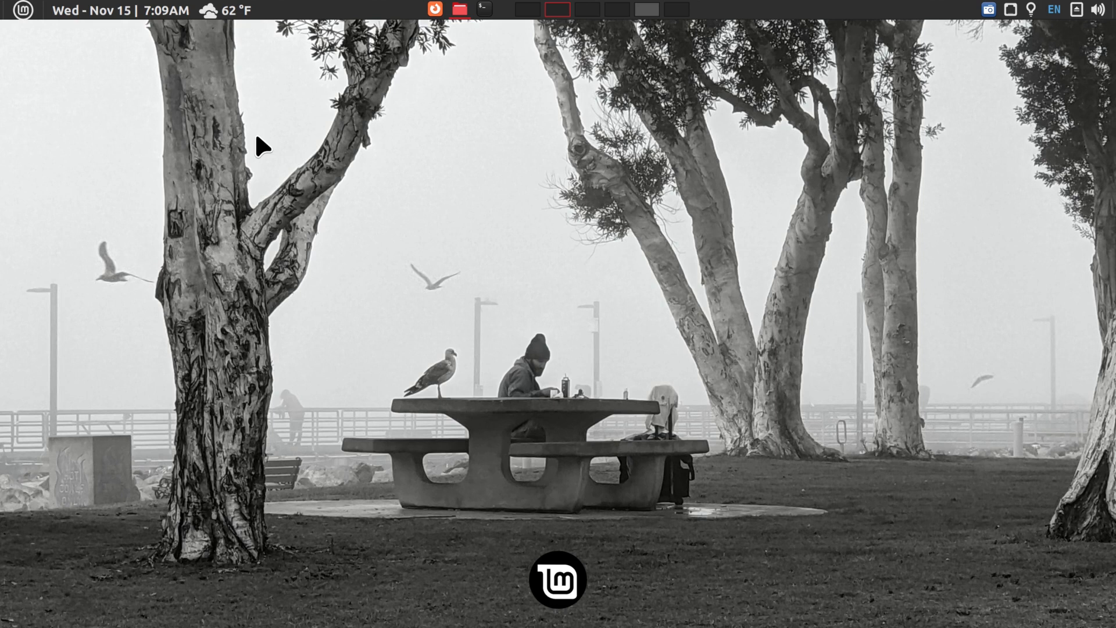
left_click(18, 13)
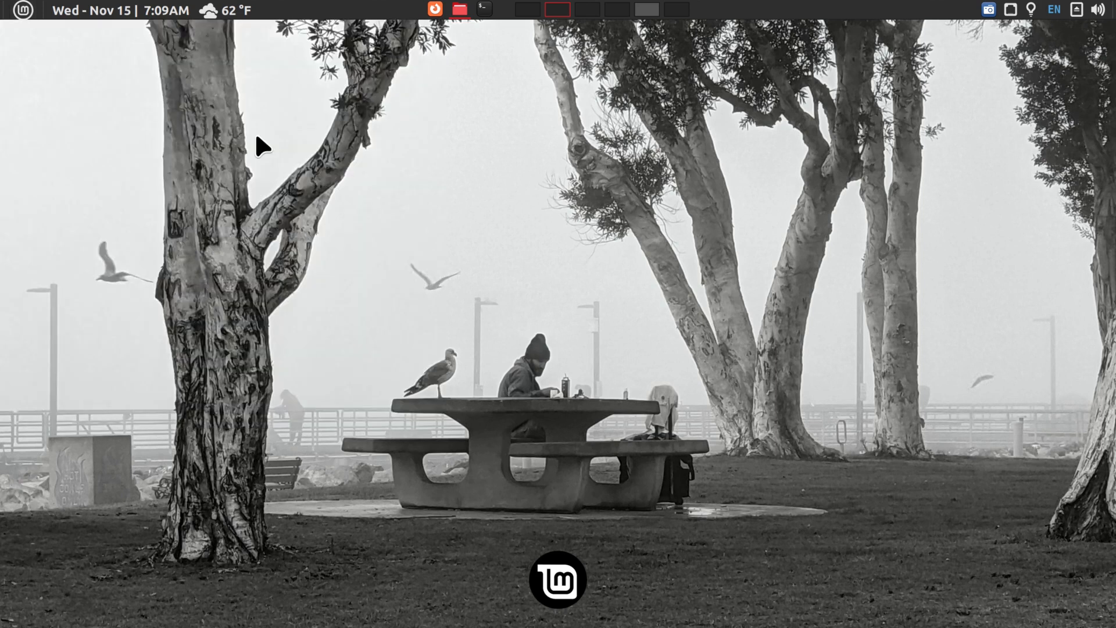
left_click(18, 13)
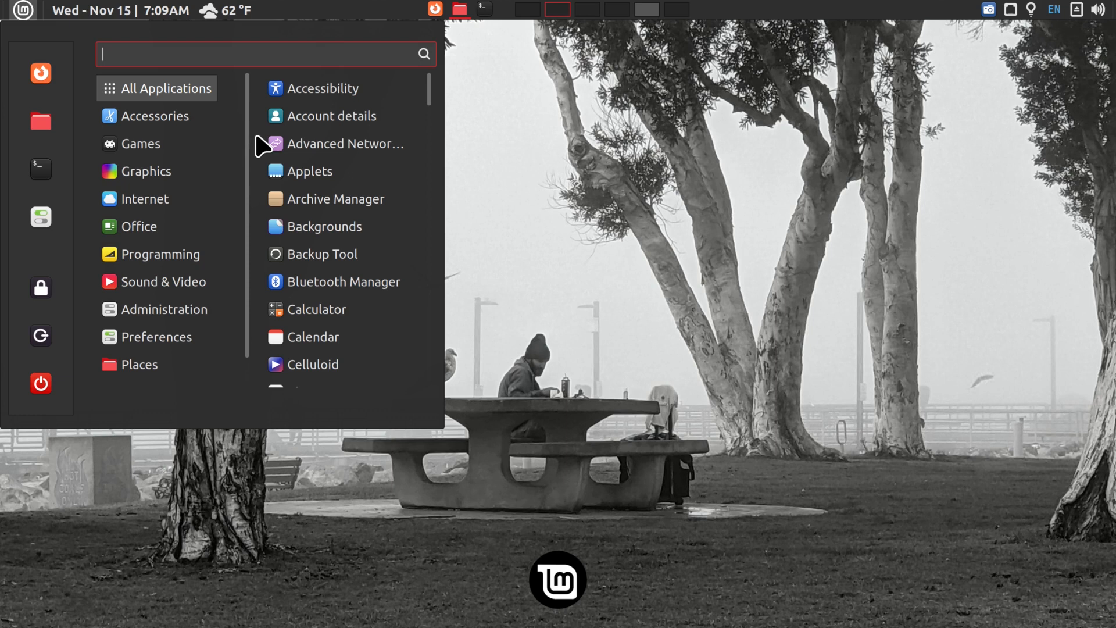
type("fire")
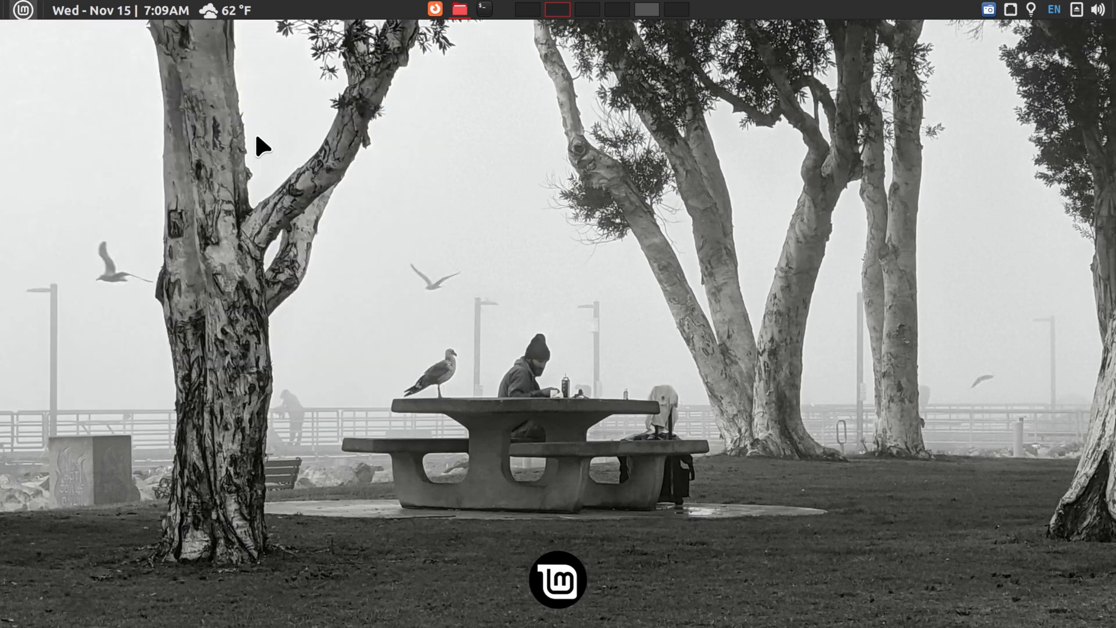
mouse_move(115, 14)
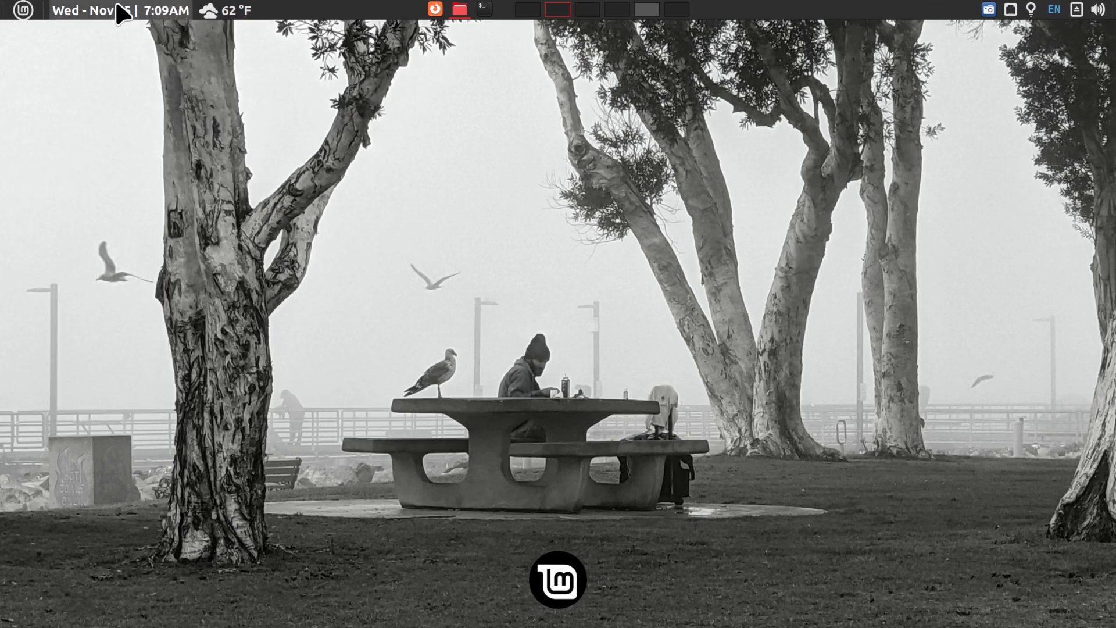
mouse_move(218, 14)
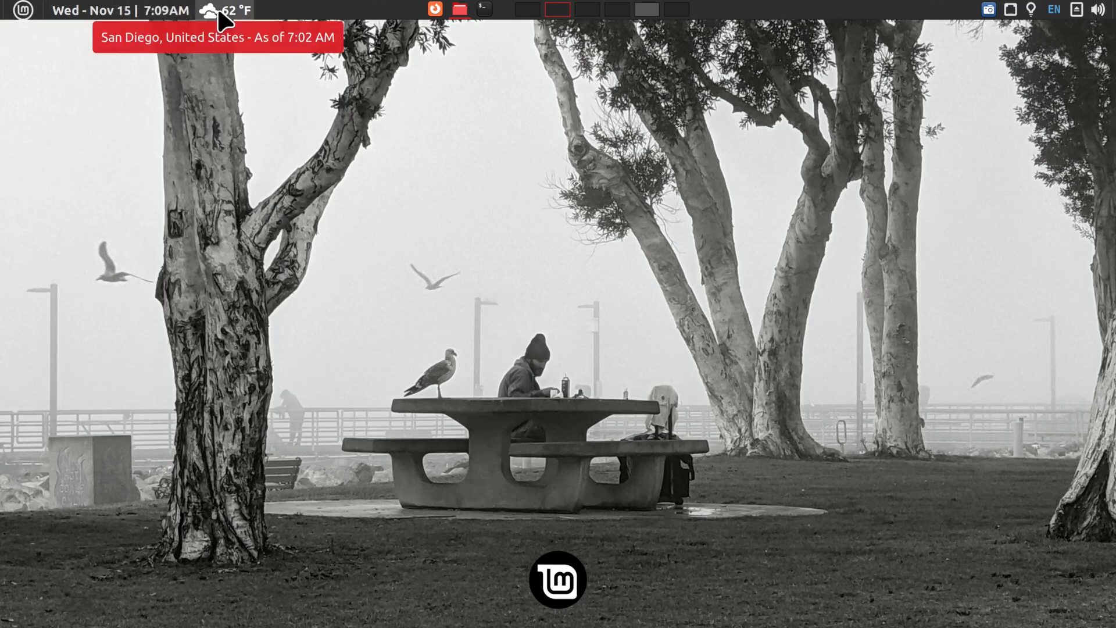
mouse_move(477, 22)
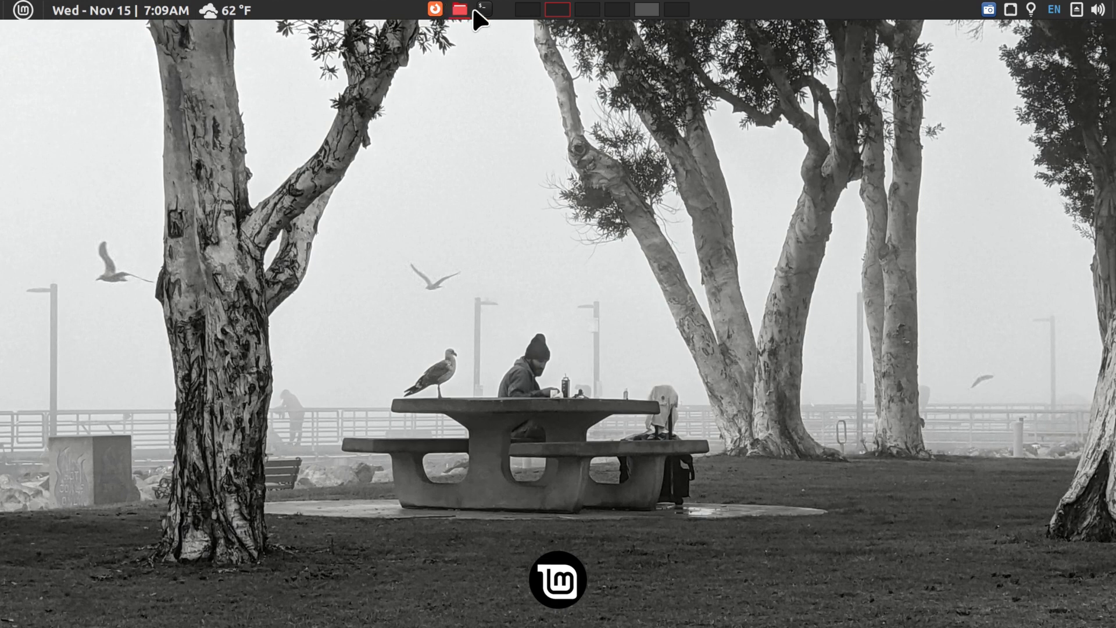
mouse_move(444, 15)
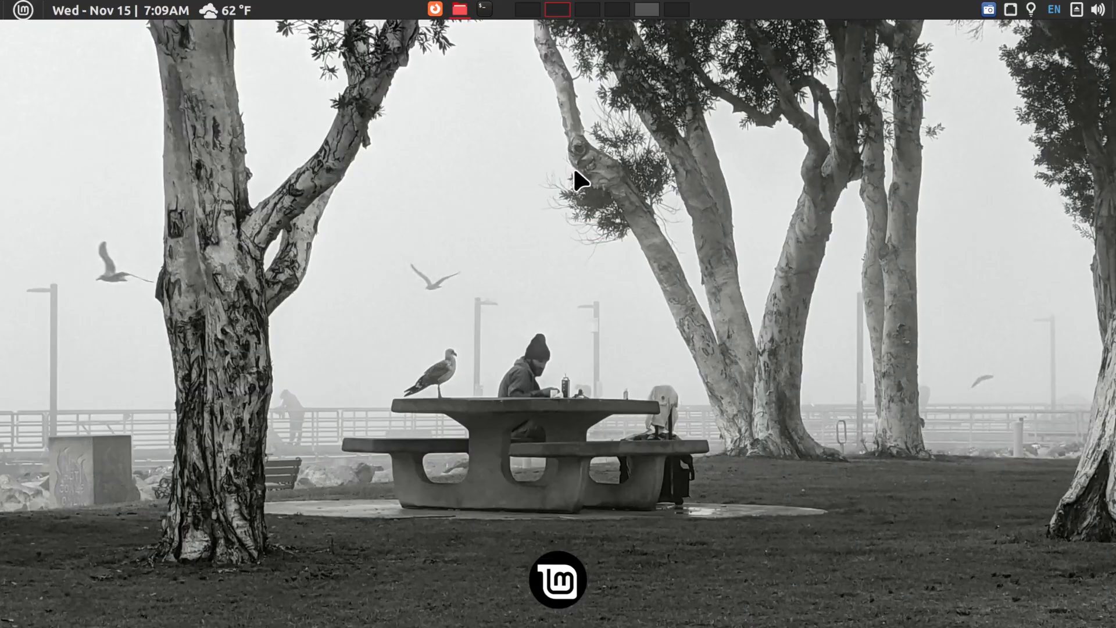
mouse_move(628, 222)
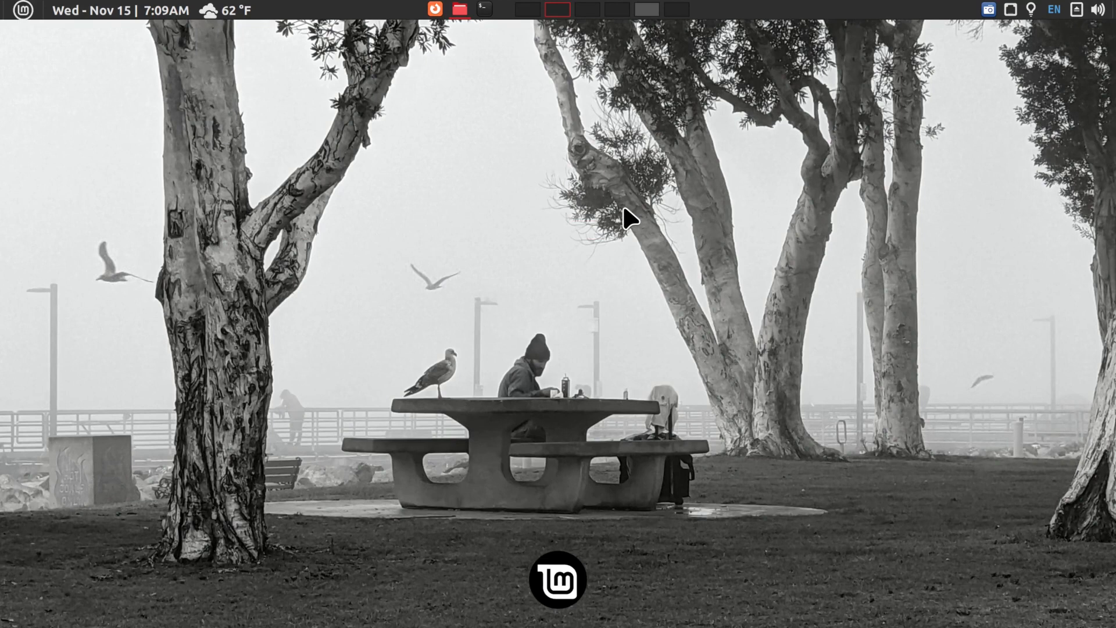
left_click(21, 10)
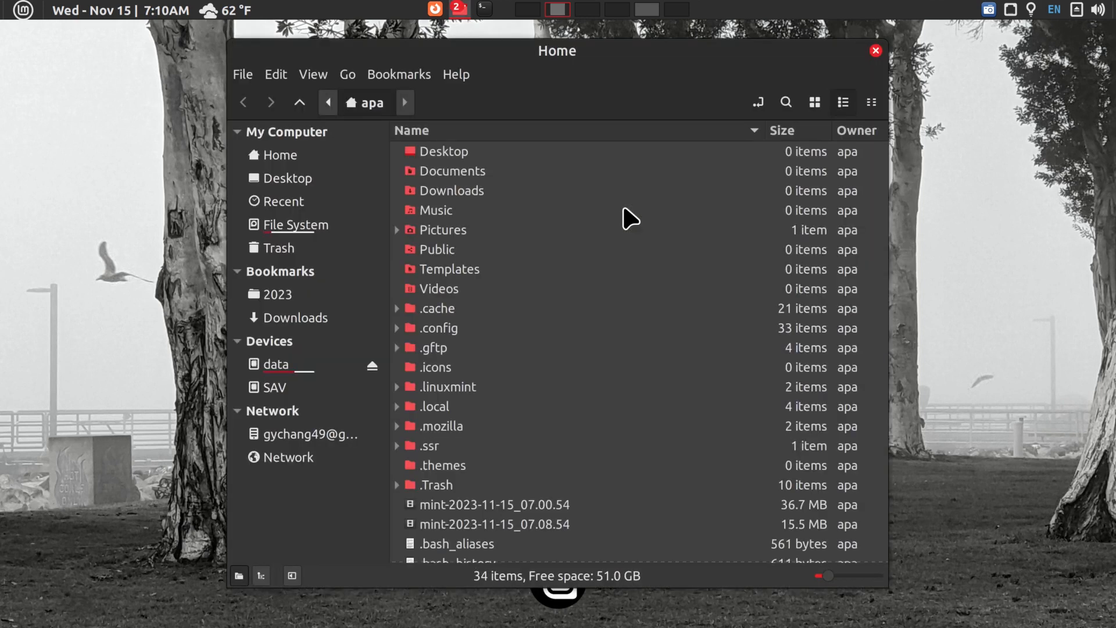
Show the data drive's folders in Nemo's left pane beside the Home folder.
left_click(875, 50)
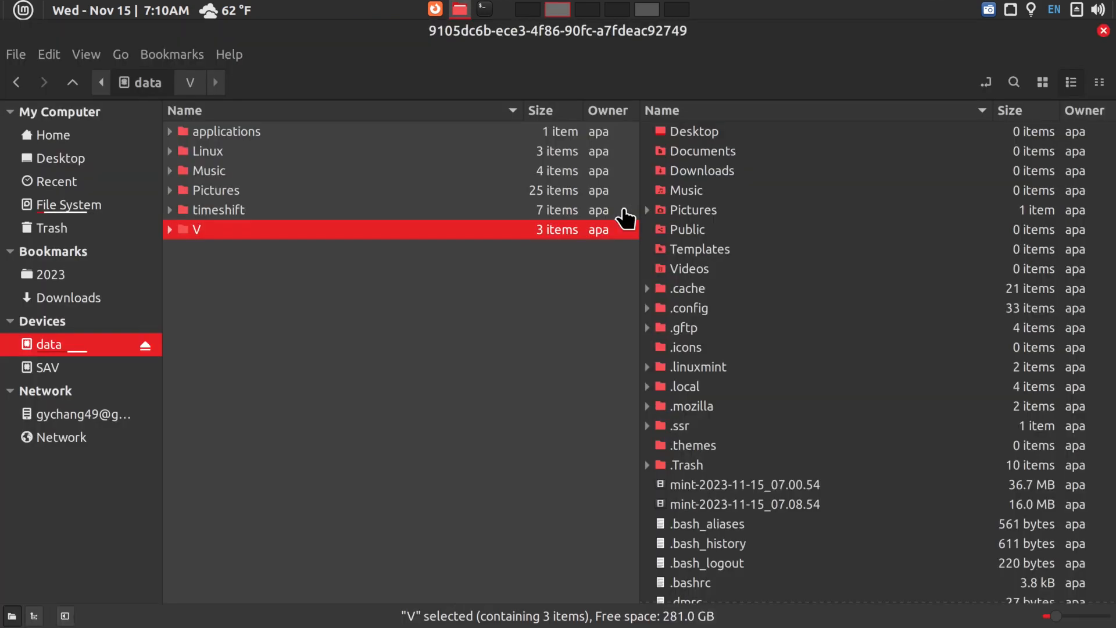
mouse_move(603, 372)
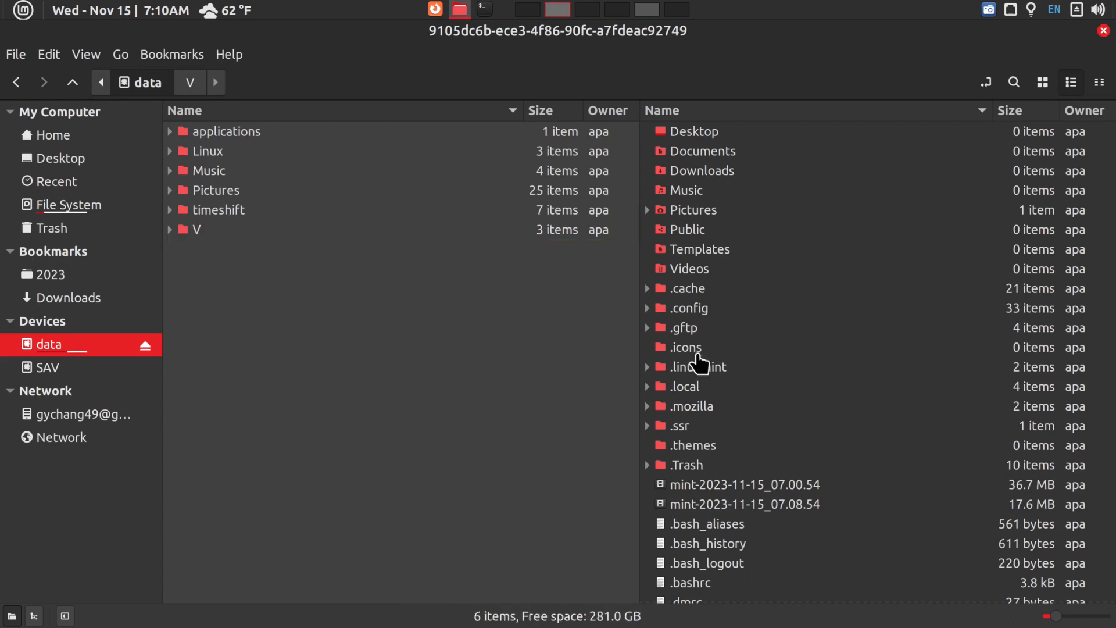
mouse_move(918, 339)
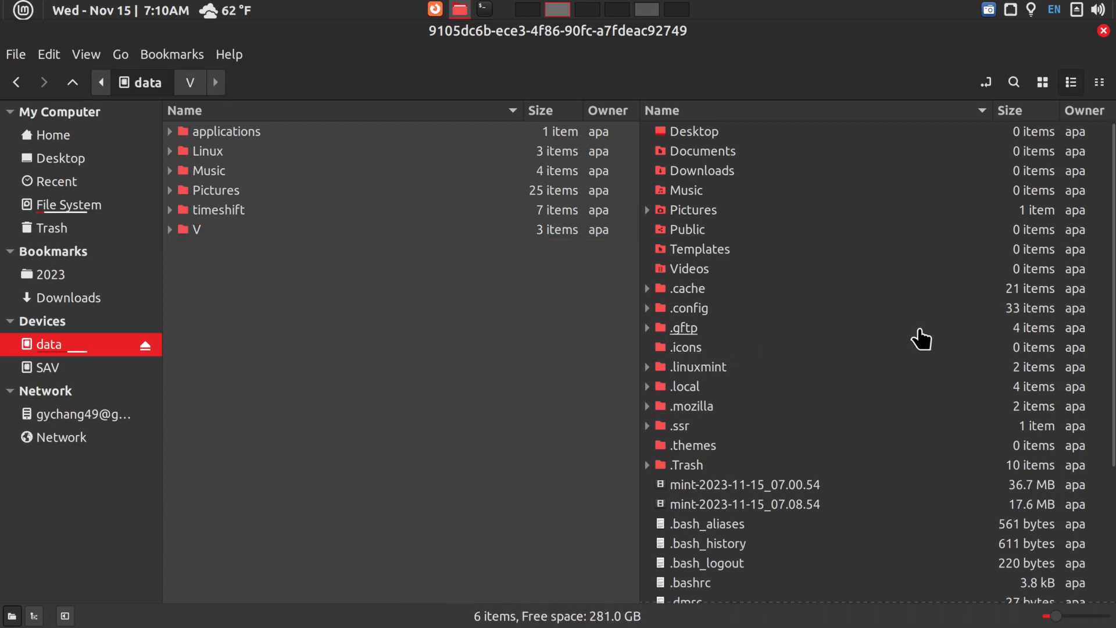
mouse_move(469, 299)
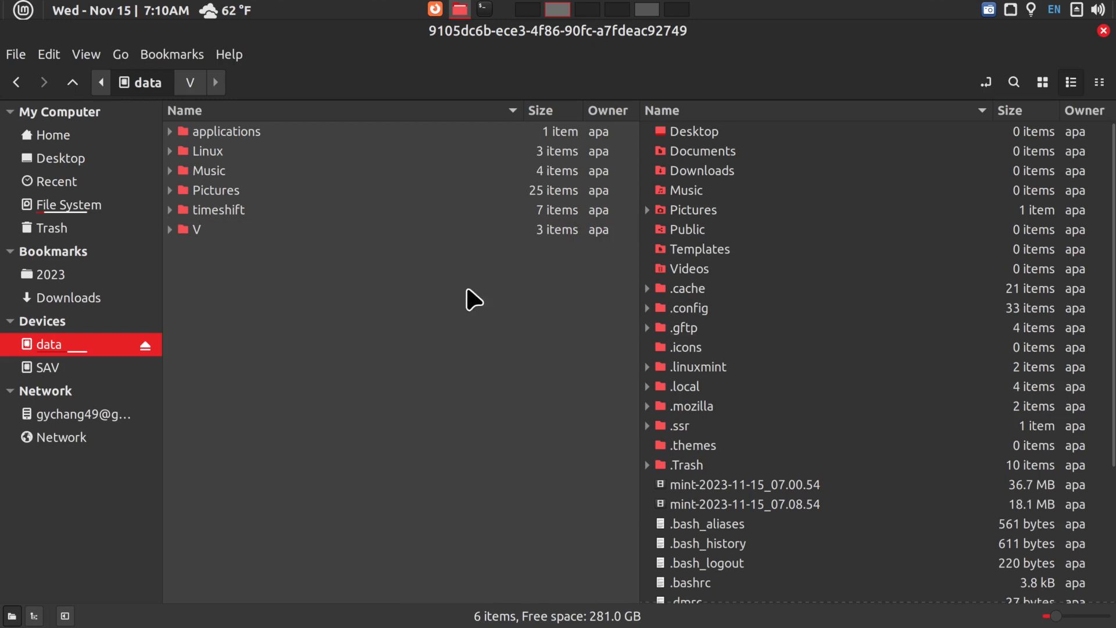
mouse_move(128, 393)
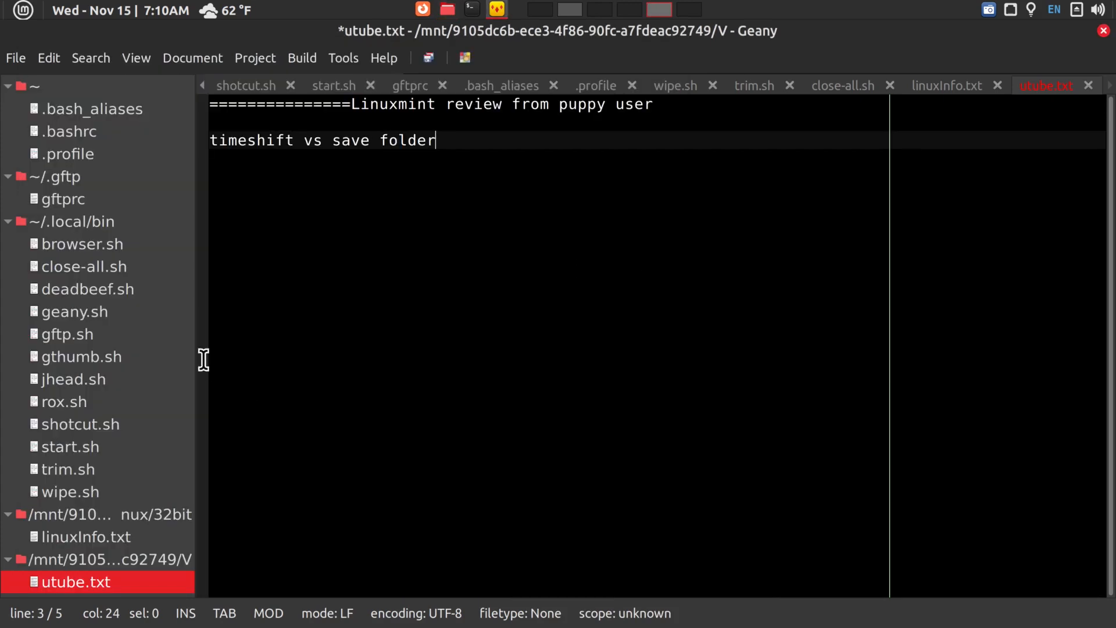
mouse_move(80, 285)
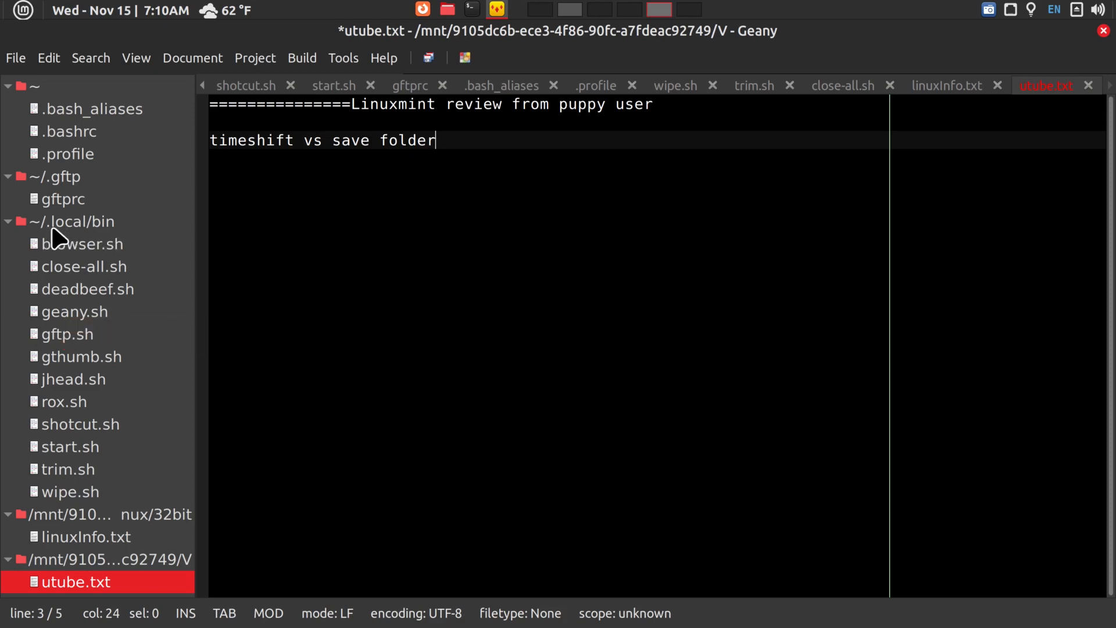
mouse_move(104, 240)
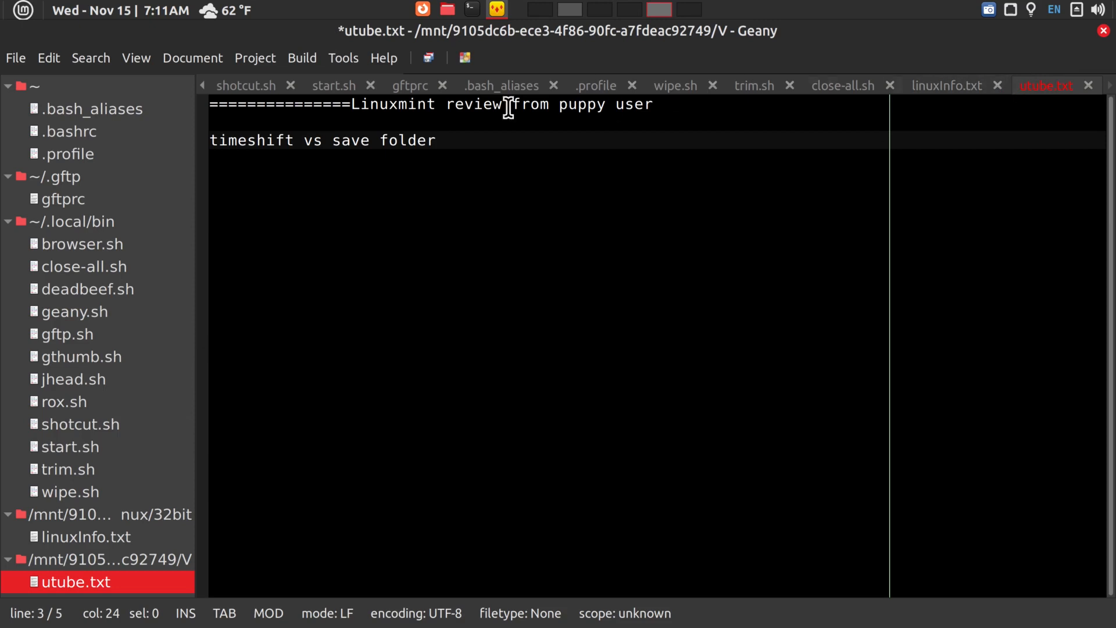
Save utube.txt with the new 'timeshift vs save folder' line.
key("ctrl+s")
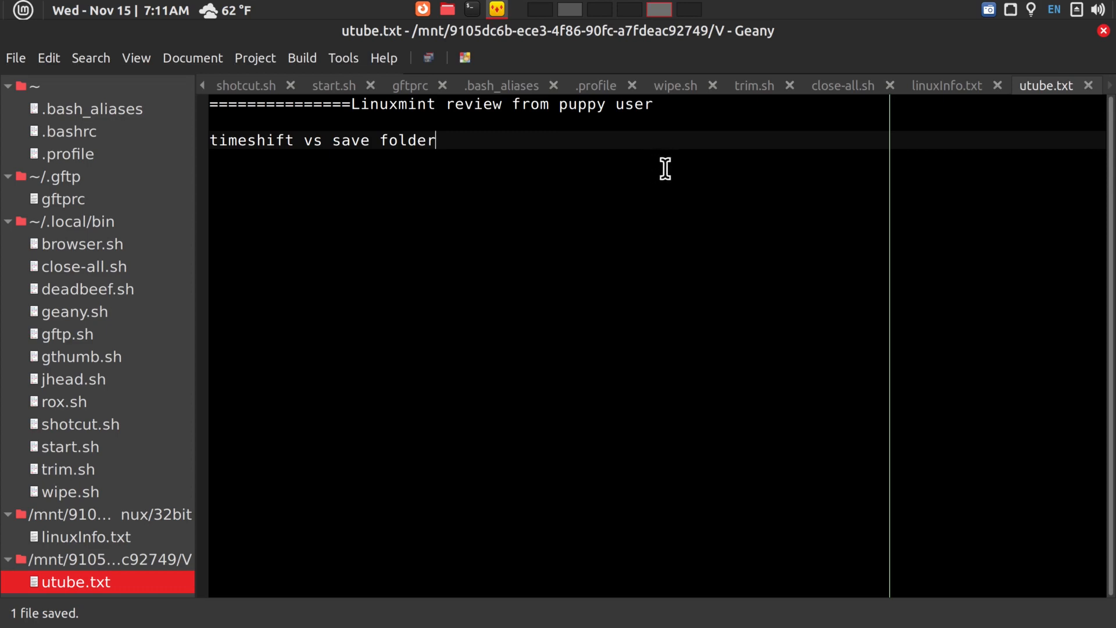
mouse_move(919, 114)
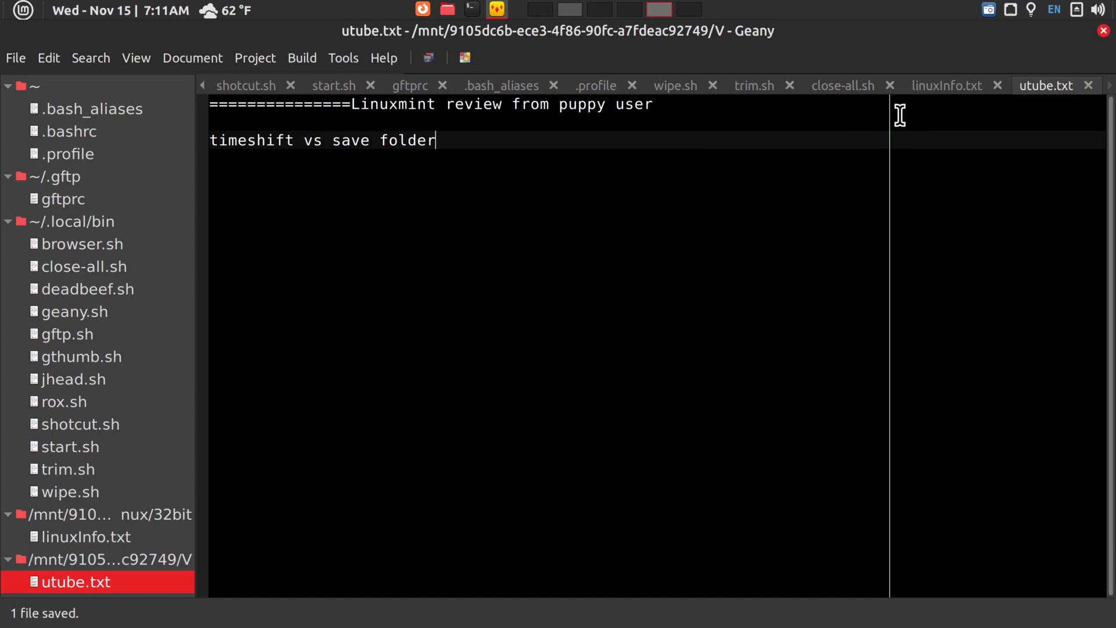
mouse_move(853, 262)
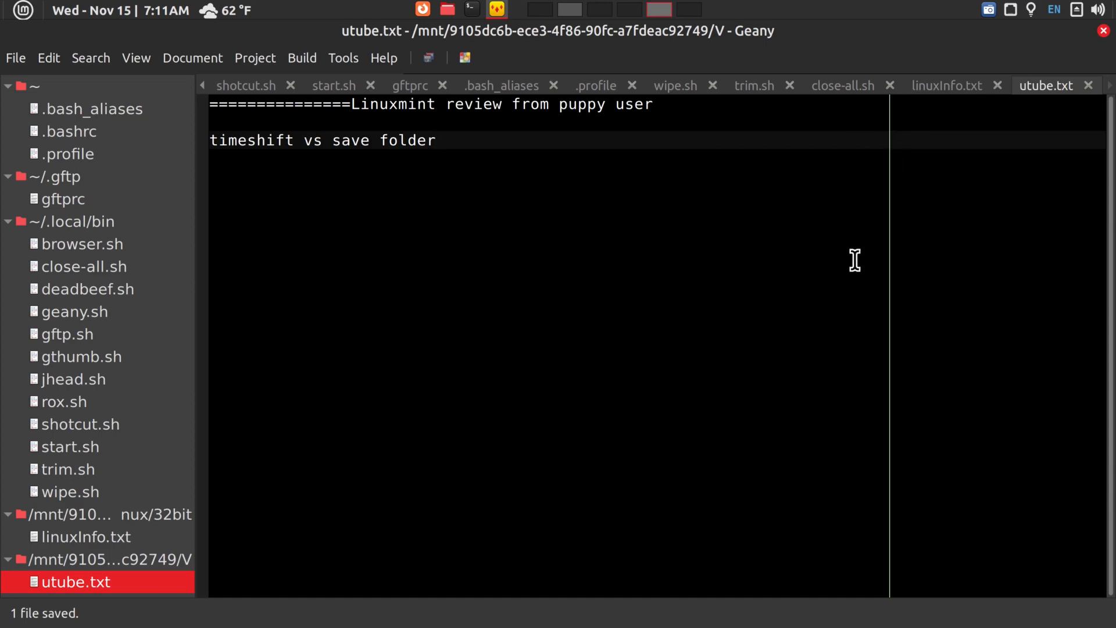
left_click(435, 139)
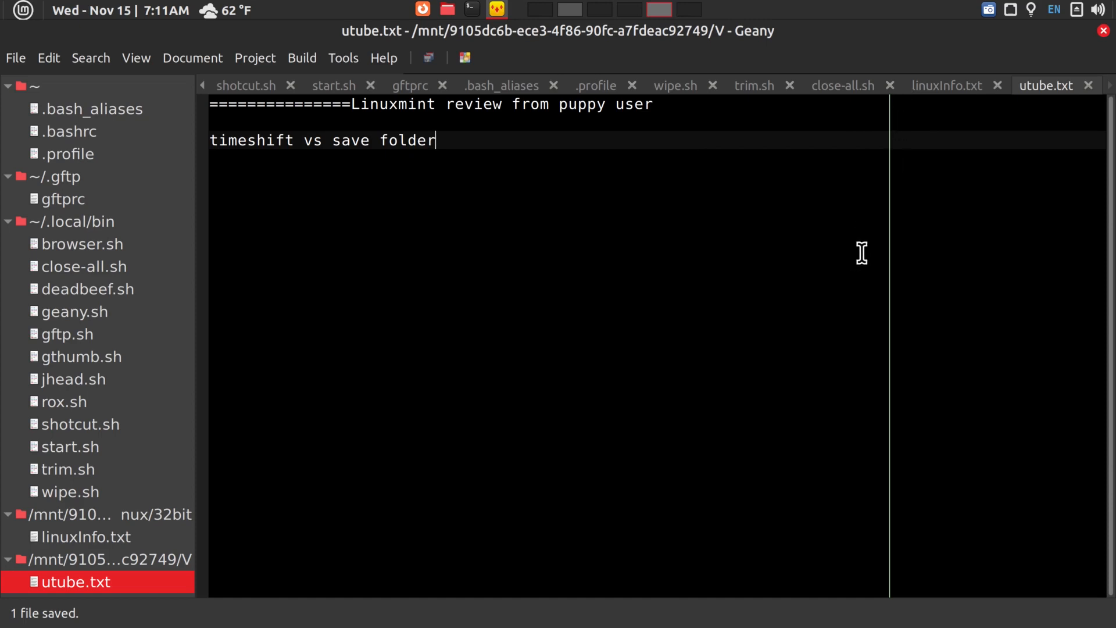
mouse_move(996, 144)
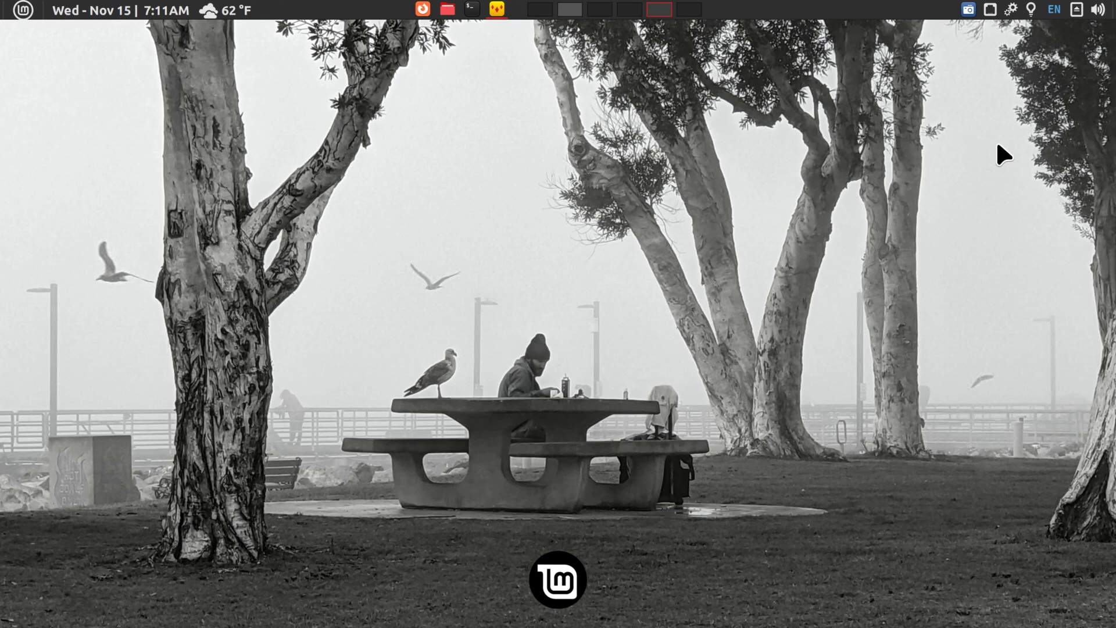
mouse_move(584, 69)
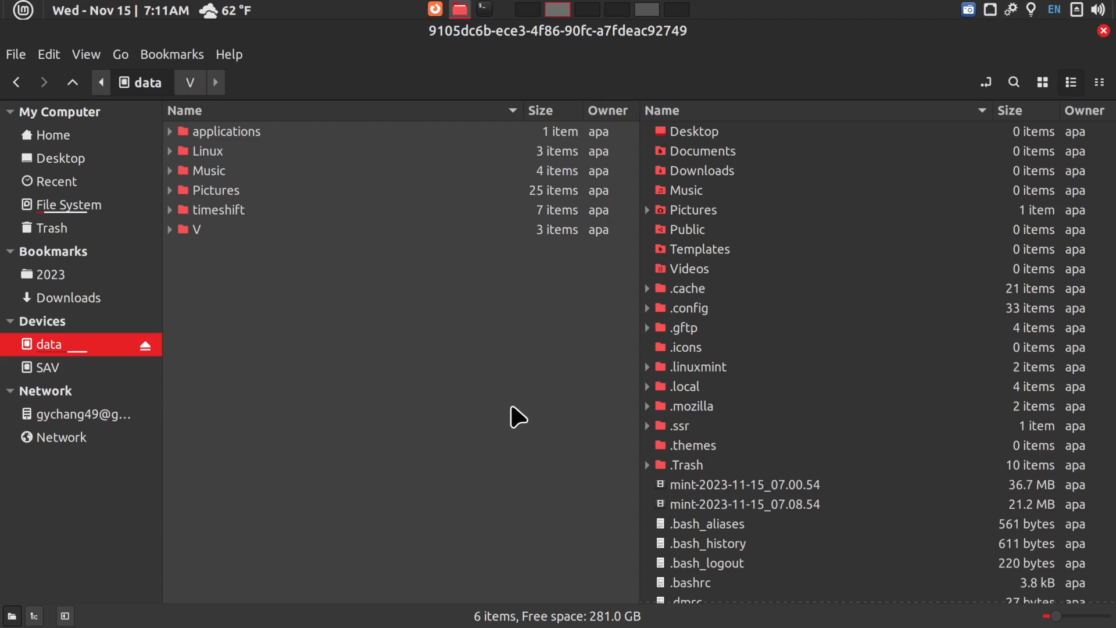
Launch Timeshift from the panel and authenticate with the administrator password.
left_click(19, 8)
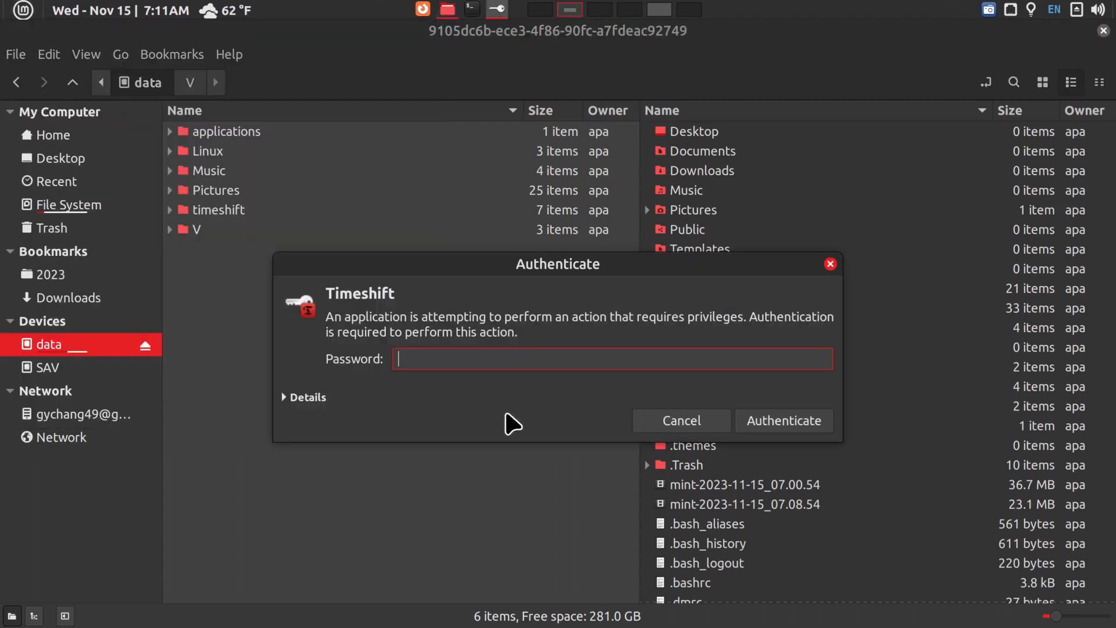
left_click(681, 421)
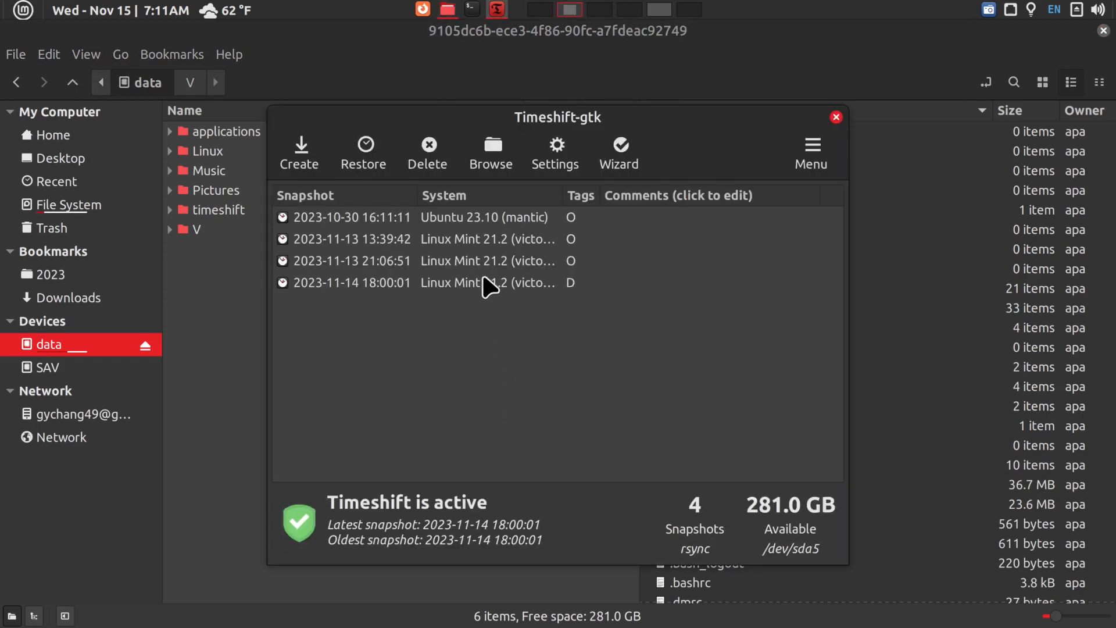
mouse_move(434, 304)
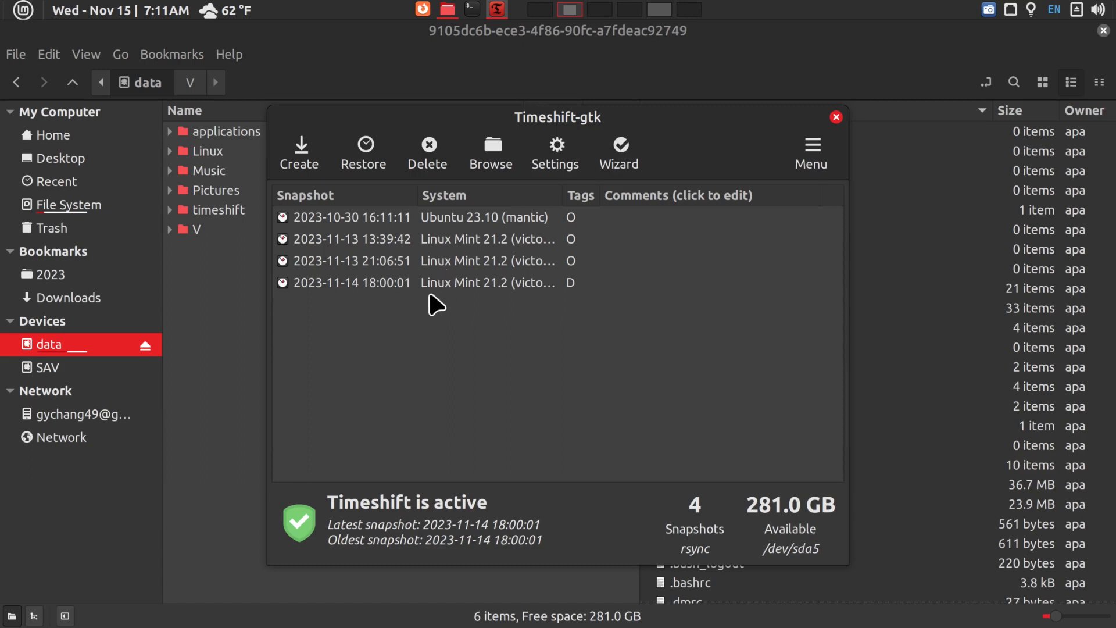
left_click(438, 261)
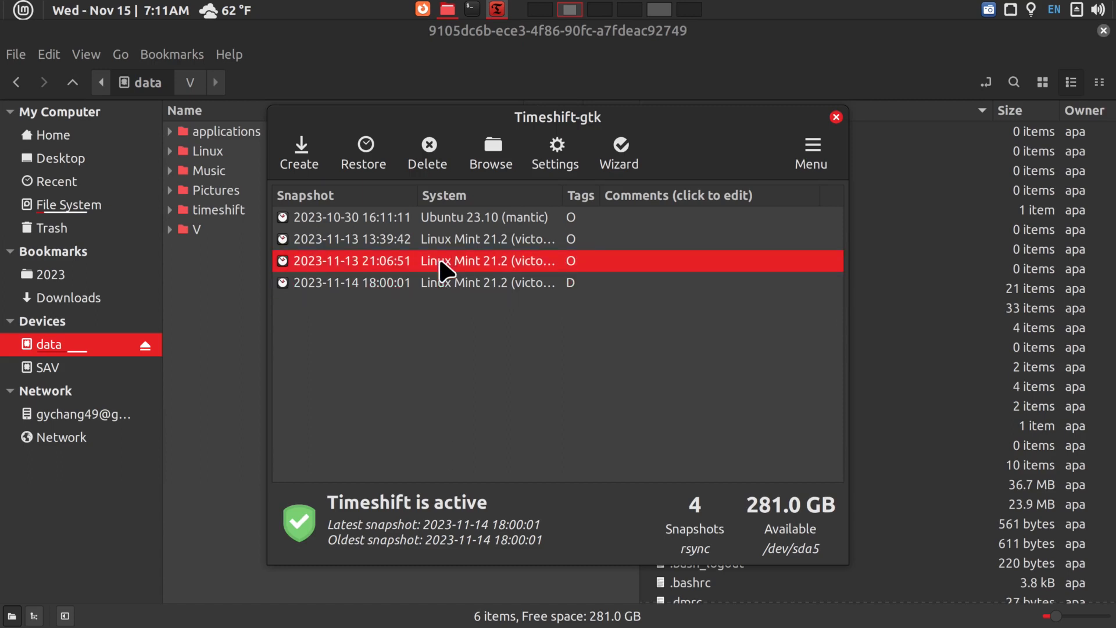
mouse_move(497, 186)
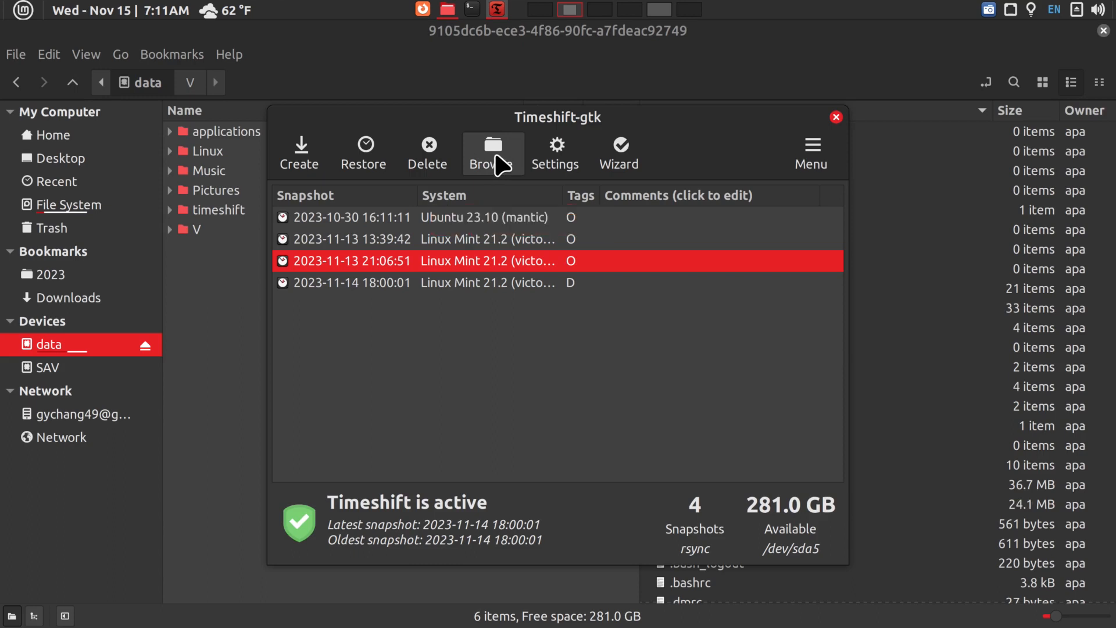
left_click(493, 144)
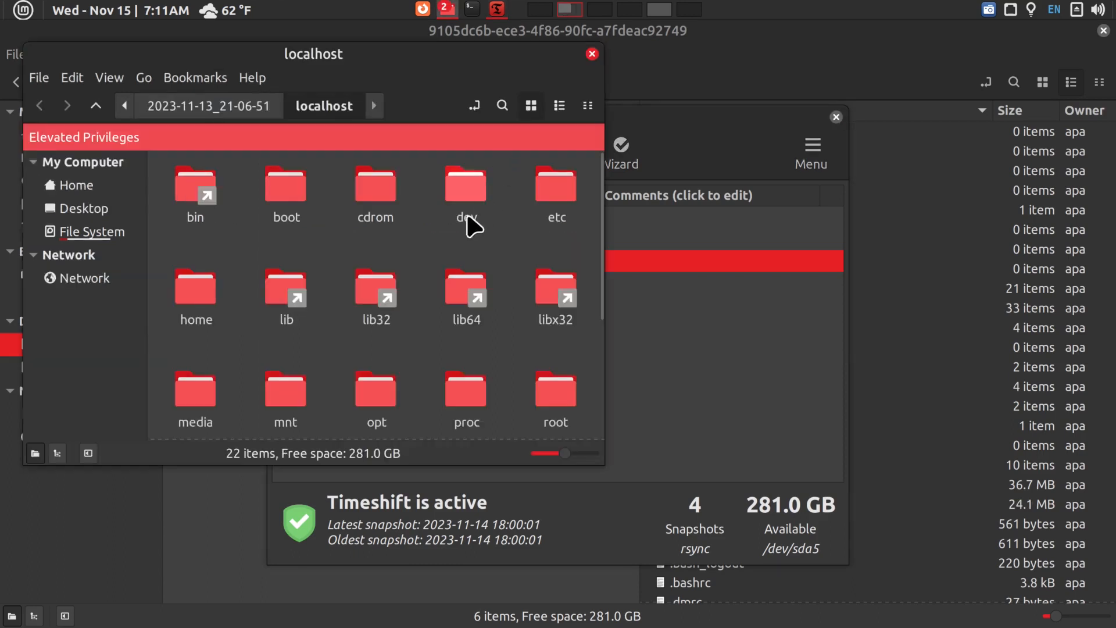
mouse_move(405, 363)
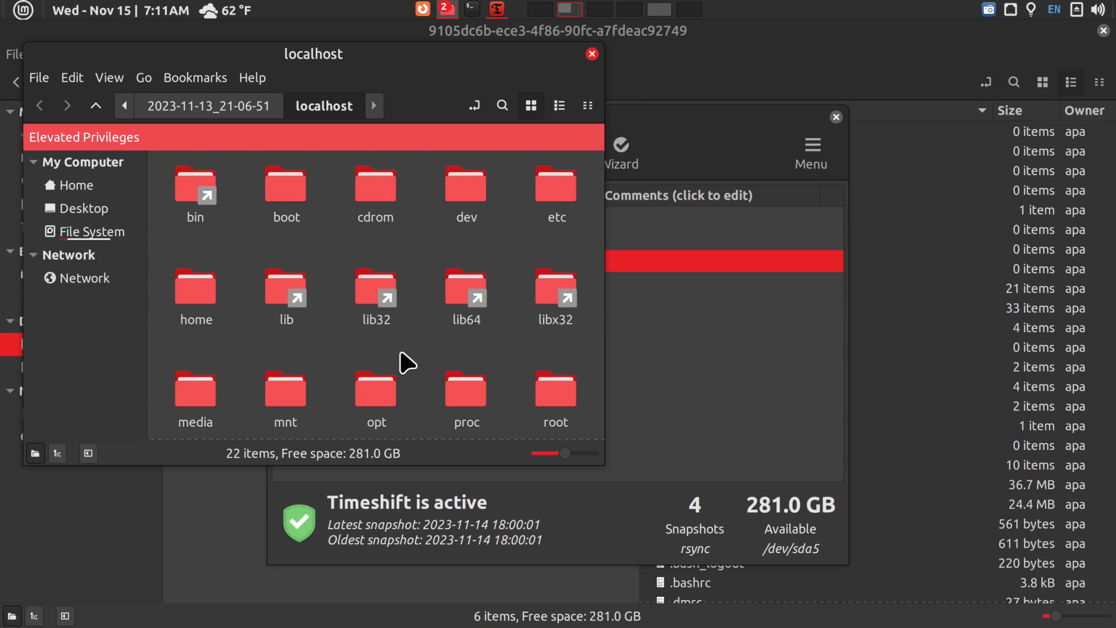
mouse_move(468, 366)
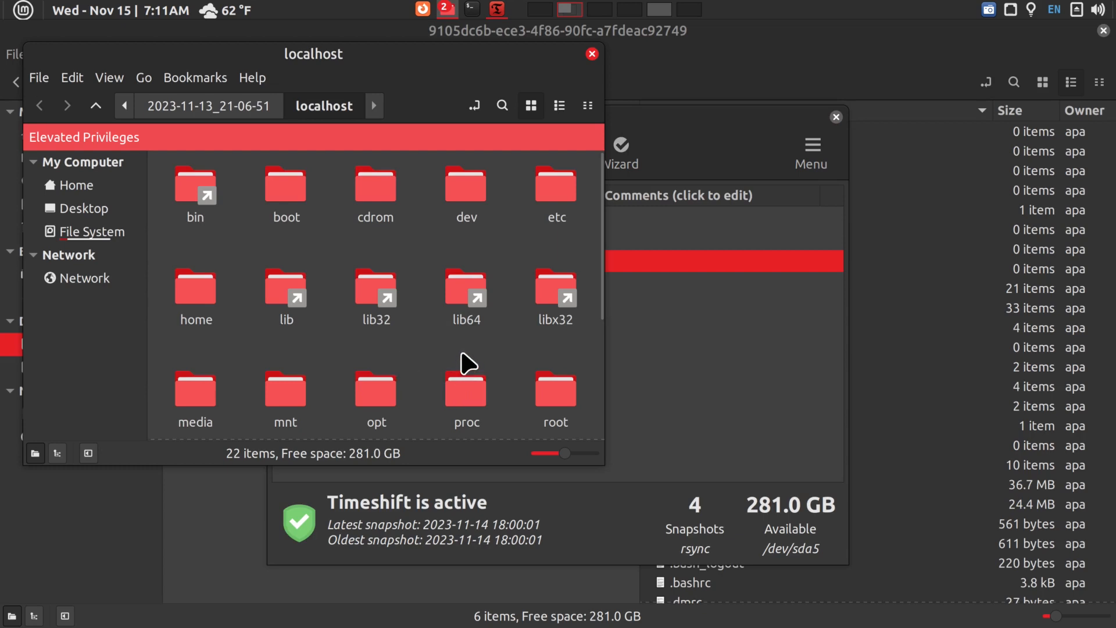
mouse_move(597, 64)
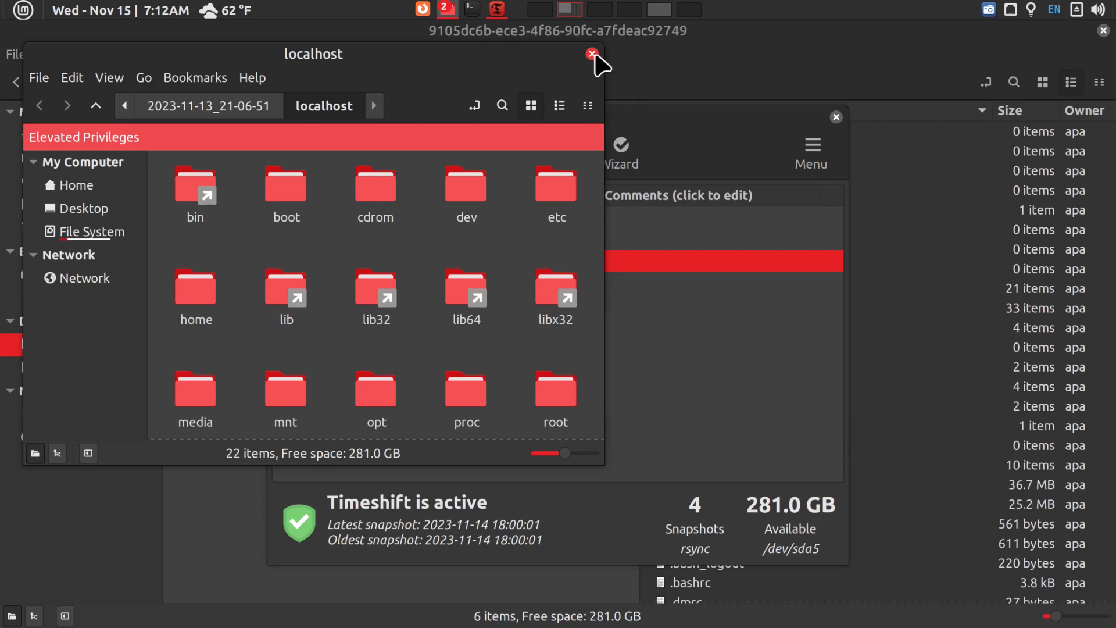
Close the snapshot file browser and Timeshift, returning to the data drive view.
left_click(592, 53)
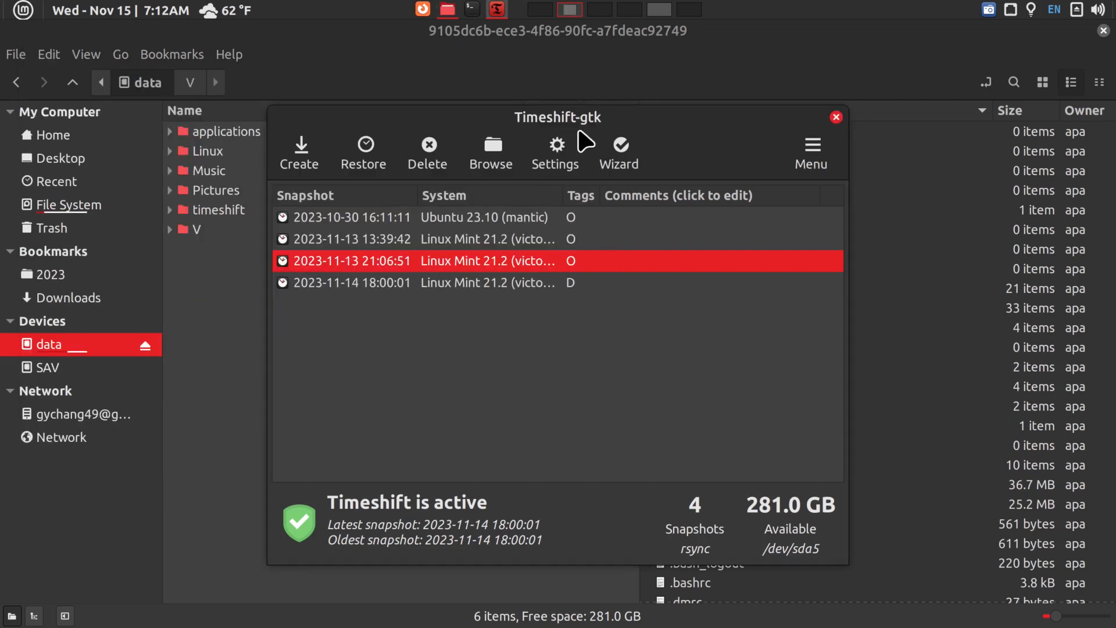
mouse_move(706, 123)
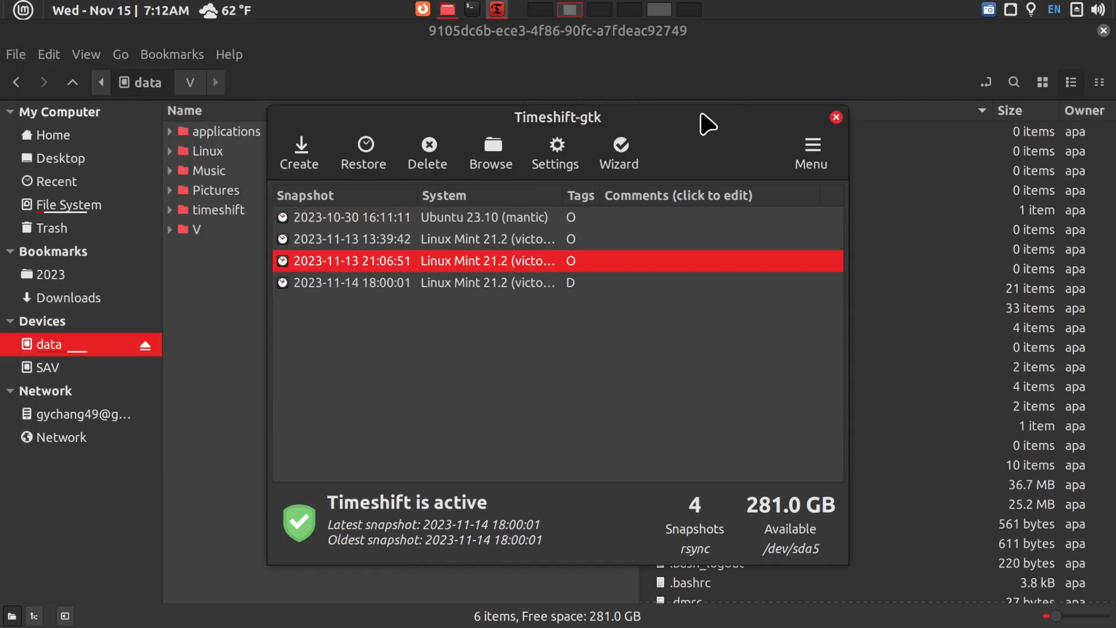
mouse_move(758, 145)
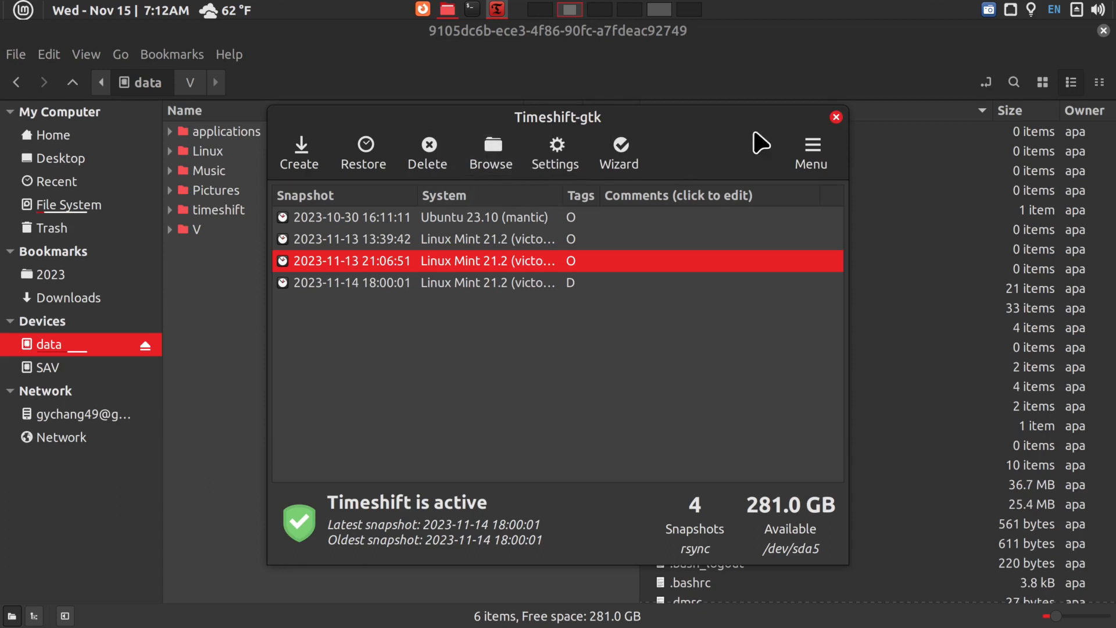
left_click(835, 116)
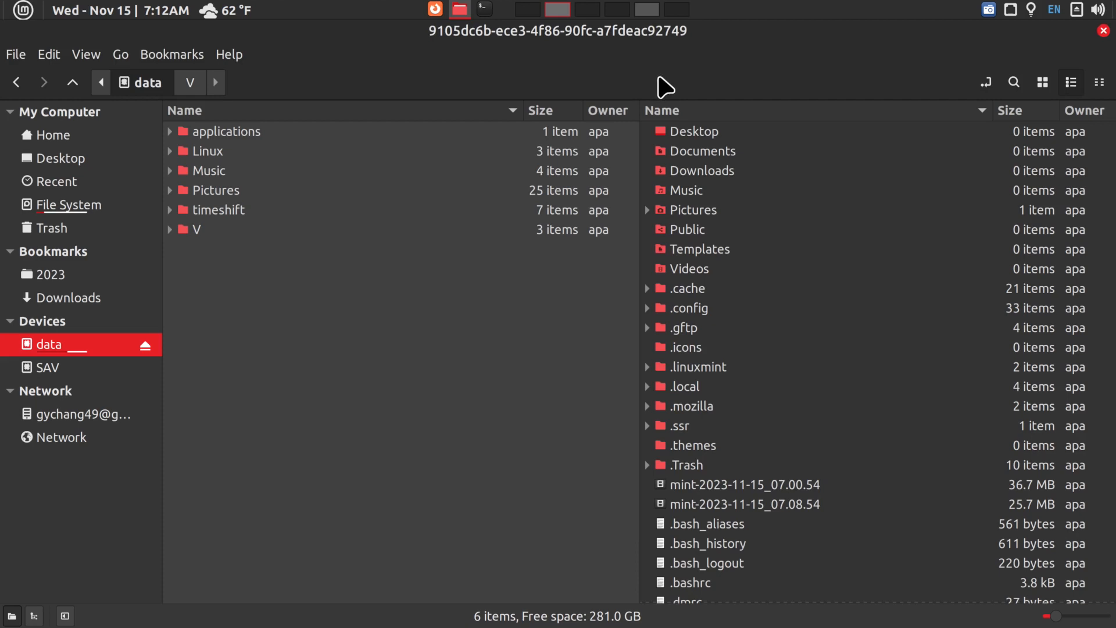
mouse_move(95, 383)
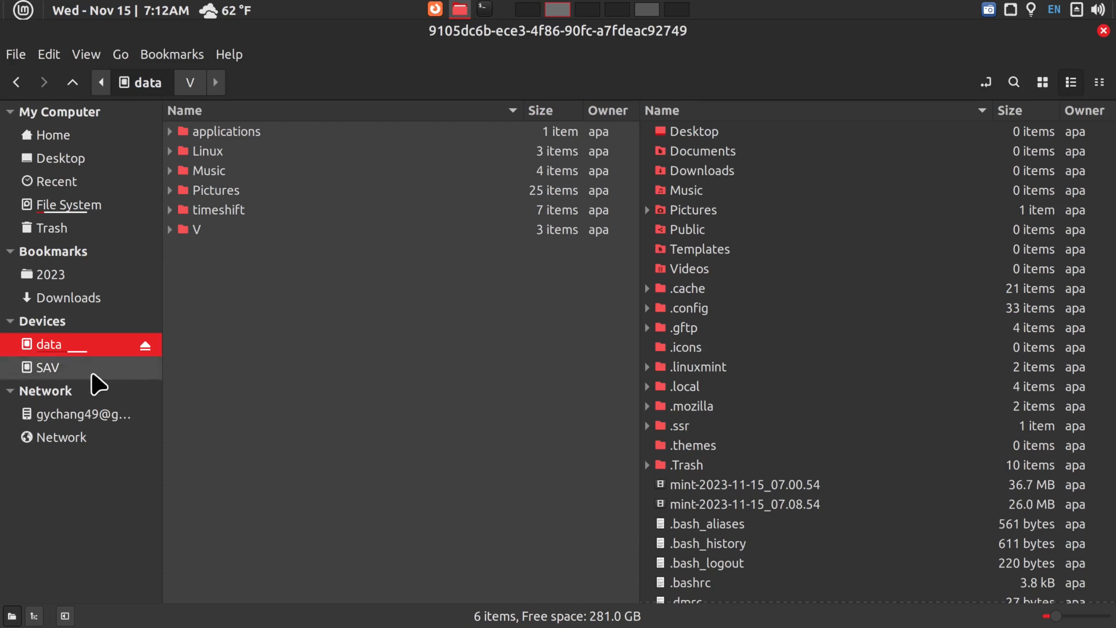
Navigate SAV > save > fossapup64save-acer > root to list that Puppy save's home contents.
left_click(46, 367)
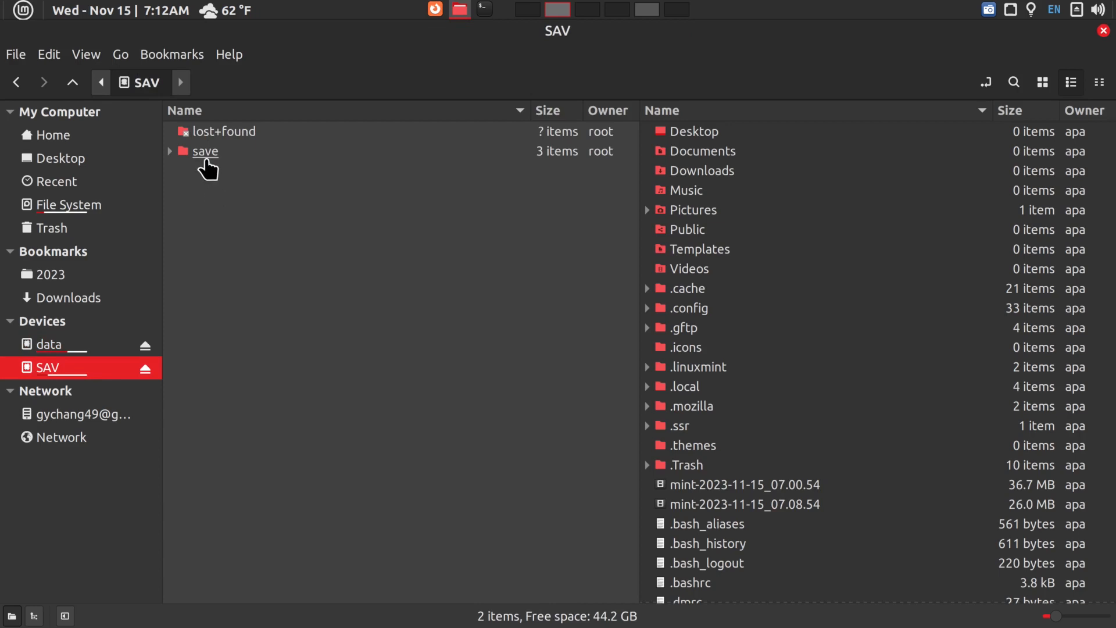
double_click(205, 151)
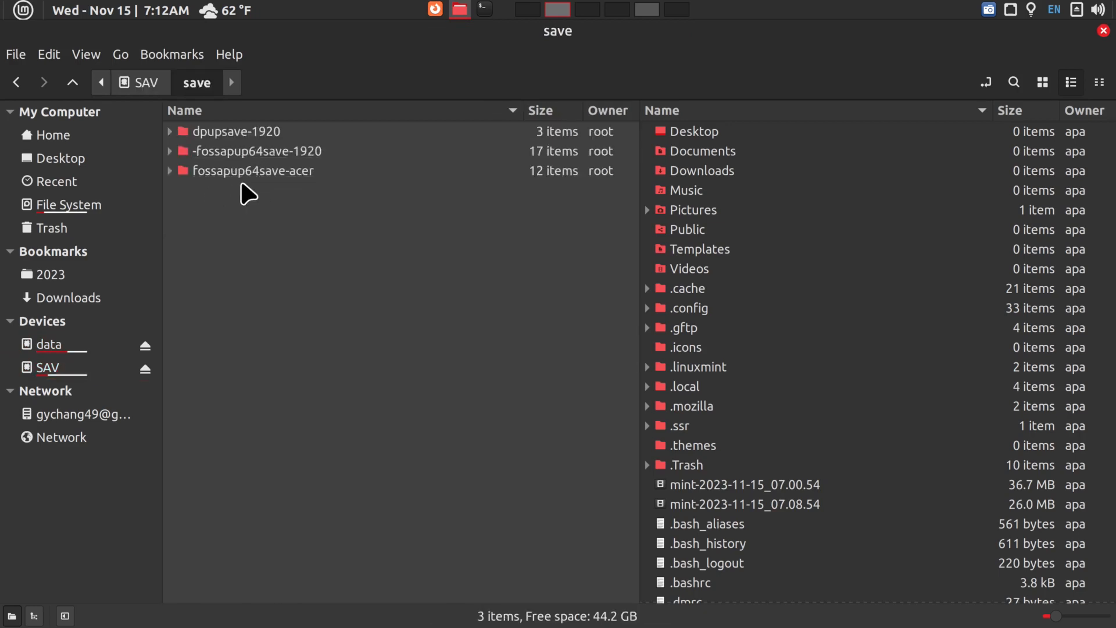
mouse_move(237, 186)
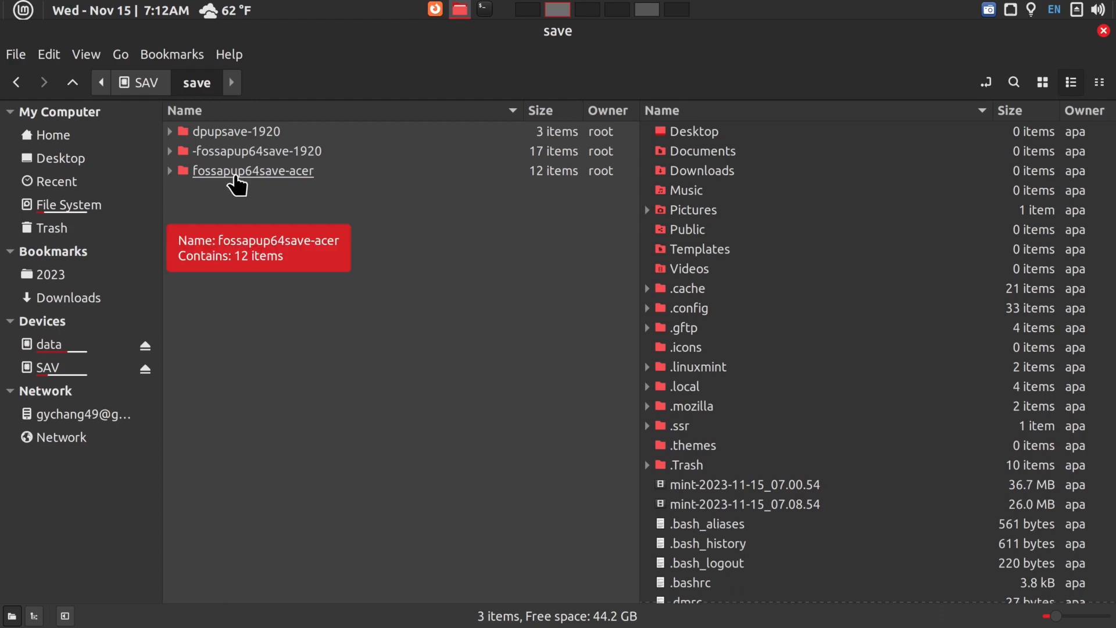
double_click(253, 171)
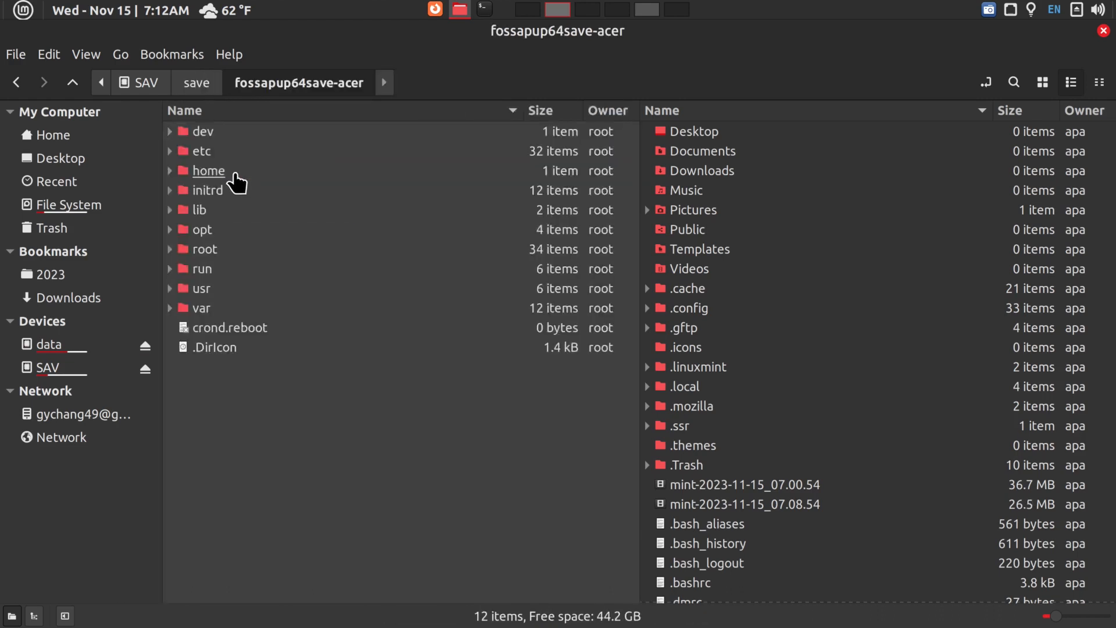
double_click(205, 249)
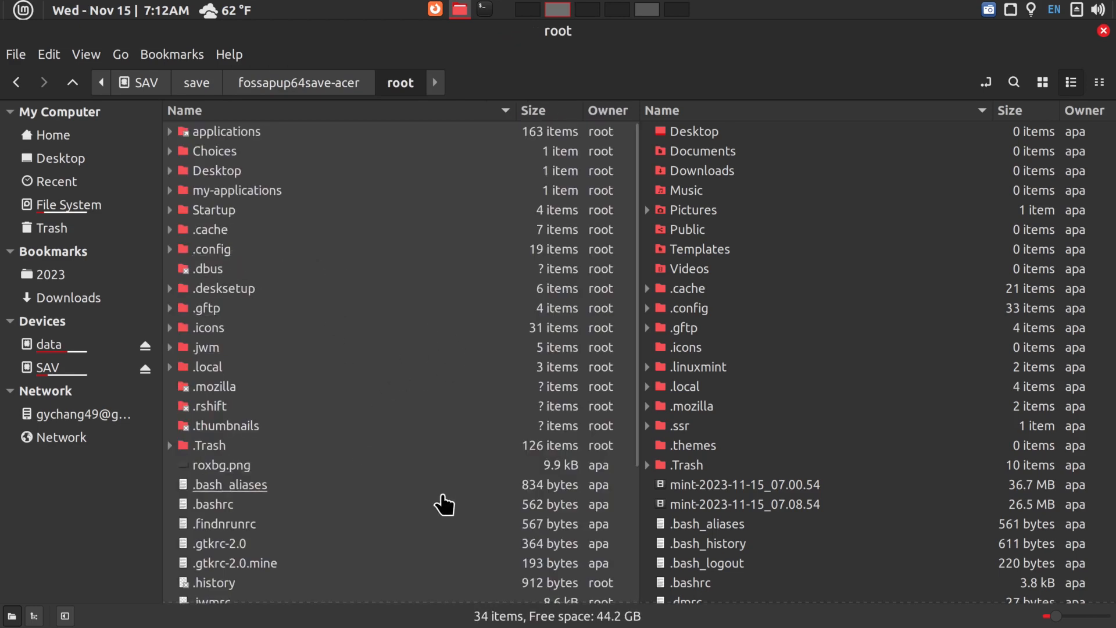
mouse_move(228, 503)
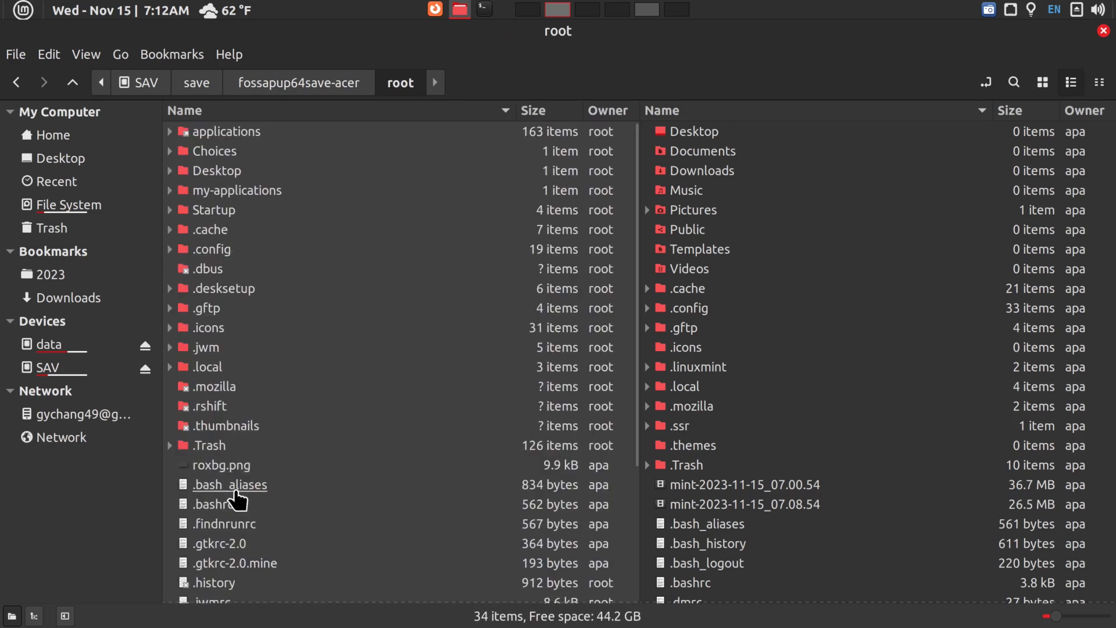
mouse_move(237, 498)
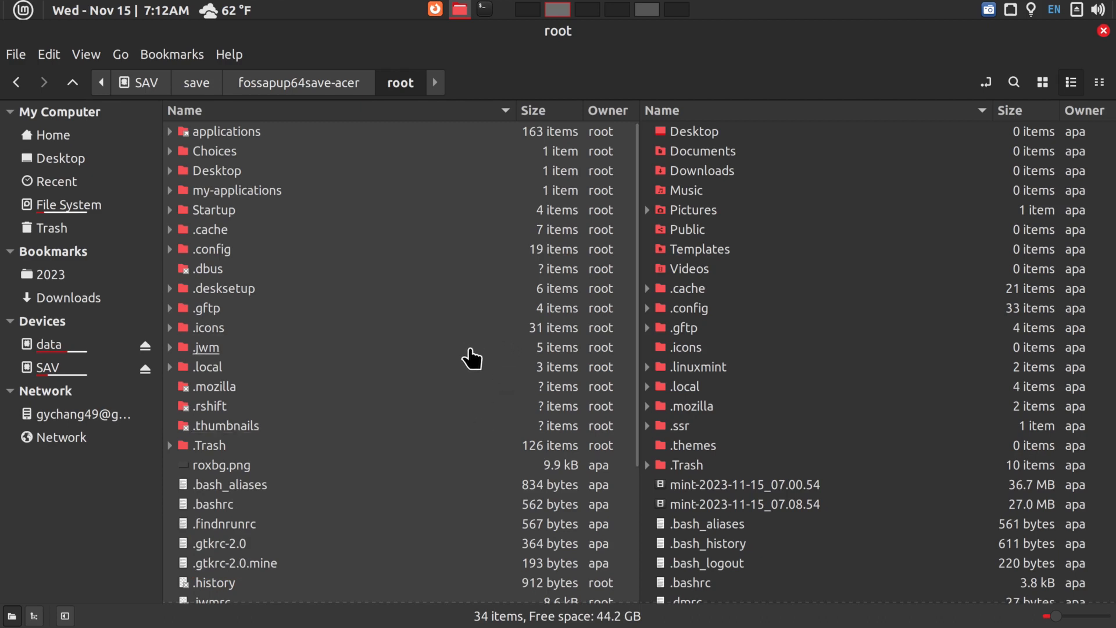
mouse_move(1090, 42)
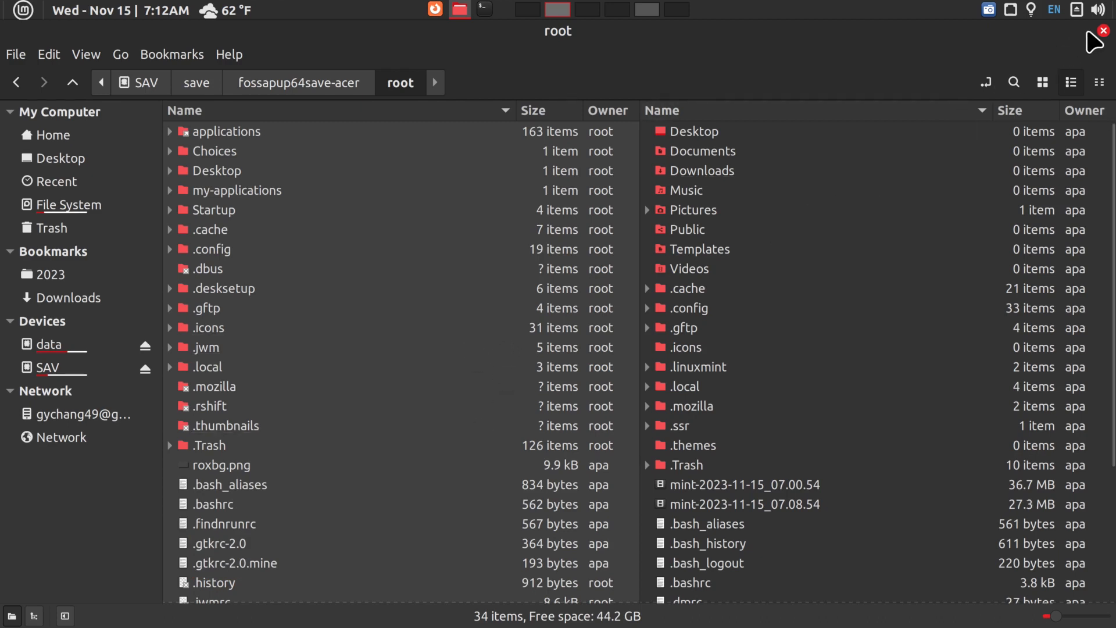
Close the Nemo window, leaving only the foggy park wallpaper desktop.
left_click(1102, 31)
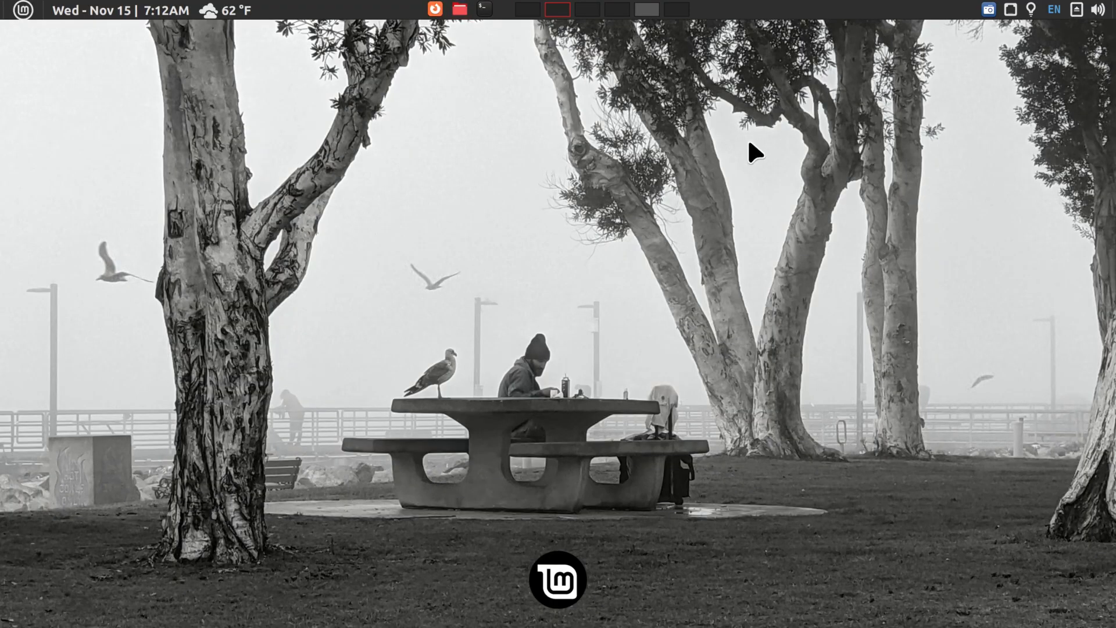
mouse_move(477, 240)
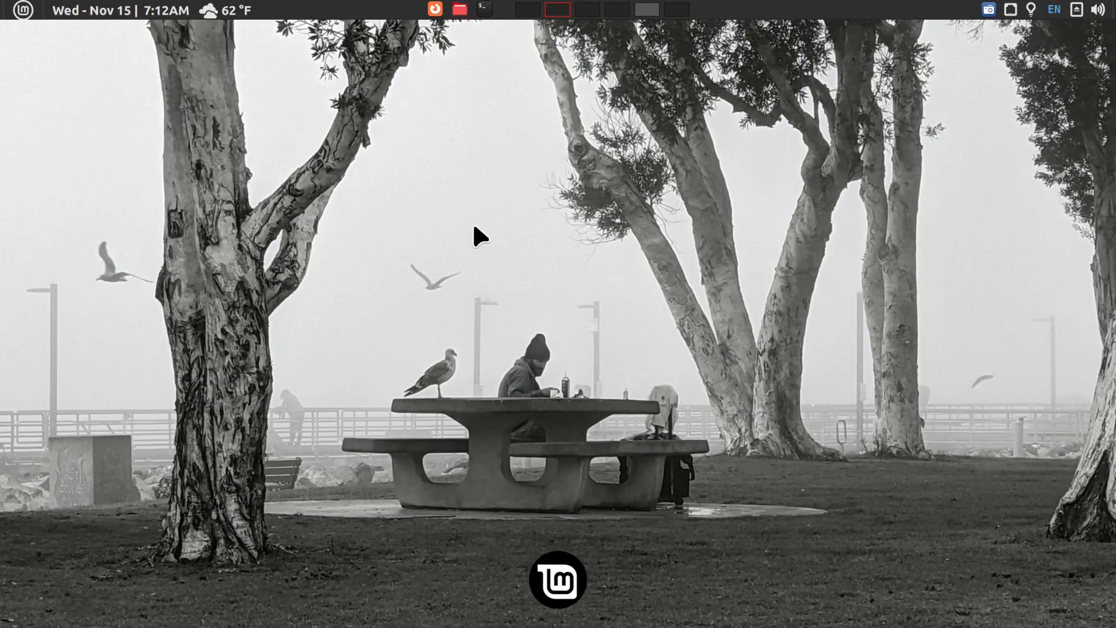
mouse_move(412, 31)
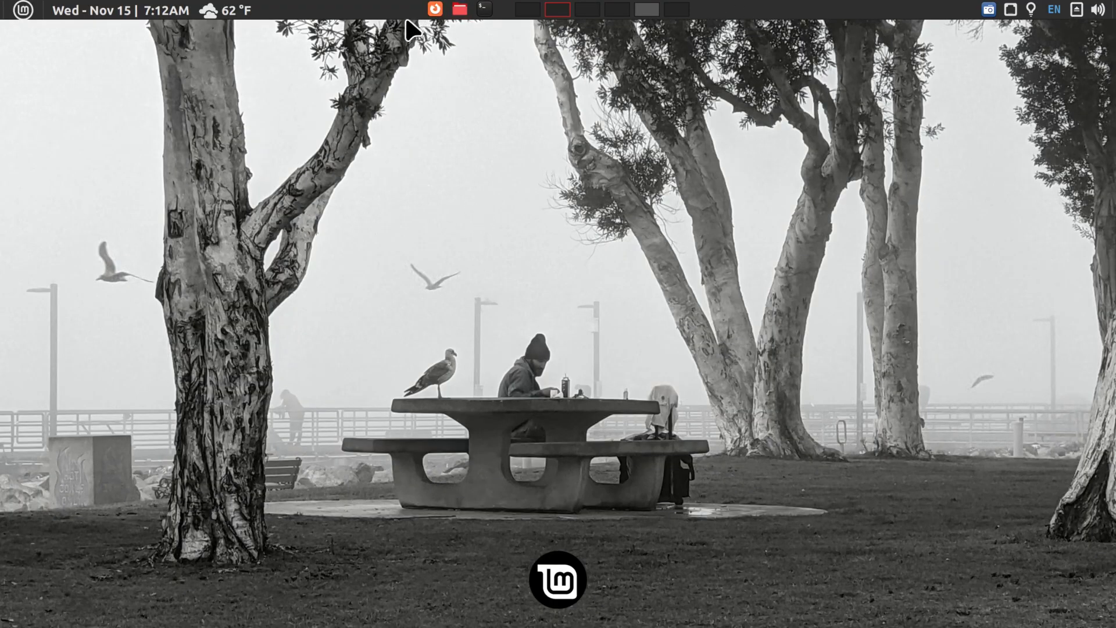
mouse_move(746, 21)
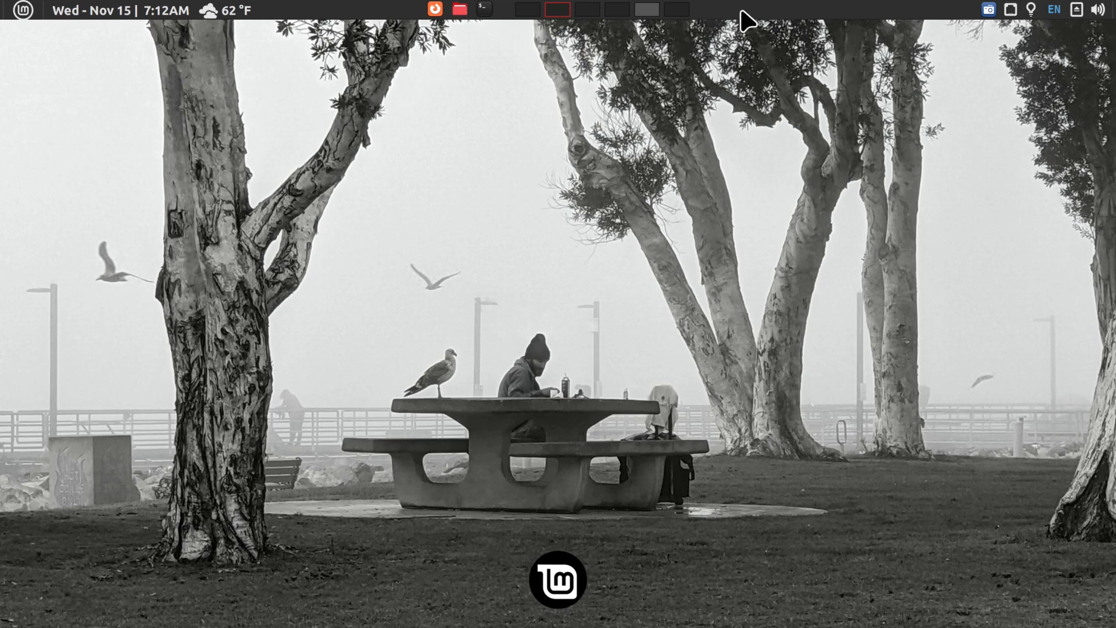
mouse_move(478, 214)
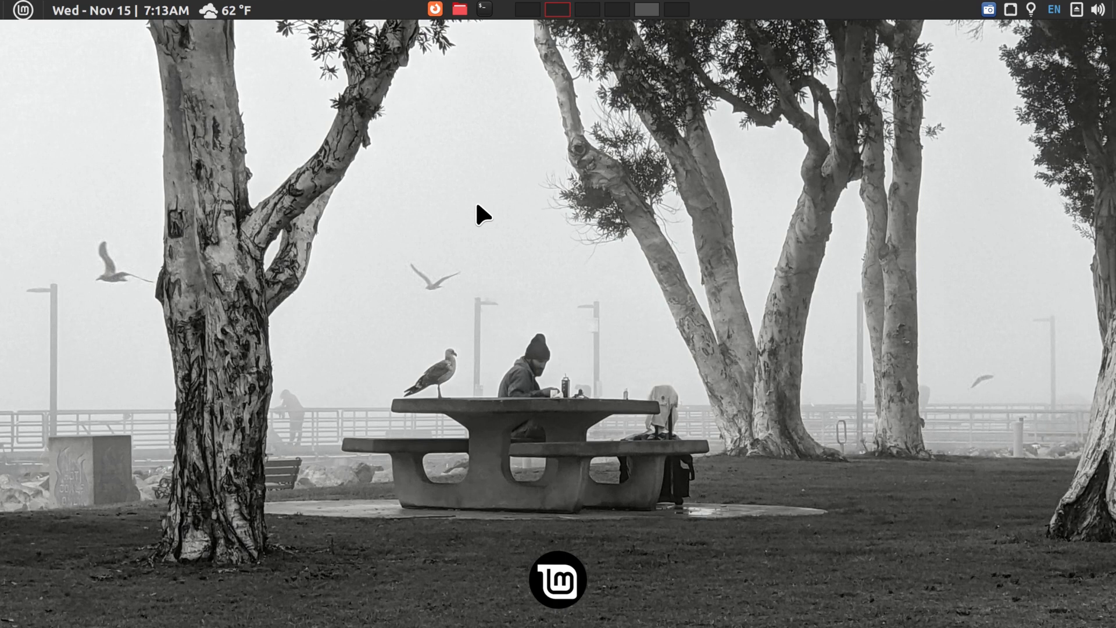
mouse_move(379, 132)
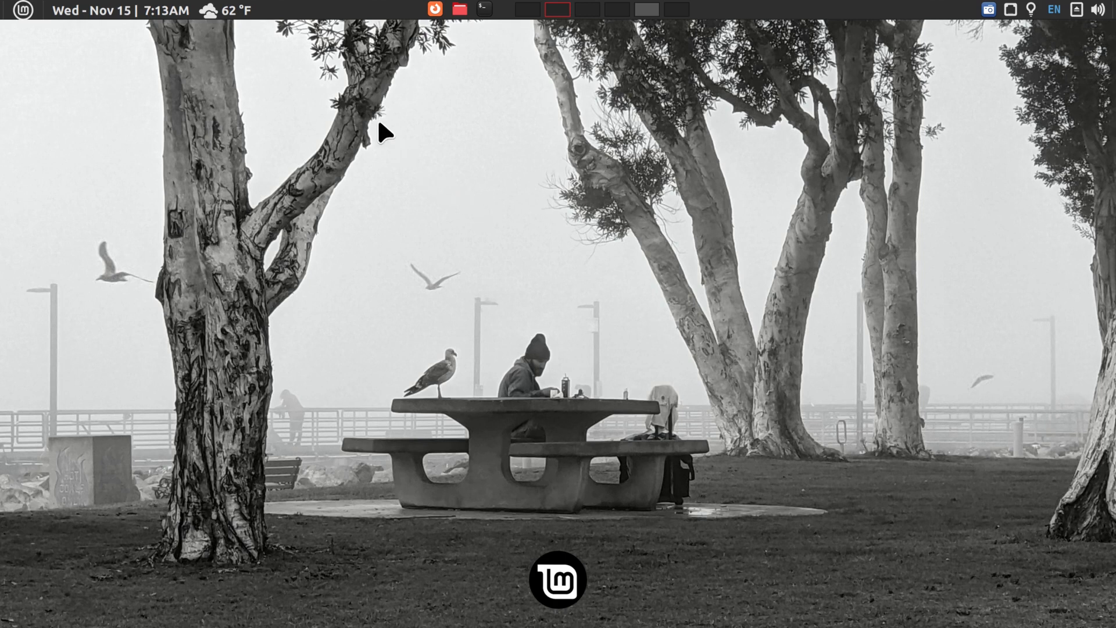
mouse_move(358, 36)
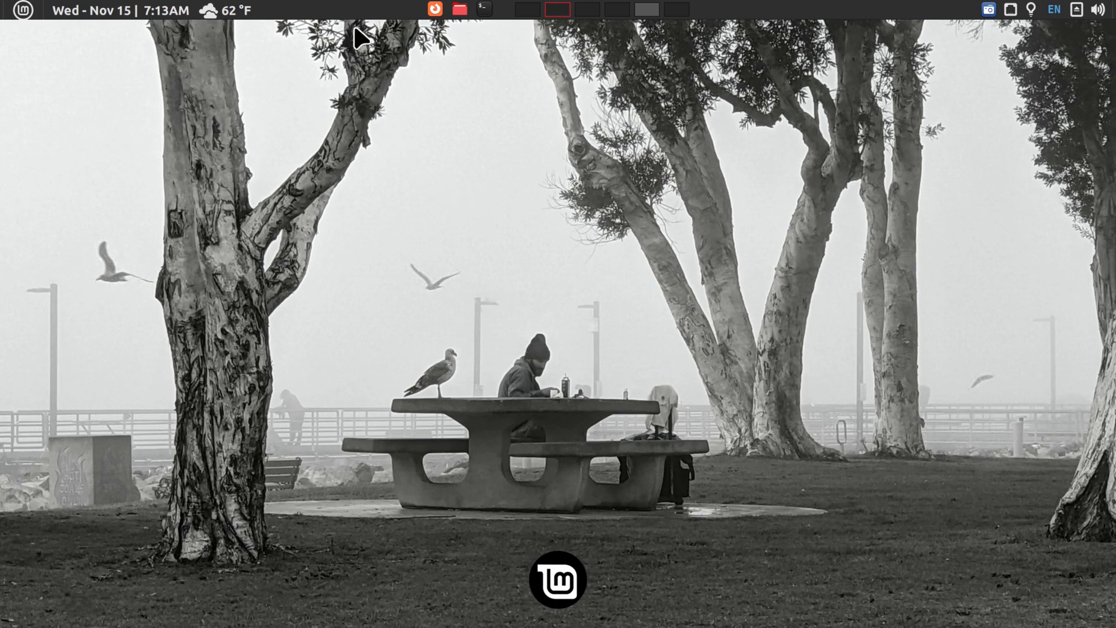
mouse_move(480, 187)
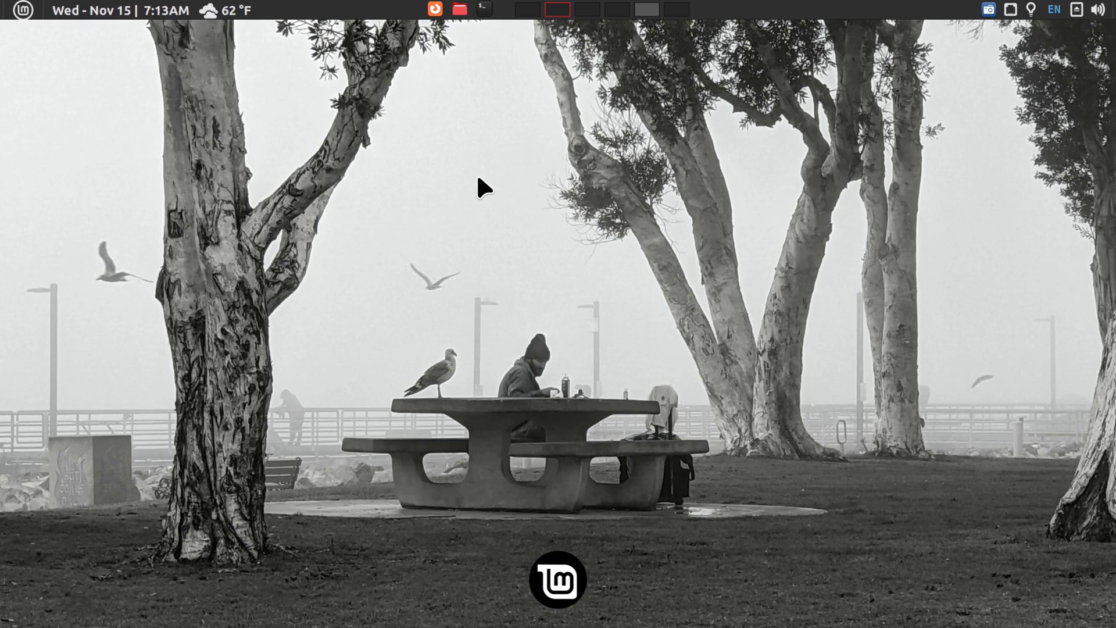
mouse_move(615, 171)
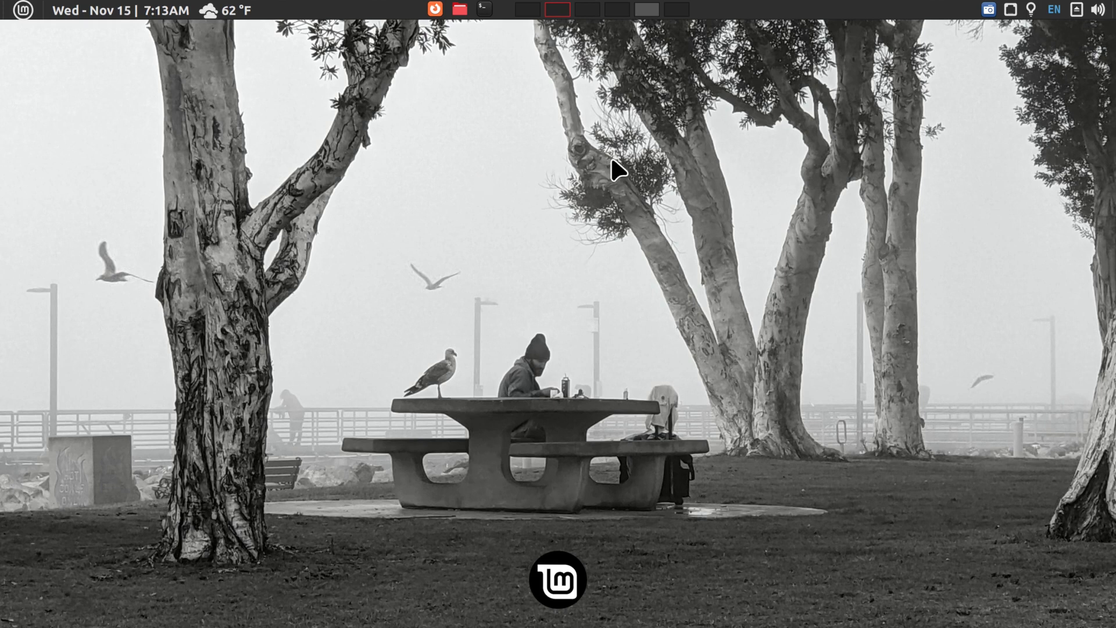
mouse_move(527, 185)
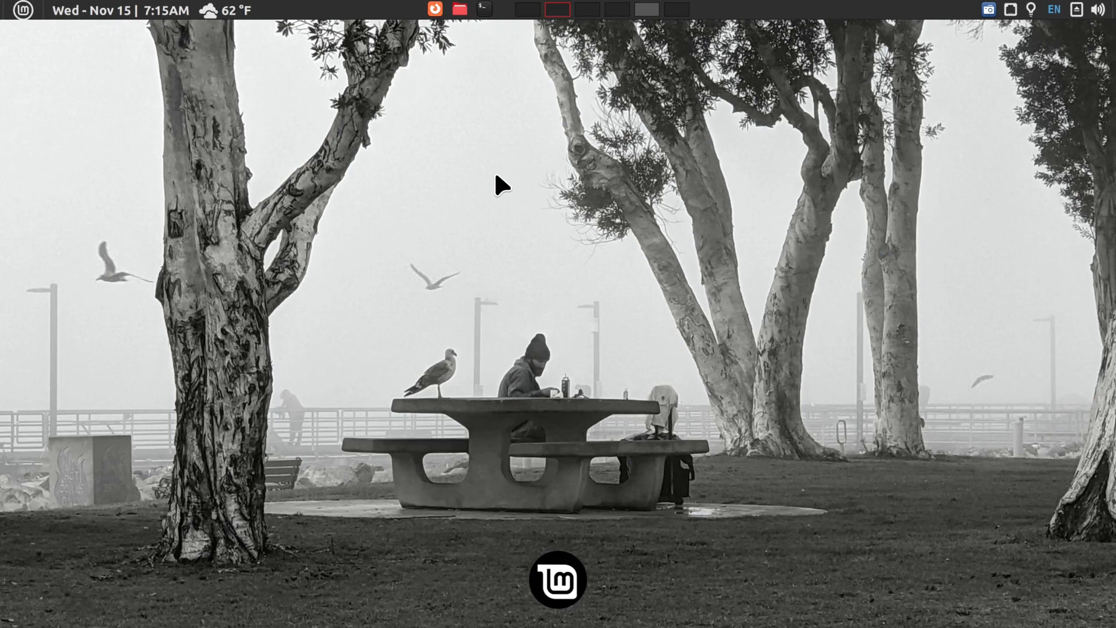
Reopen Nemo from the panel and show the data drive's six folders beside Home.
left_click(461, 9)
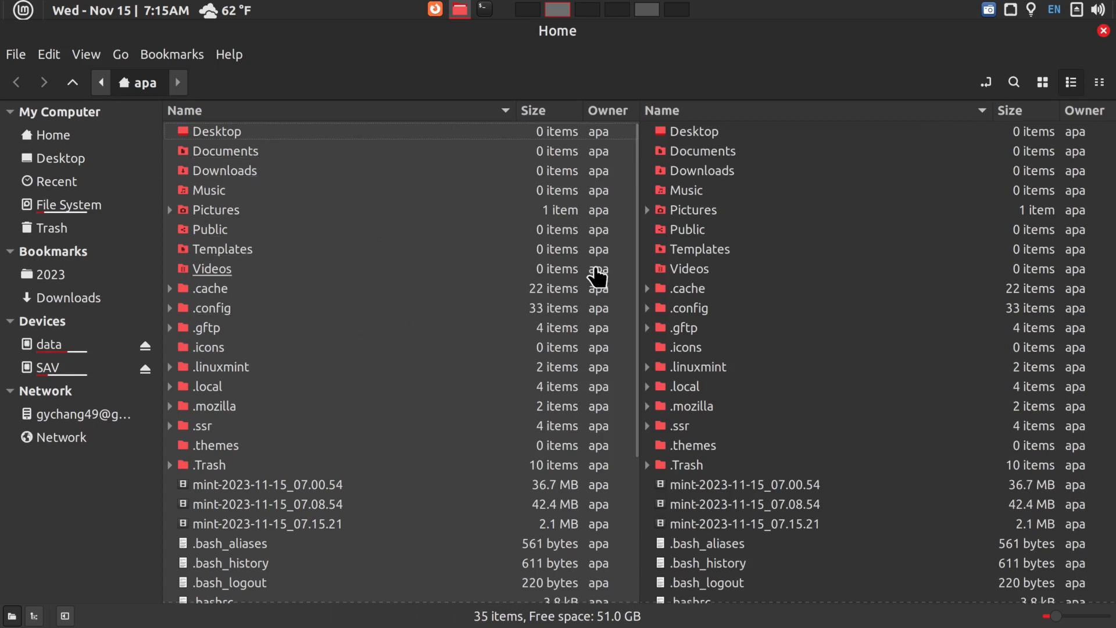
mouse_move(735, 308)
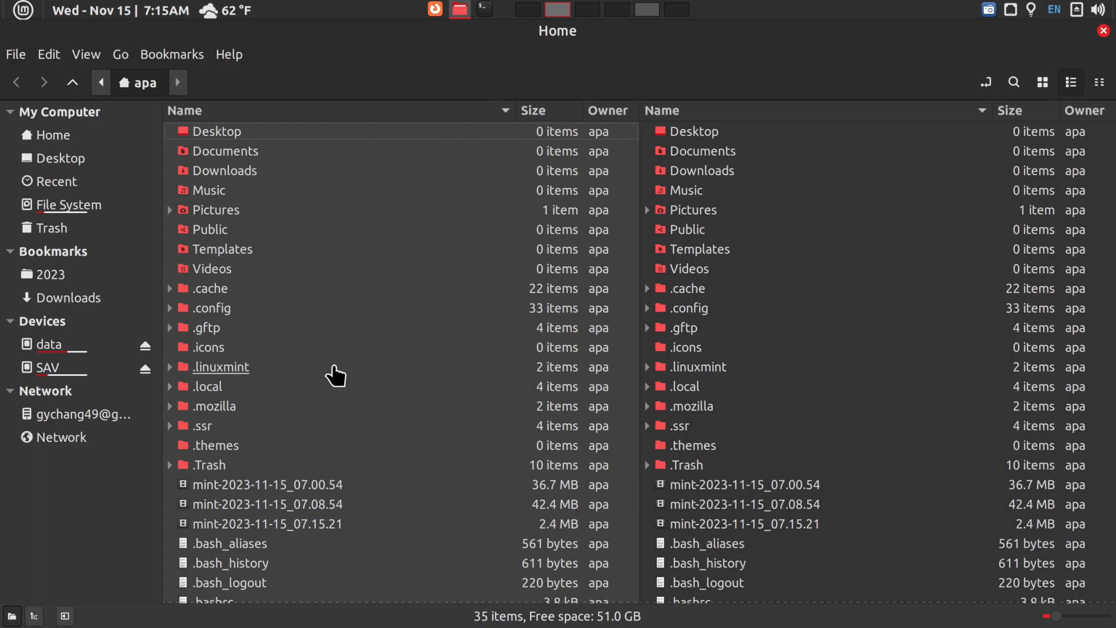
left_click(45, 344)
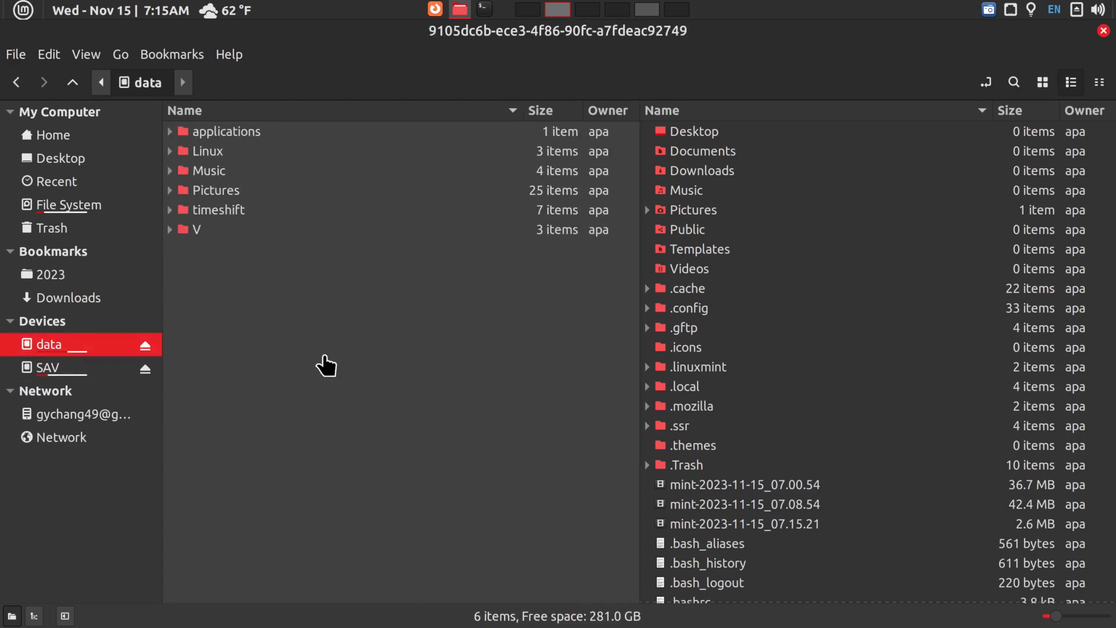
mouse_move(324, 263)
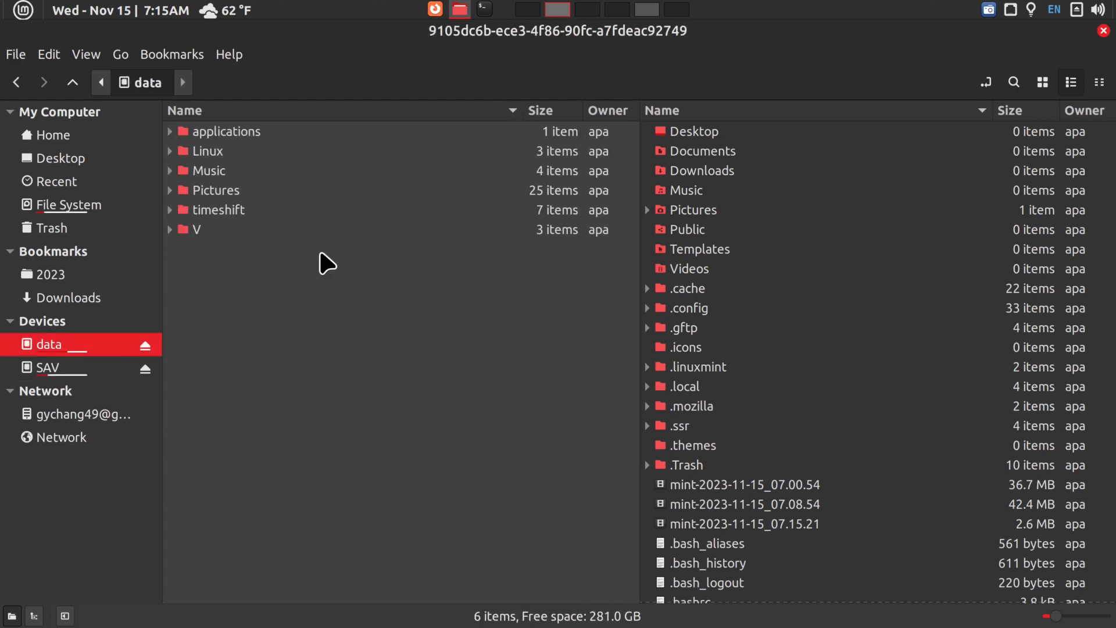
View the data drive as root via Open as Root, authenticate, then close the elevated window.
right_click(326, 263)
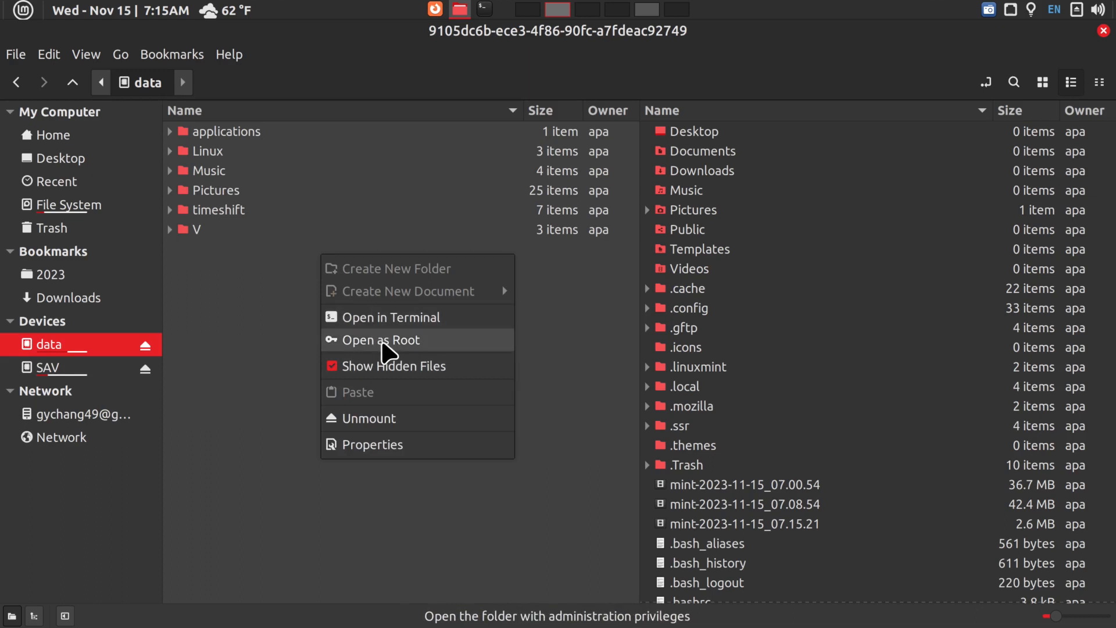
left_click(381, 339)
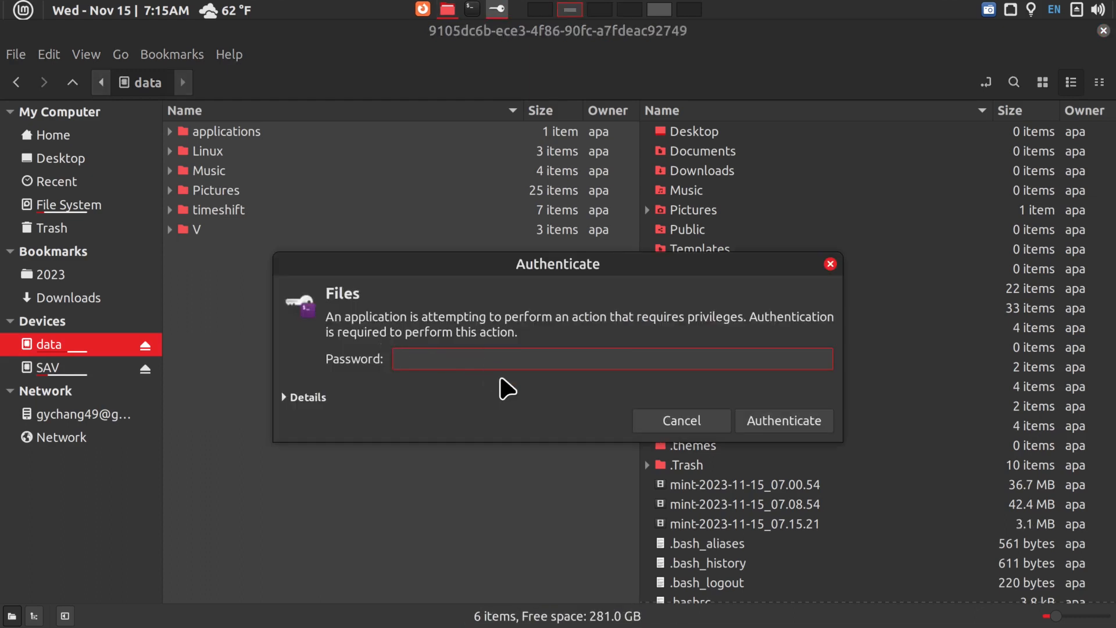
left_click(681, 421)
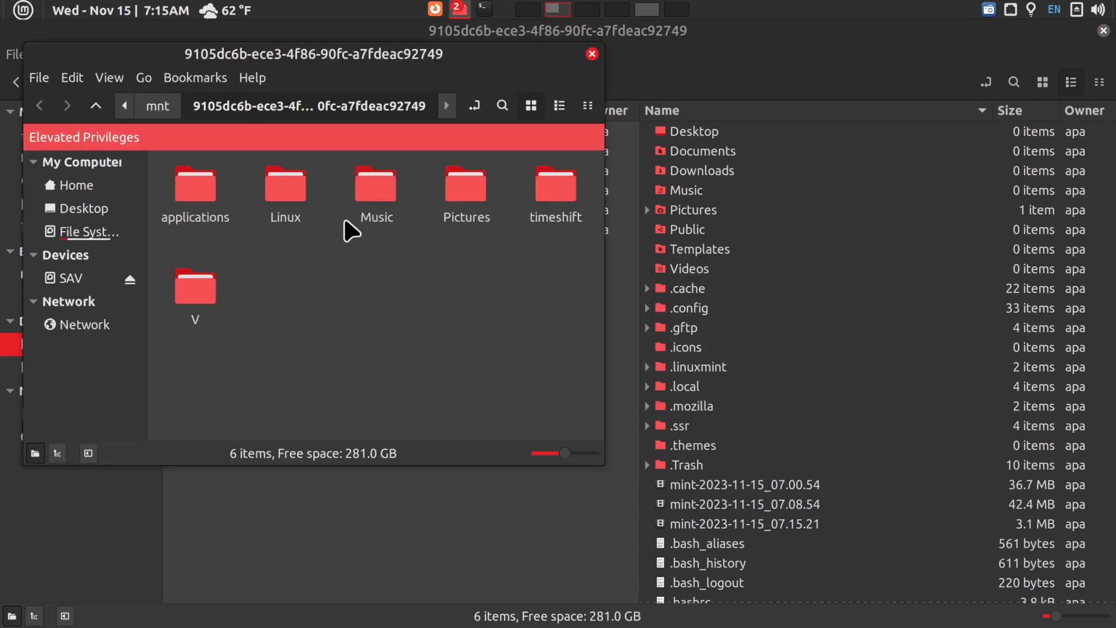
mouse_move(553, 260)
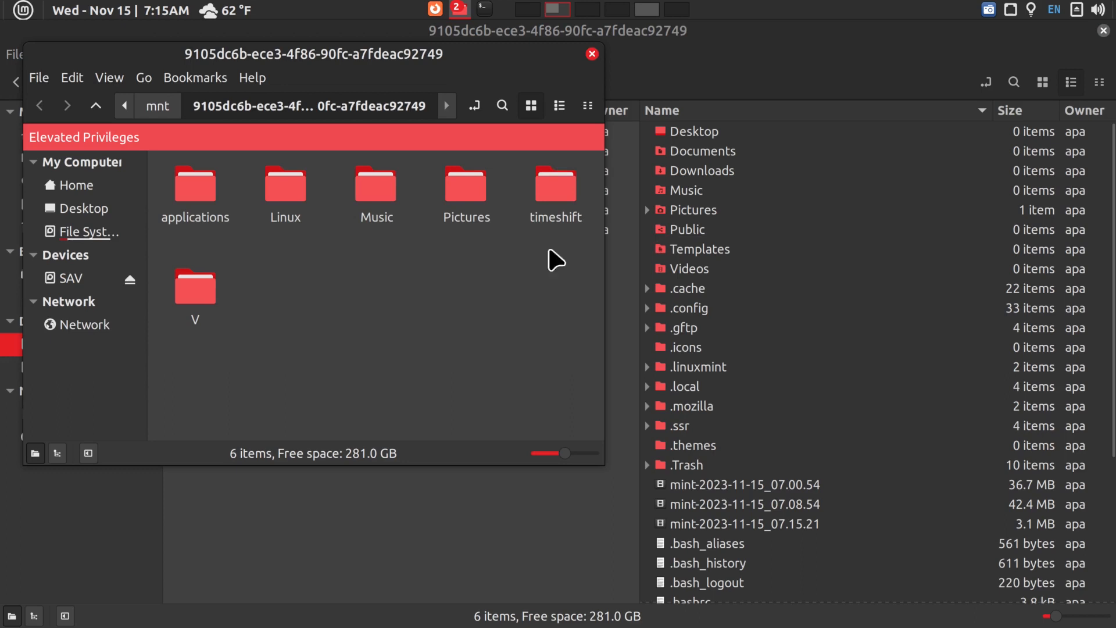
mouse_move(467, 323)
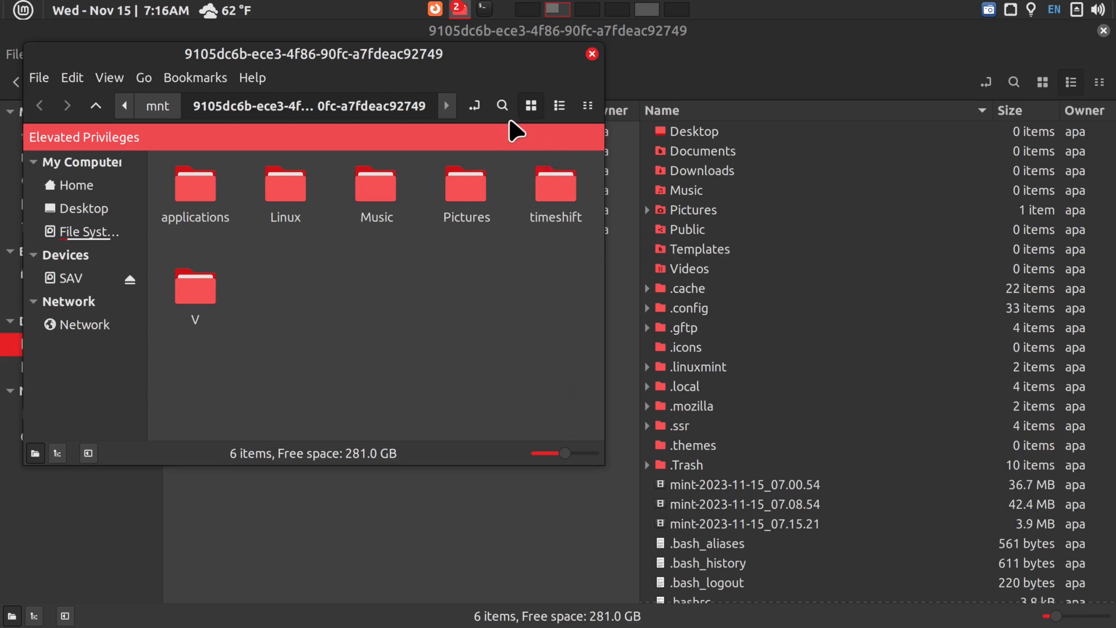
mouse_move(317, 117)
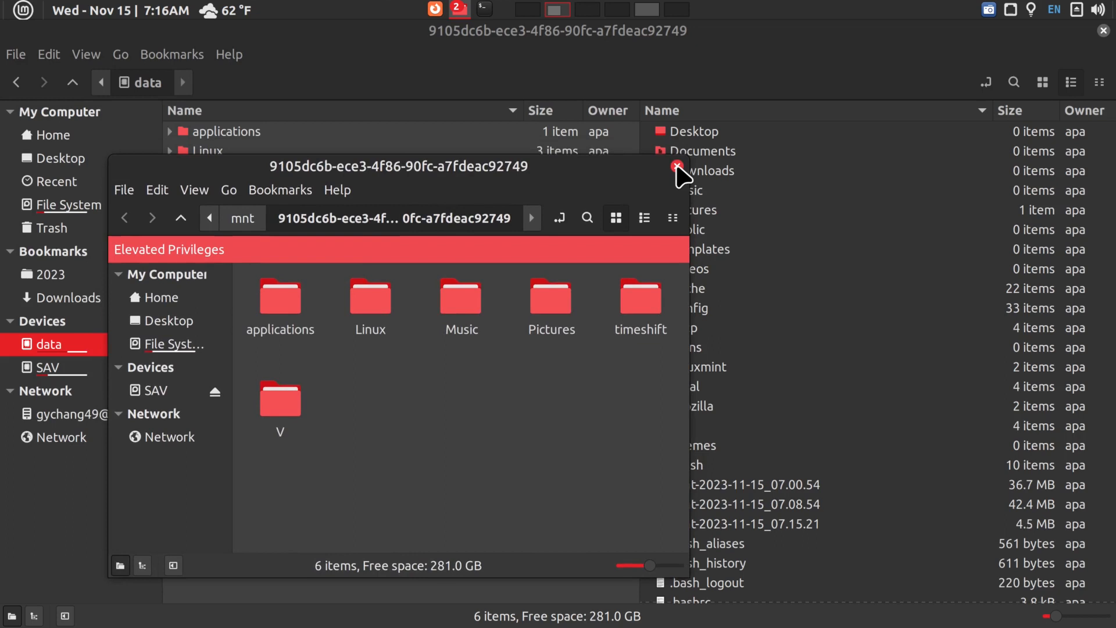
mouse_move(557, 179)
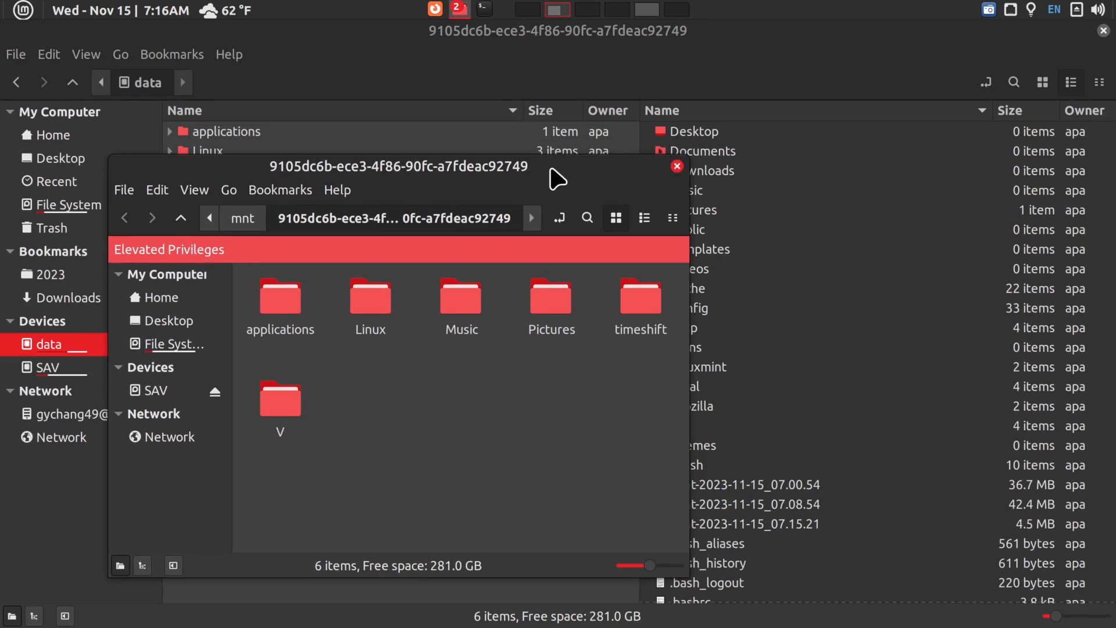
mouse_move(676, 168)
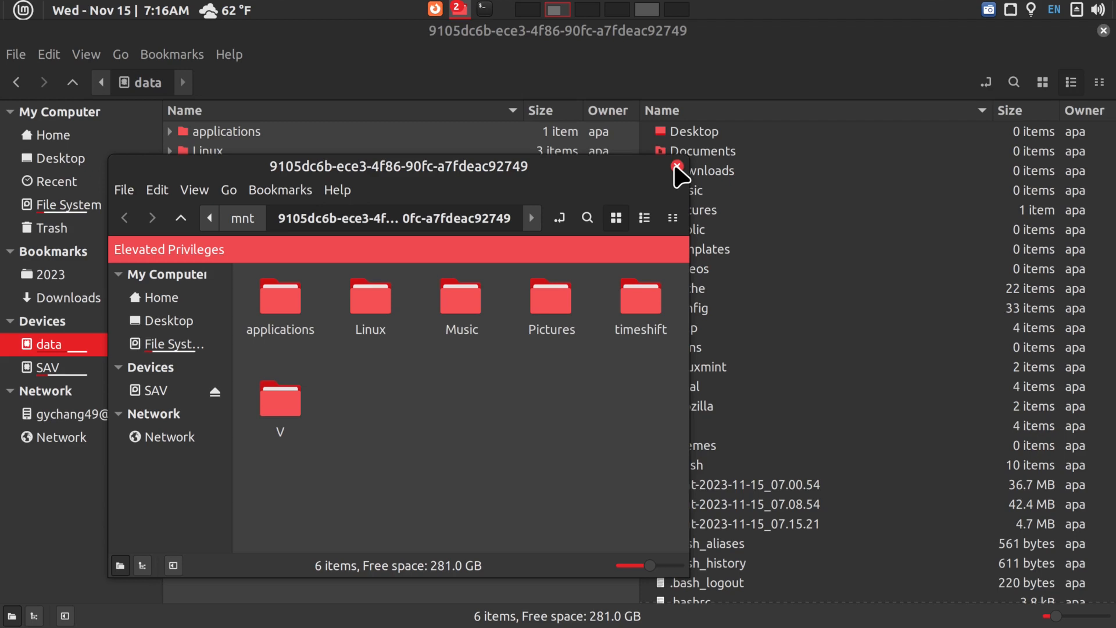
left_click(676, 165)
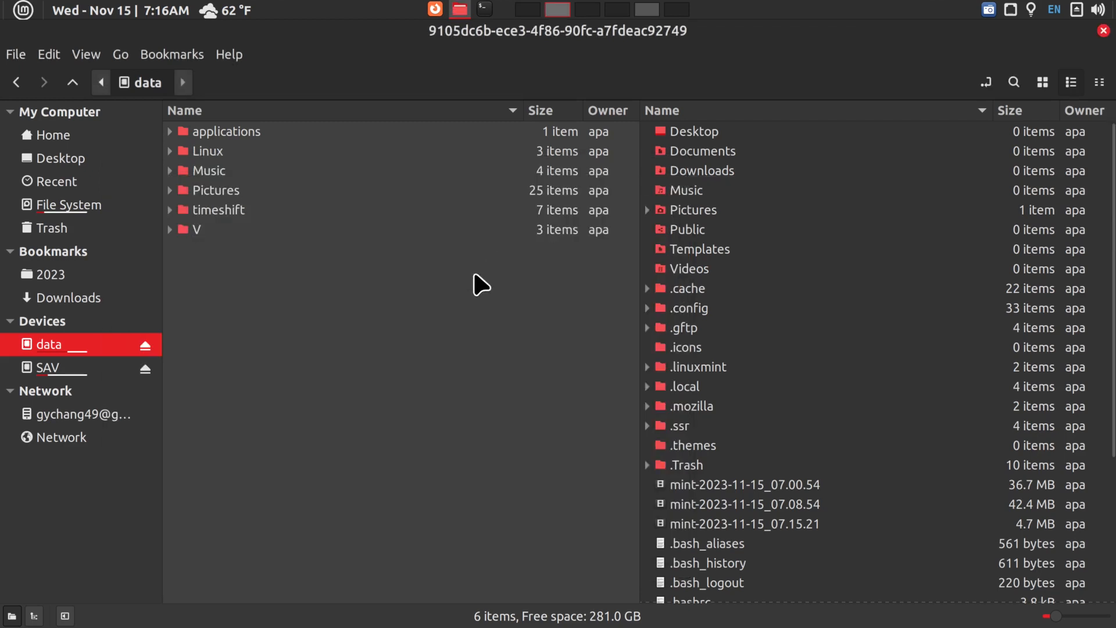
Start a terminal in the data drive's mount folder via Open in Terminal.
right_click(481, 286)
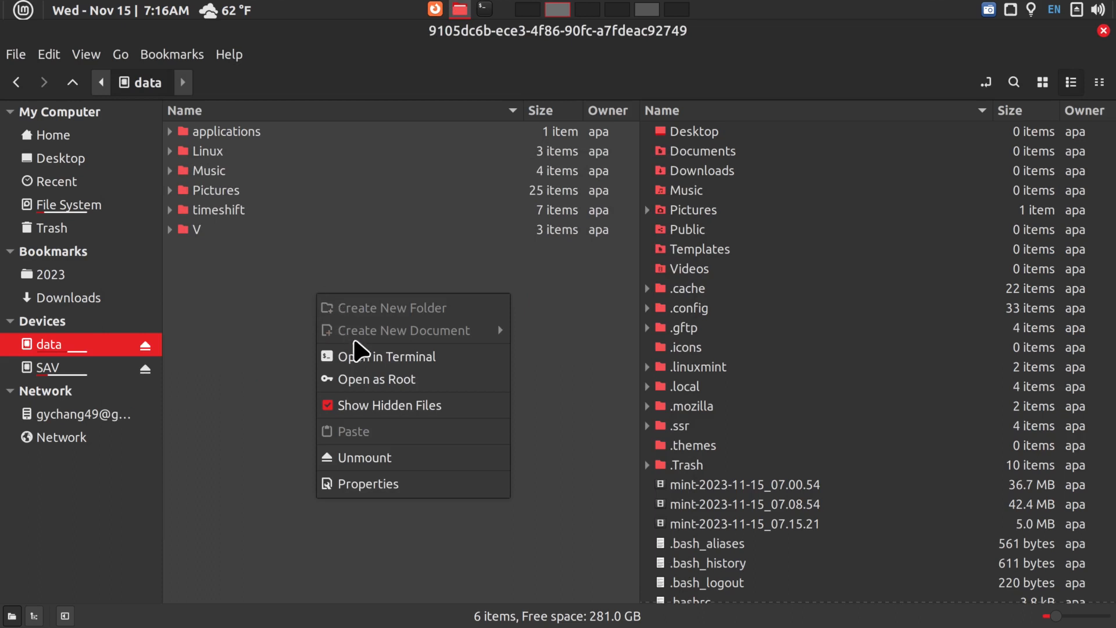
left_click(386, 356)
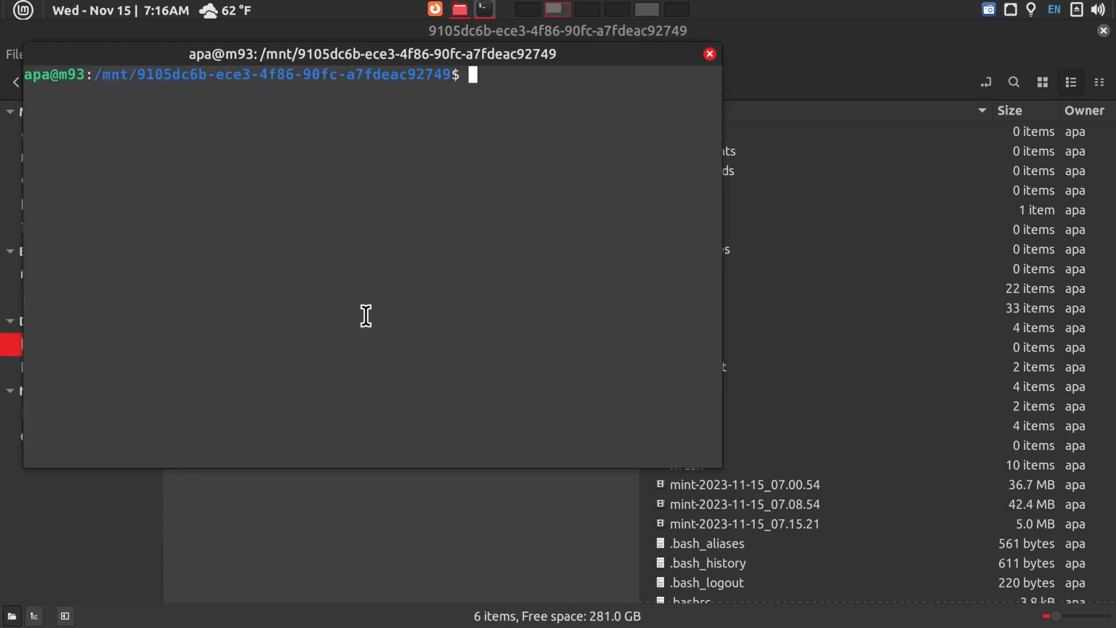